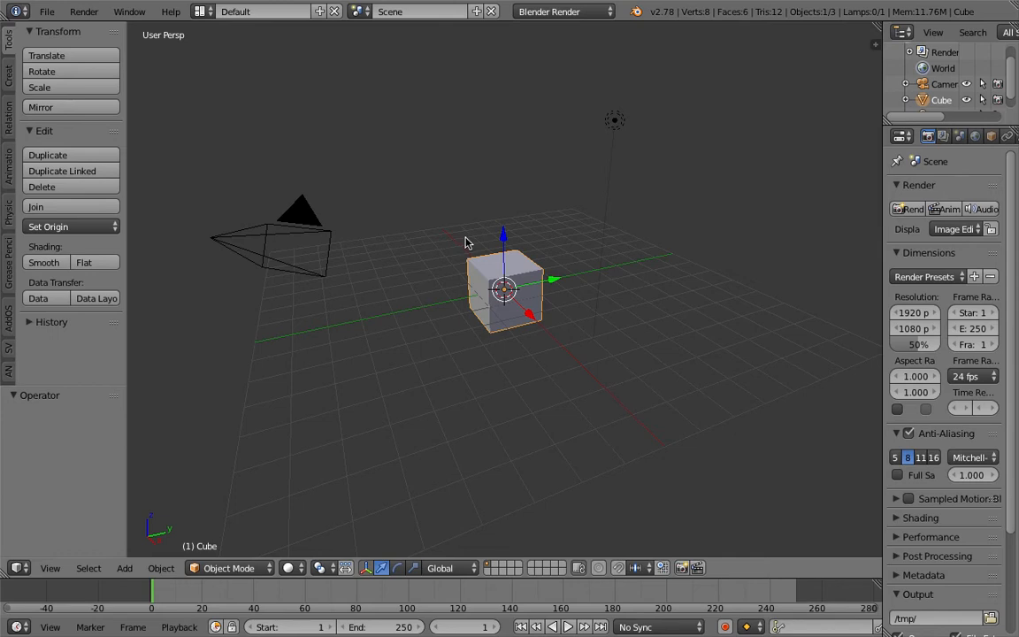
Switch to the Compositing layout and set the node editor to a Sverchok node tree
{"action": "left_click", "coordinate": [262, 11]}
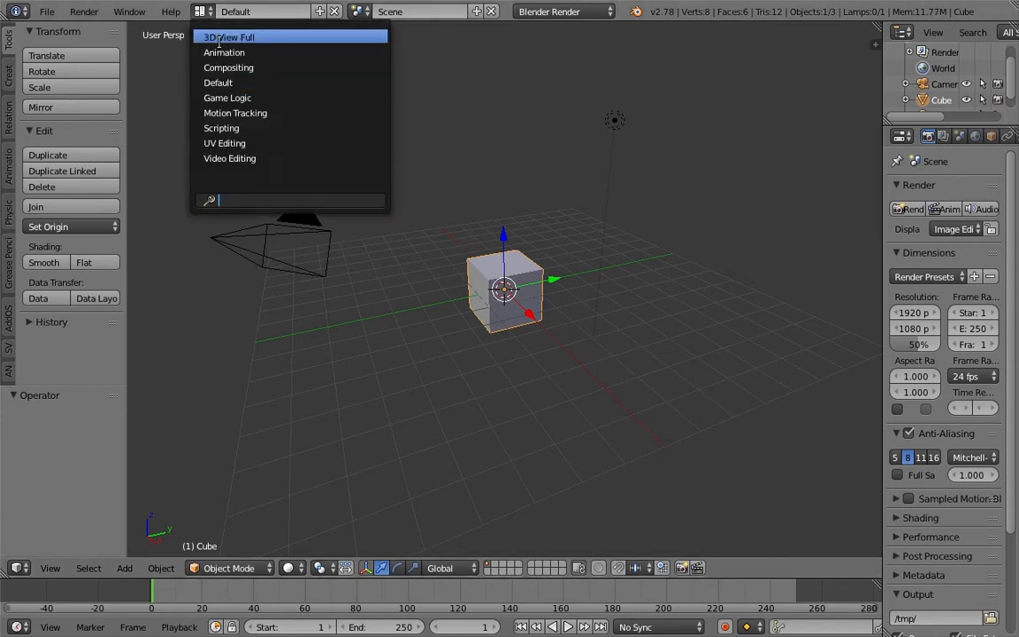
{"action": "left_click", "coordinate": [229, 67]}
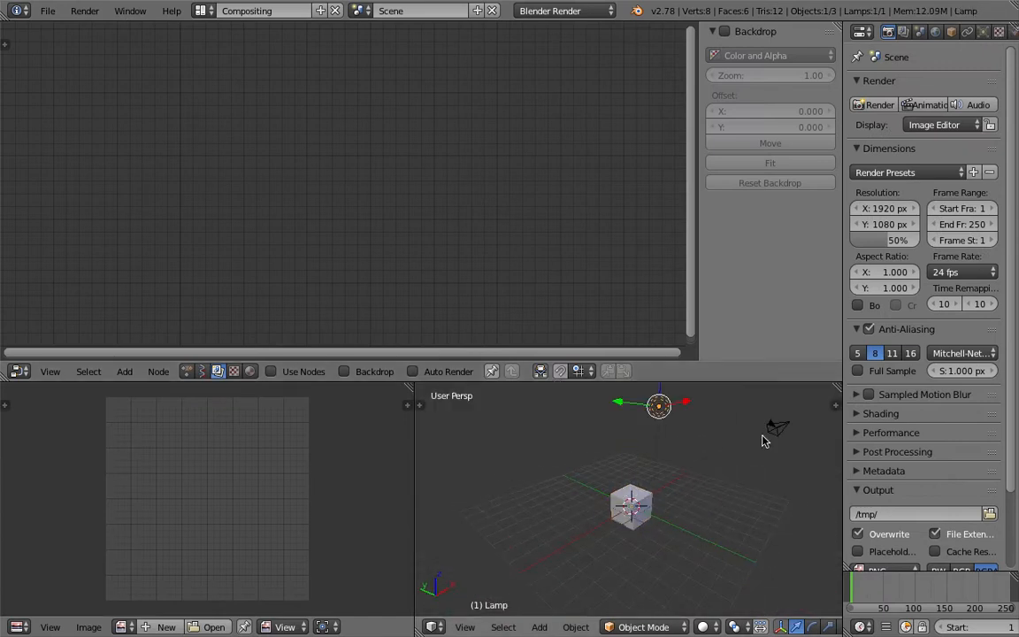
{"action": "left_click", "coordinate": [708, 435]}
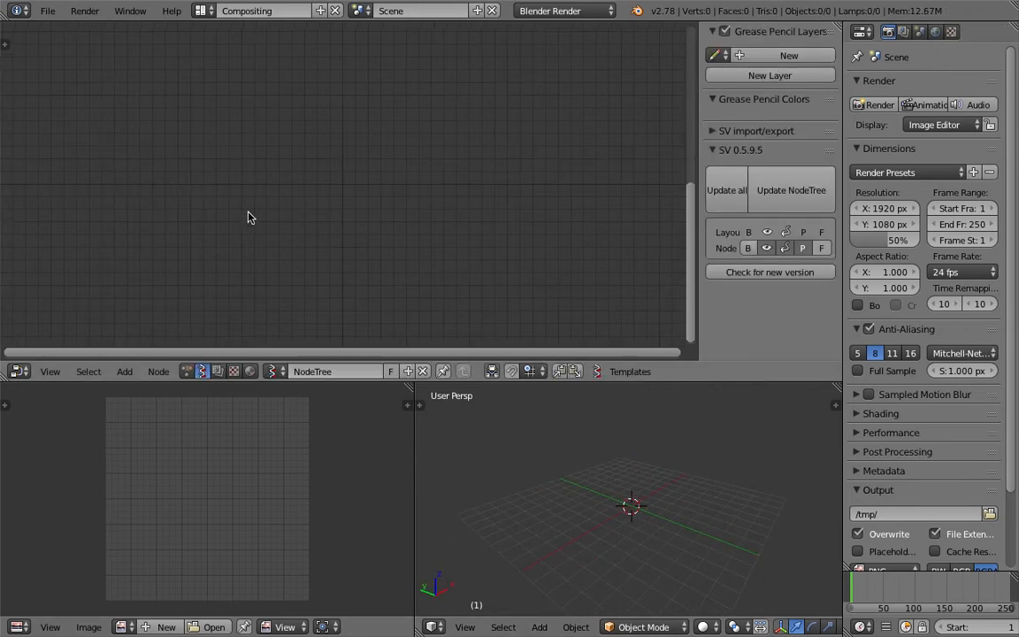
Search 'image' and add the Sverchok Image node, adding then removing an Image Decompose node
{"action": "type", "text": "ima"}
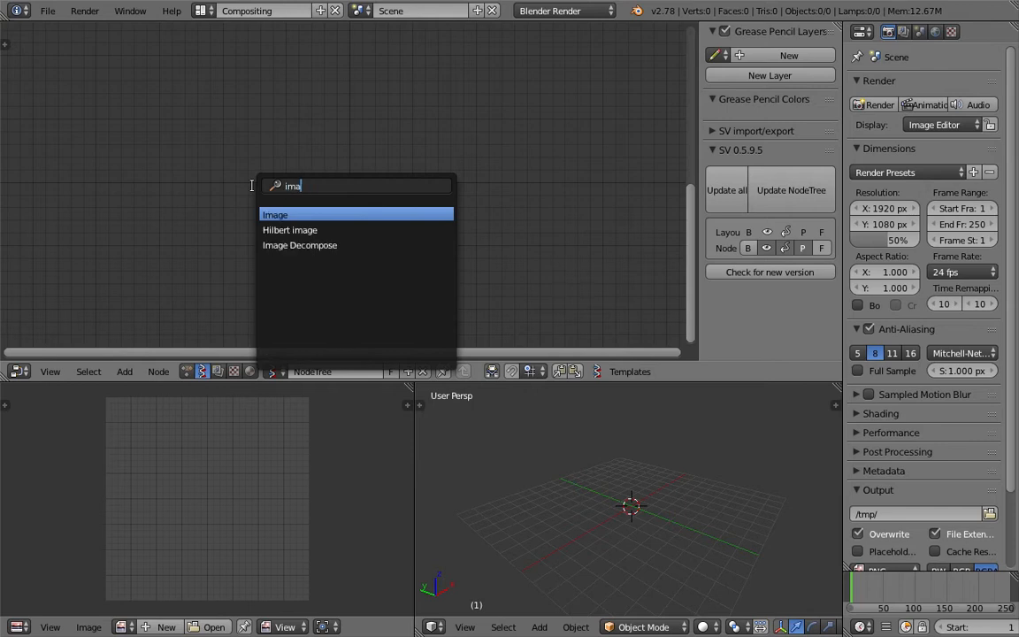
{"action": "type", "text": "ge"}
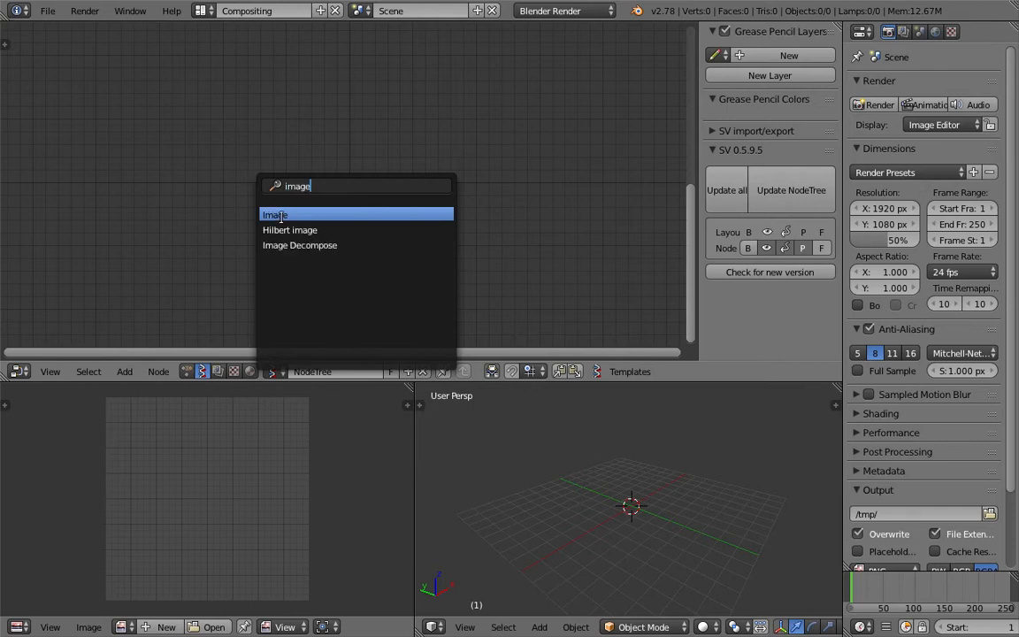
{"action": "left_click", "coordinate": [274, 214]}
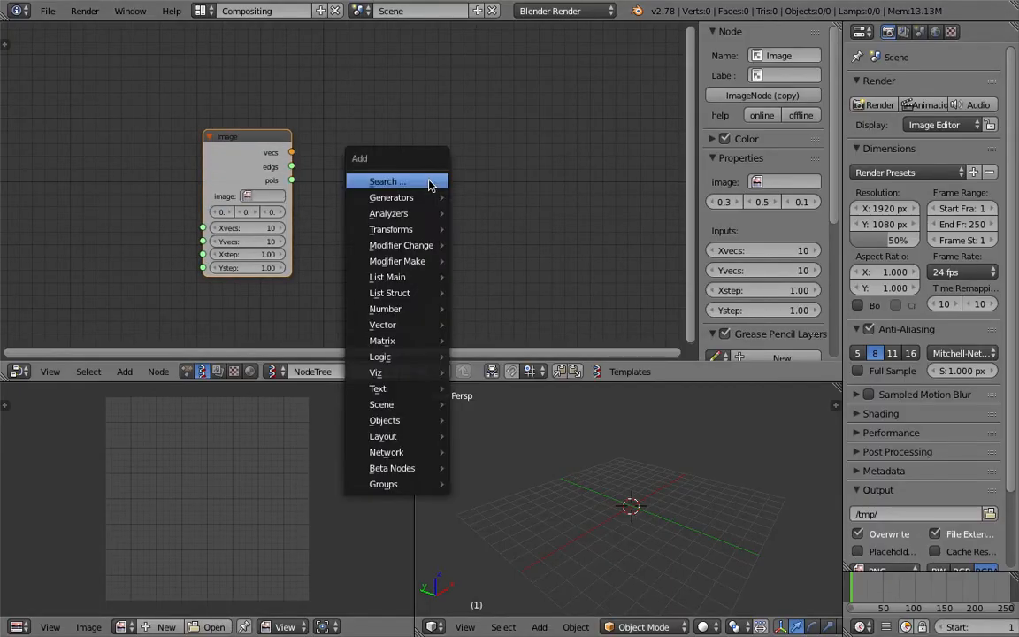
{"action": "left_click", "coordinate": [388, 181]}
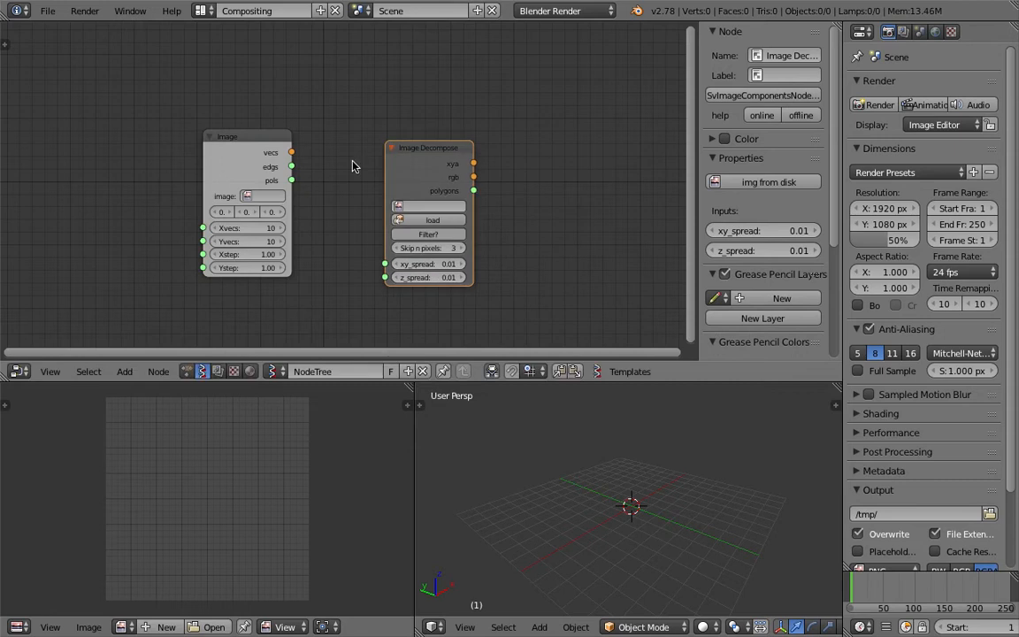
{"action": "left_click", "coordinate": [257, 136]}
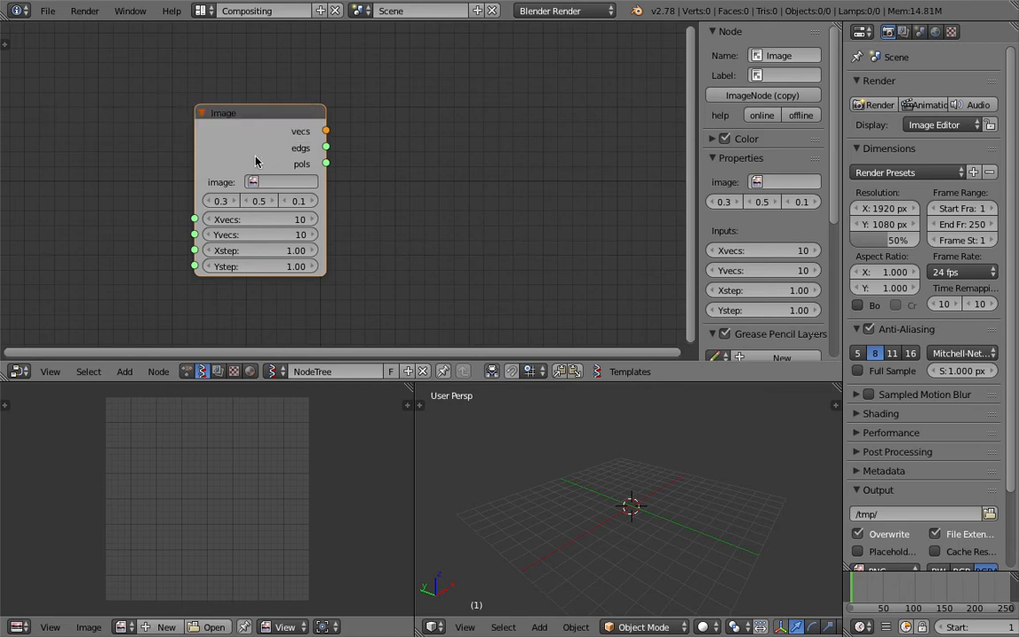
{"action": "mouse_move", "coordinate": [279, 183]}
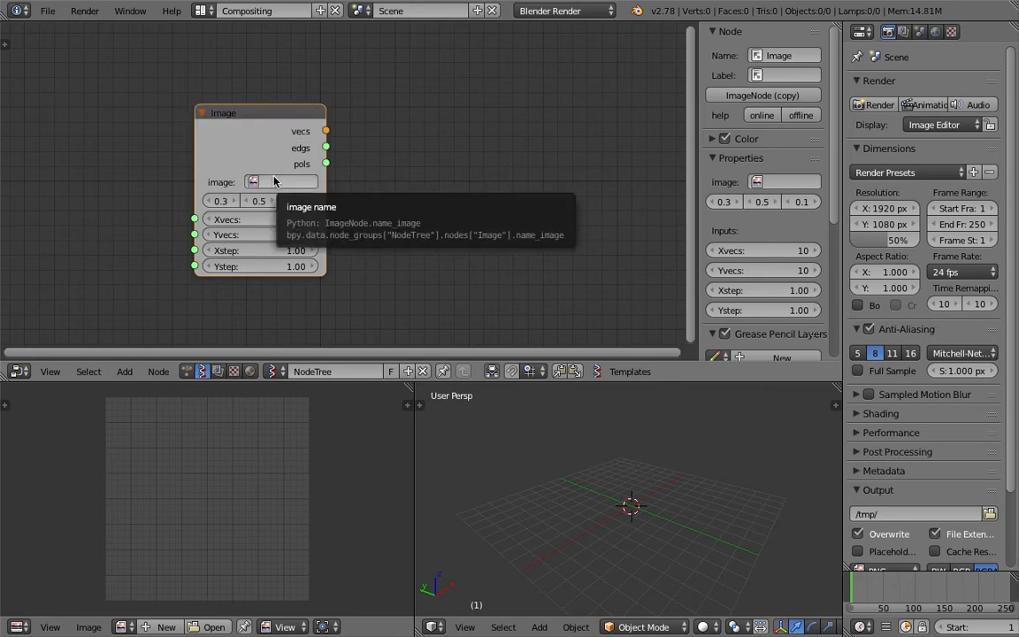
{"action": "mouse_move", "coordinate": [275, 181]}
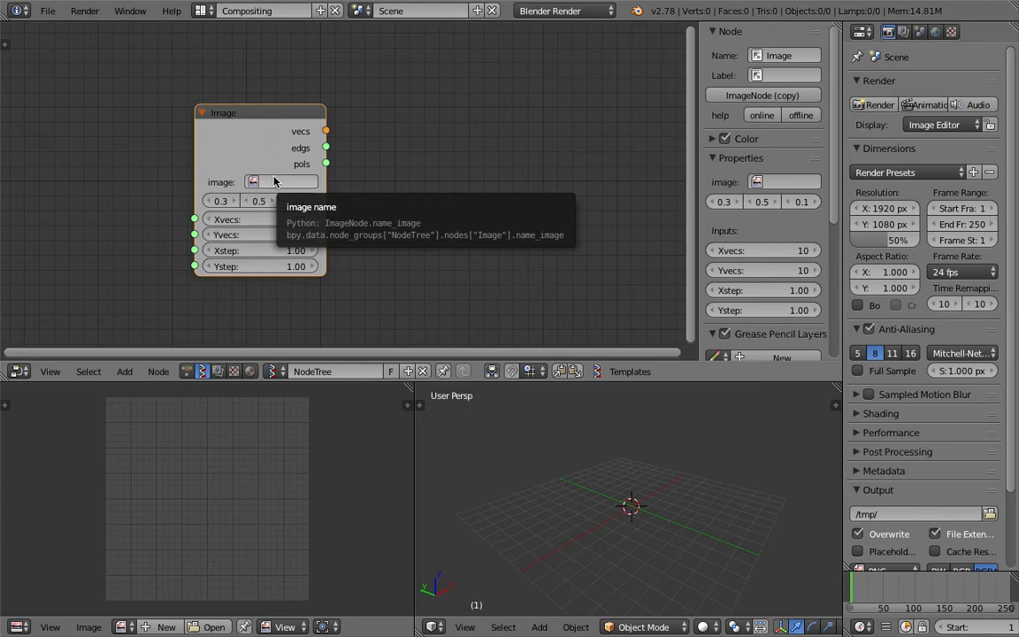
{"action": "mouse_move", "coordinate": [261, 516]}
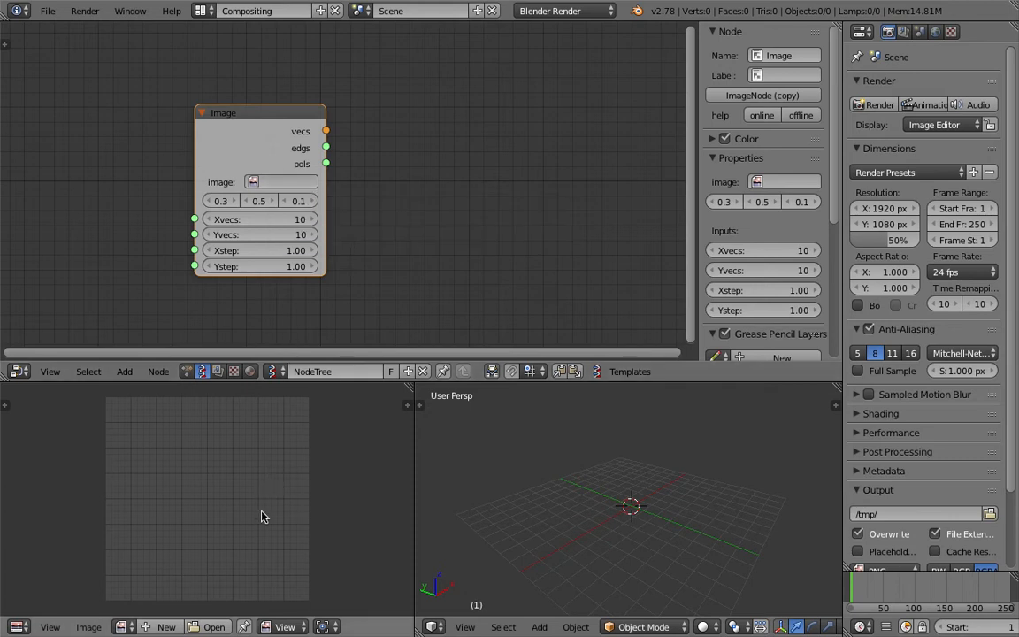
{"action": "mouse_move", "coordinate": [214, 626]}
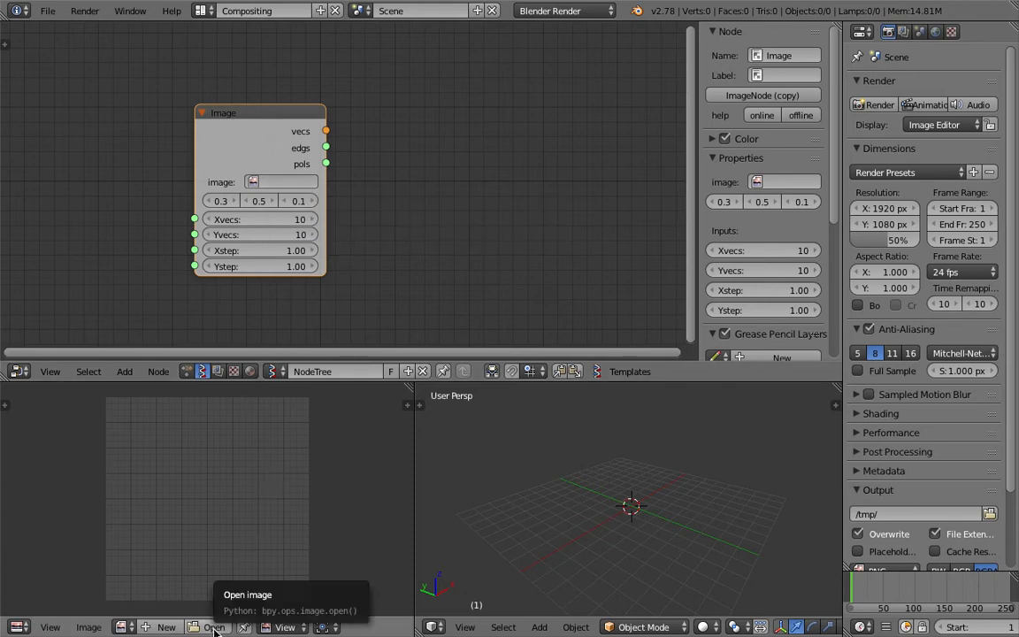
{"action": "mouse_move", "coordinate": [120, 169]}
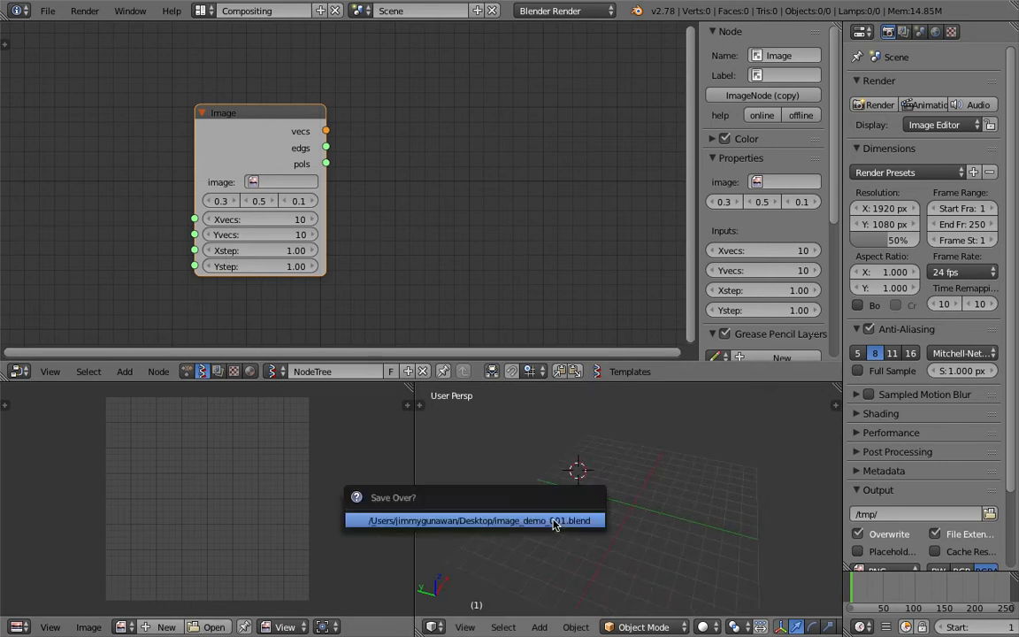
Import the first Muybridge horse TIFF from the muybridge_horse folder as a shadeless image plane
{"action": "left_click", "coordinate": [48, 11]}
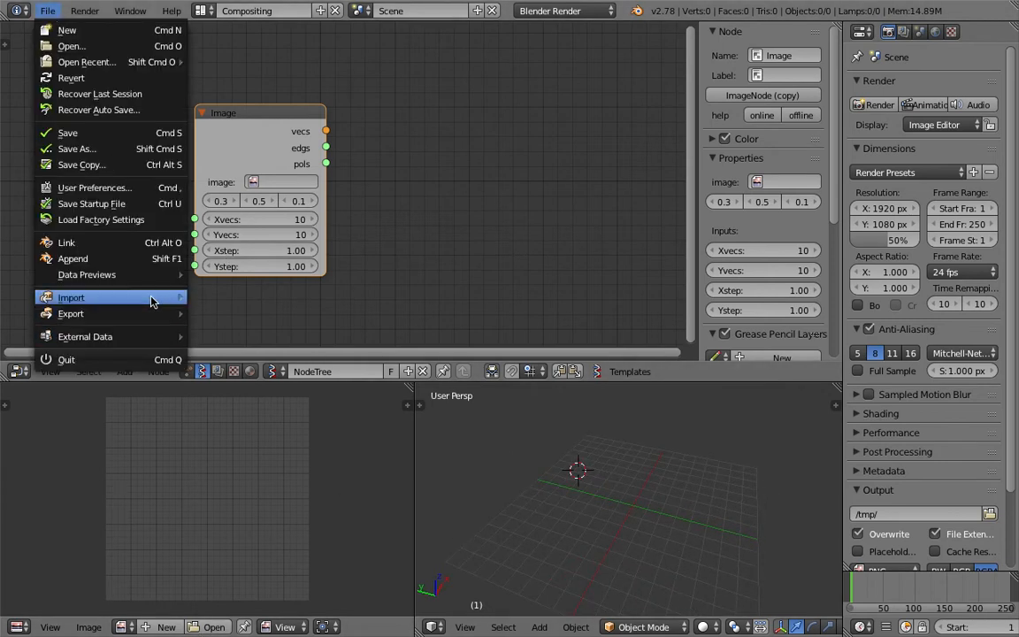
{"action": "left_click", "coordinate": [71, 297]}
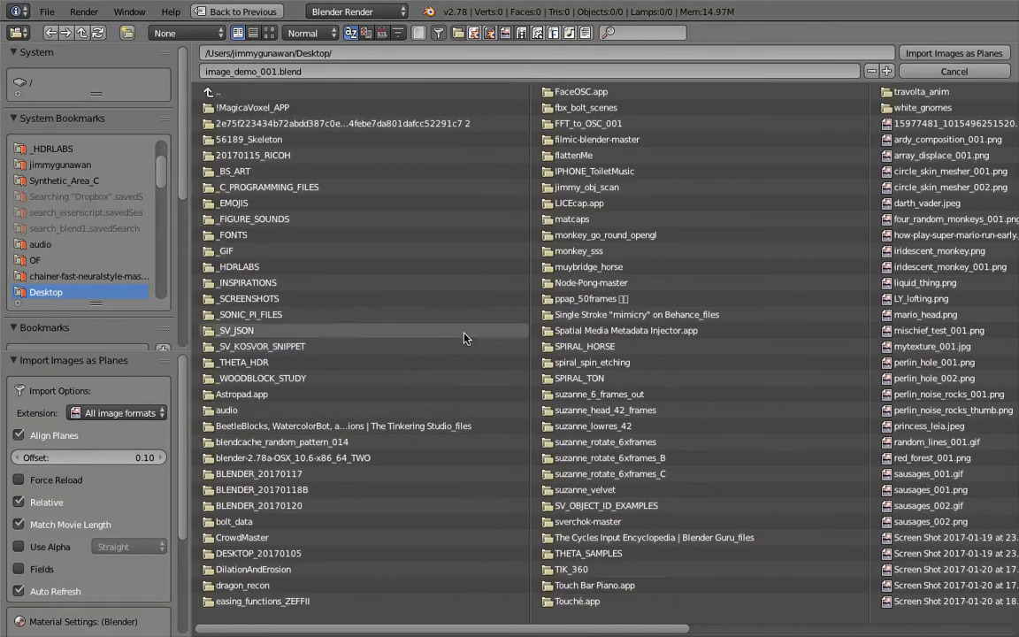
{"action": "scroll", "scroll_direction": "down", "scroll_amount": 3}
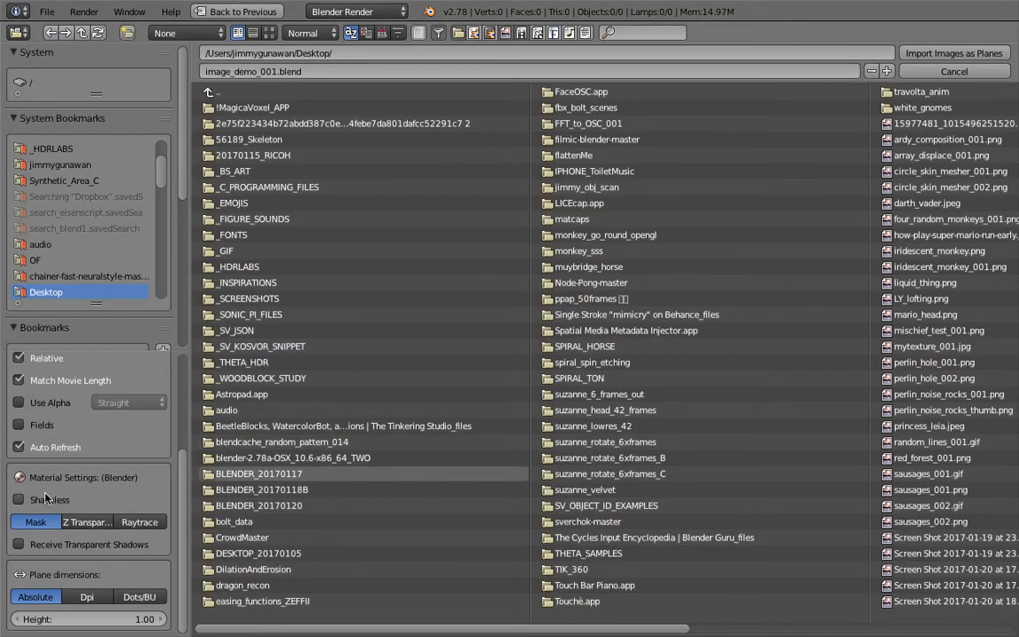
{"action": "scroll", "scroll_direction": "right", "scroll_amount": 3}
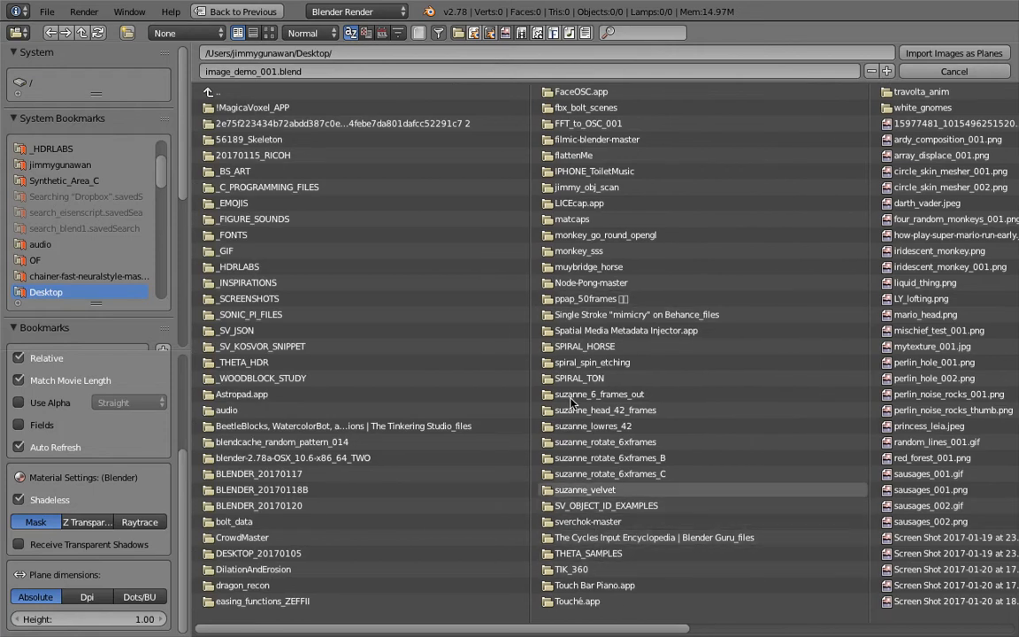
{"action": "double_click", "coordinate": [587, 265]}
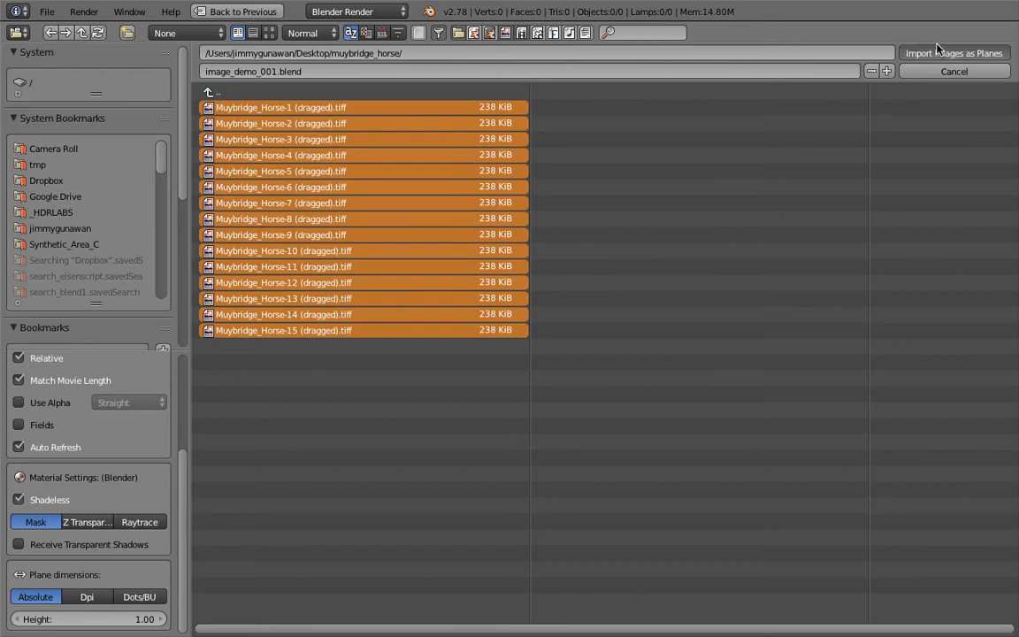
{"action": "left_click", "coordinate": [954, 53]}
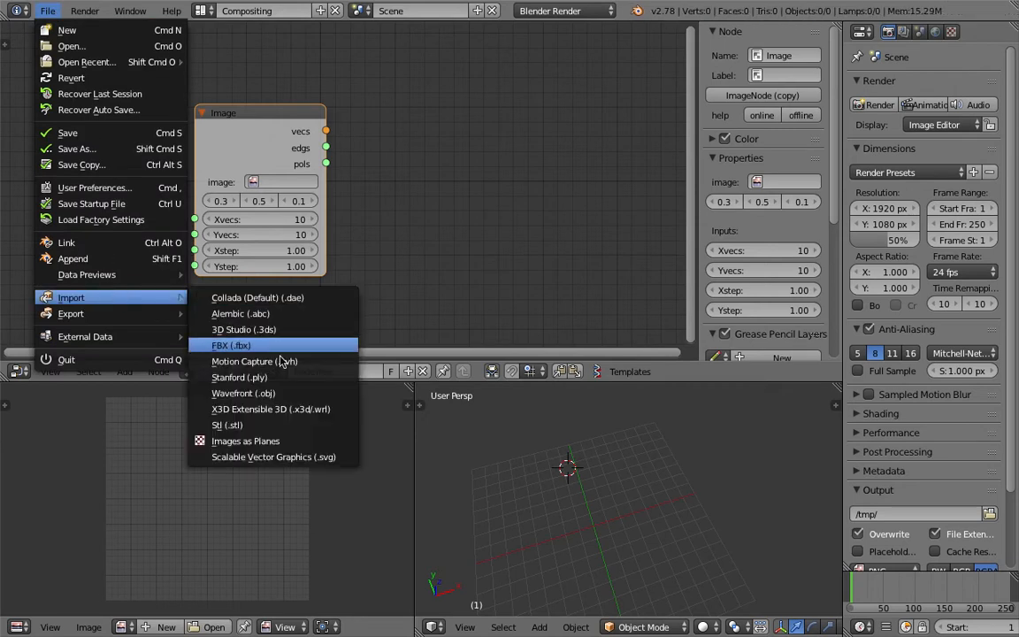
{"action": "left_click", "coordinate": [244, 441]}
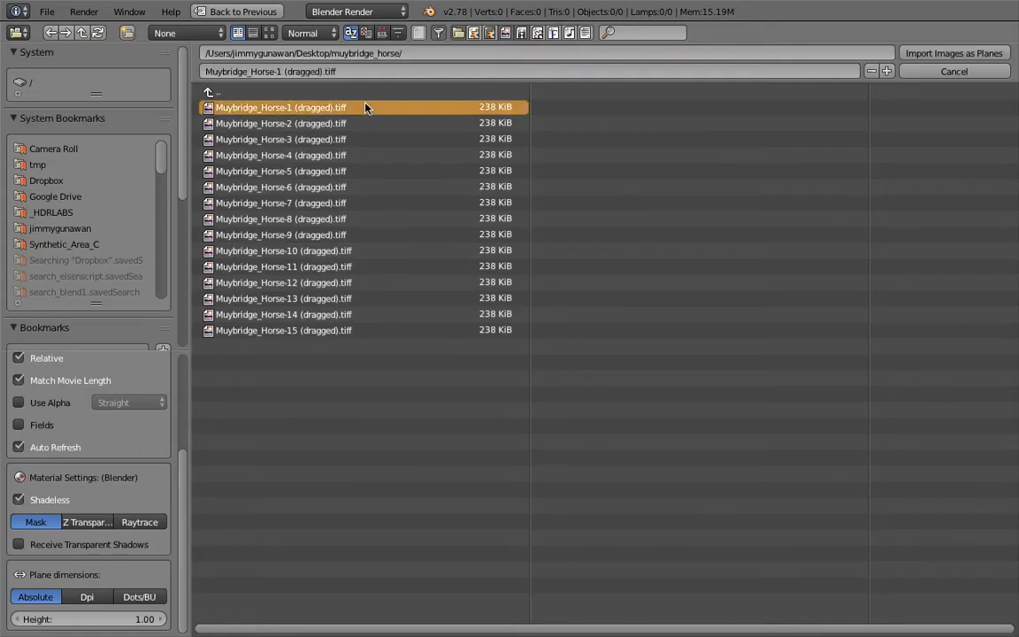
{"action": "mouse_move", "coordinate": [75, 499]}
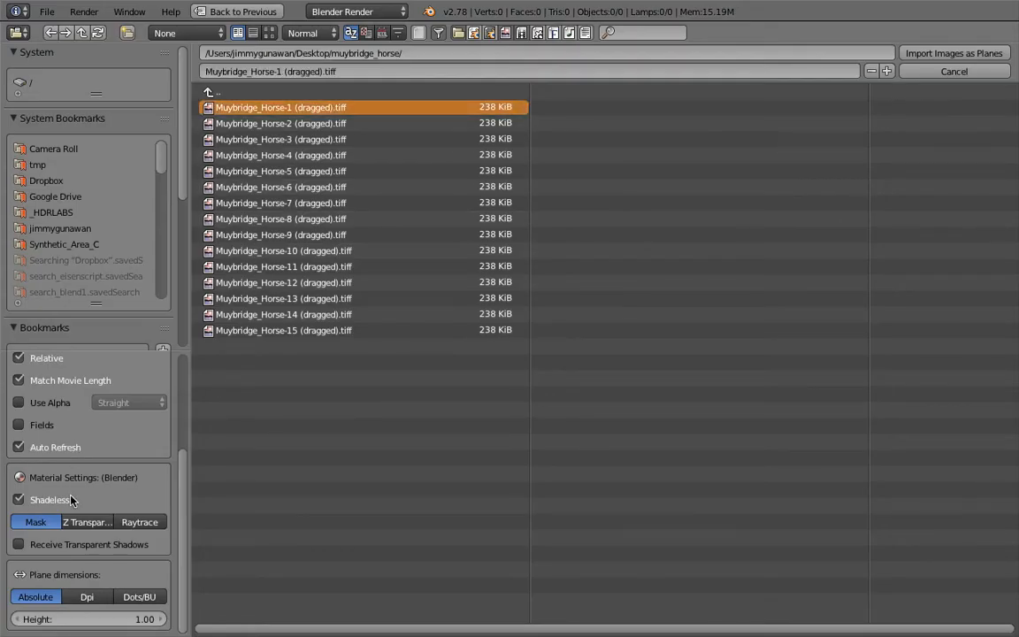
{"action": "left_click", "coordinate": [954, 53]}
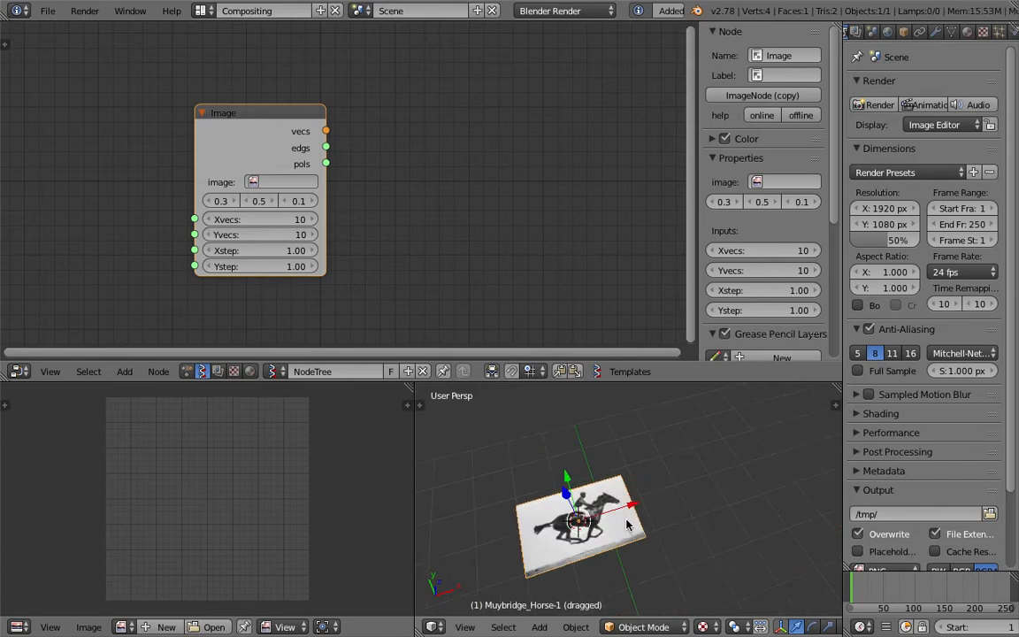
Make the horse texture a 15-frame image sequence and assign the horse image to the Image node
{"action": "left_click", "coordinate": [906, 57]}
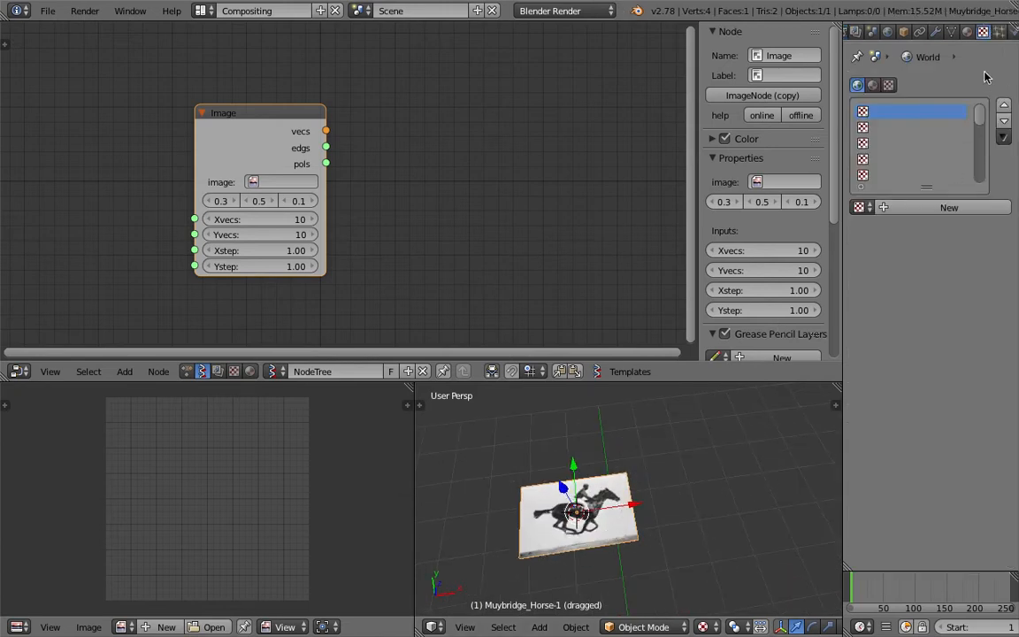
{"action": "mouse_move", "coordinate": [604, 526]}
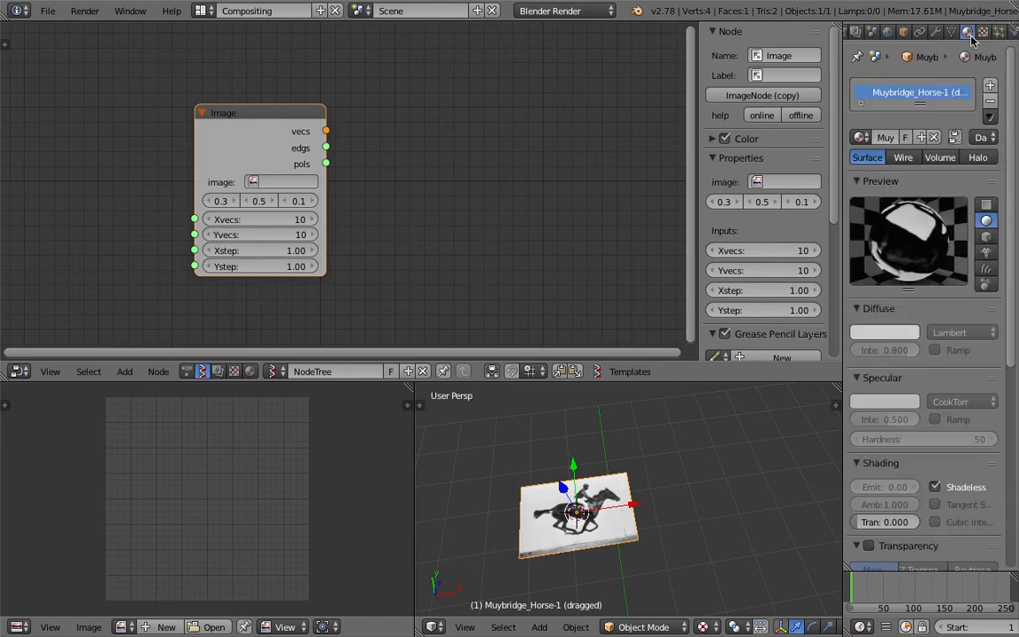
{"action": "left_click", "coordinate": [966, 32]}
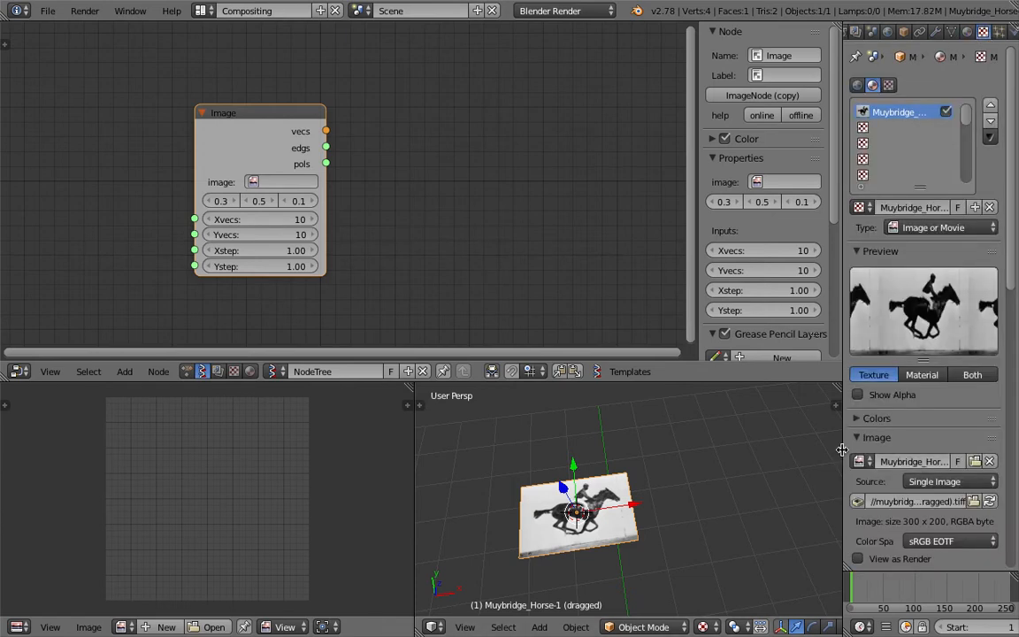
{"action": "left_click", "coordinate": [947, 482]}
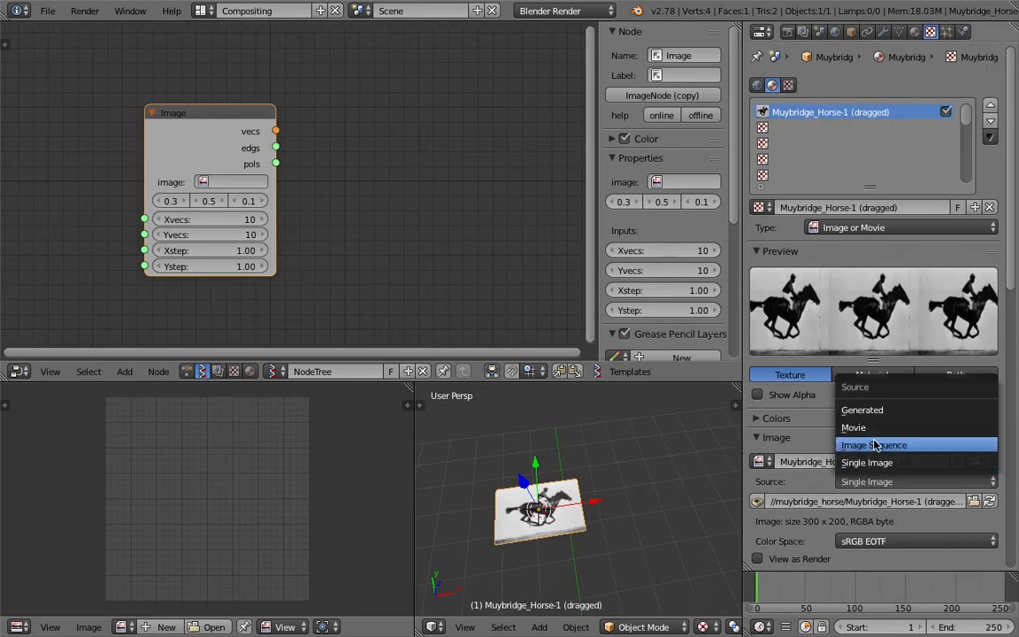
{"action": "left_click", "coordinate": [872, 444]}
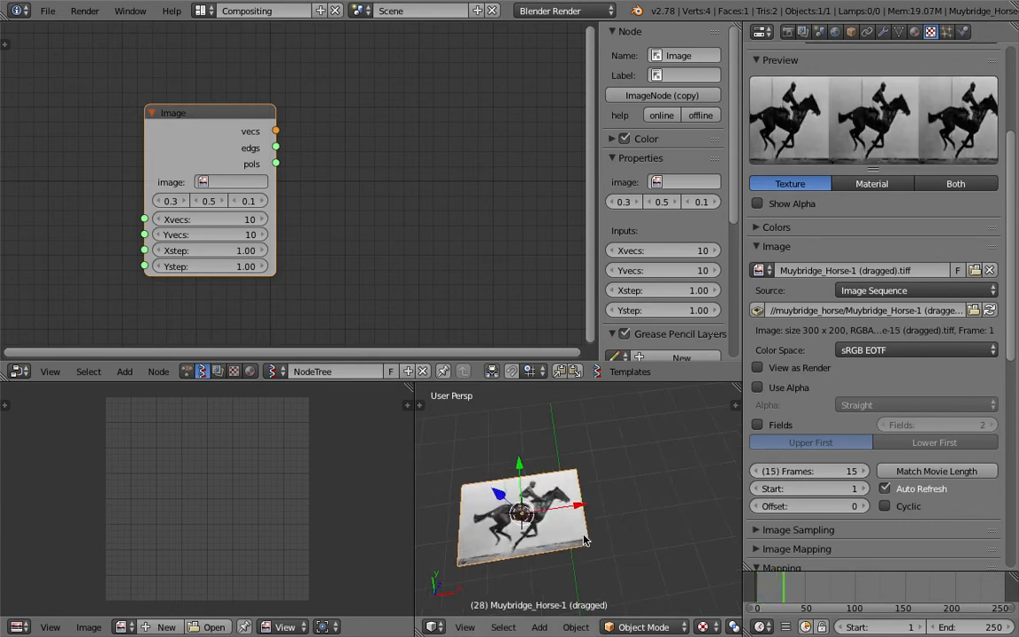
{"action": "left_click", "coordinate": [885, 506]}
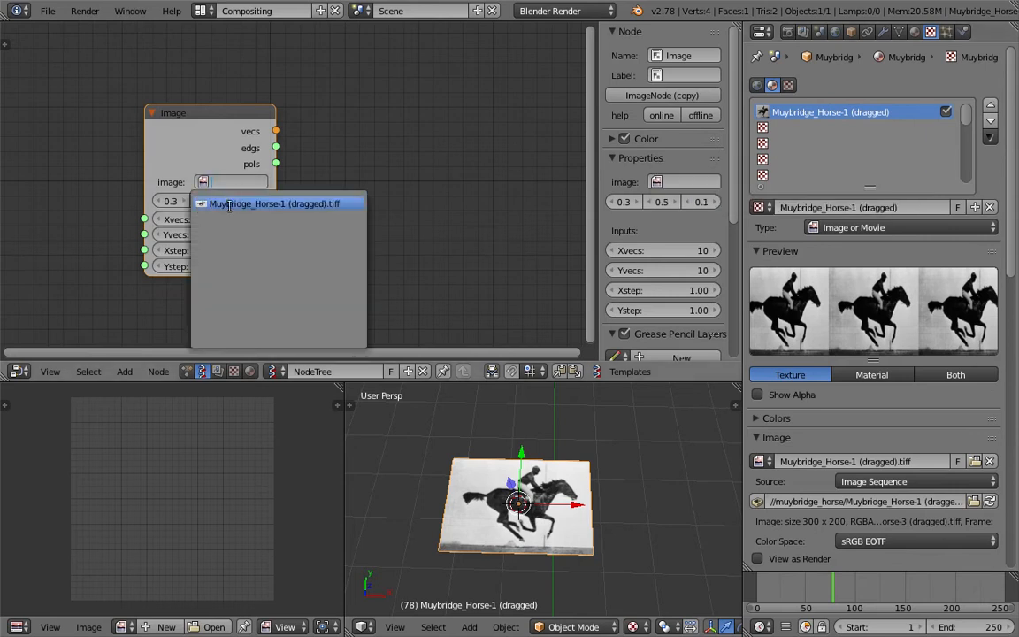
{"action": "left_click", "coordinate": [276, 203]}
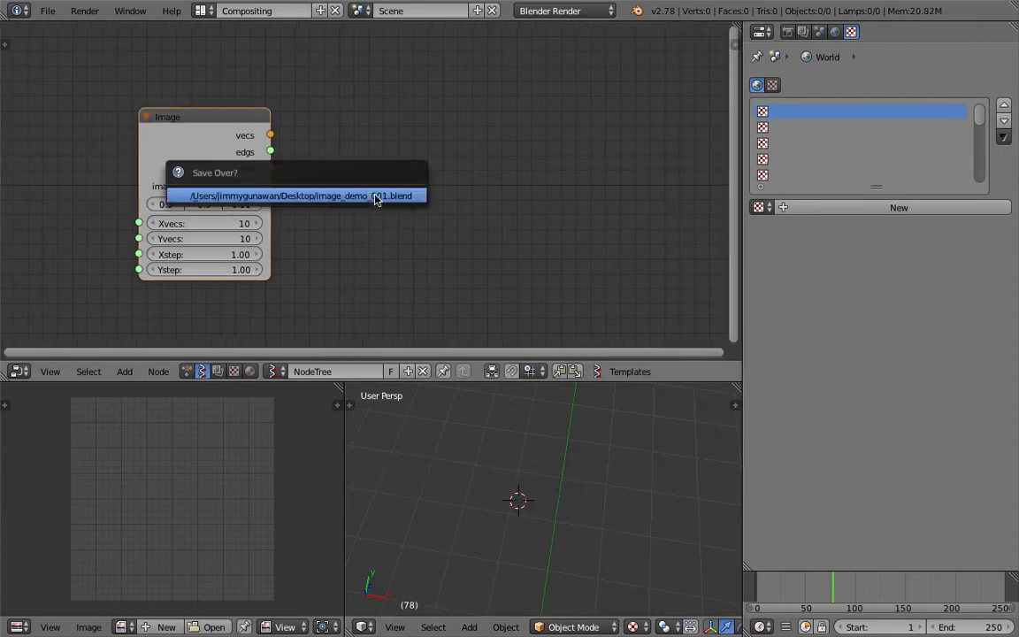
Add a Viewer Draw node fed by the Image vecs only, showing the horse as a 40×40 dot grid
{"action": "left_click", "coordinate": [301, 194]}
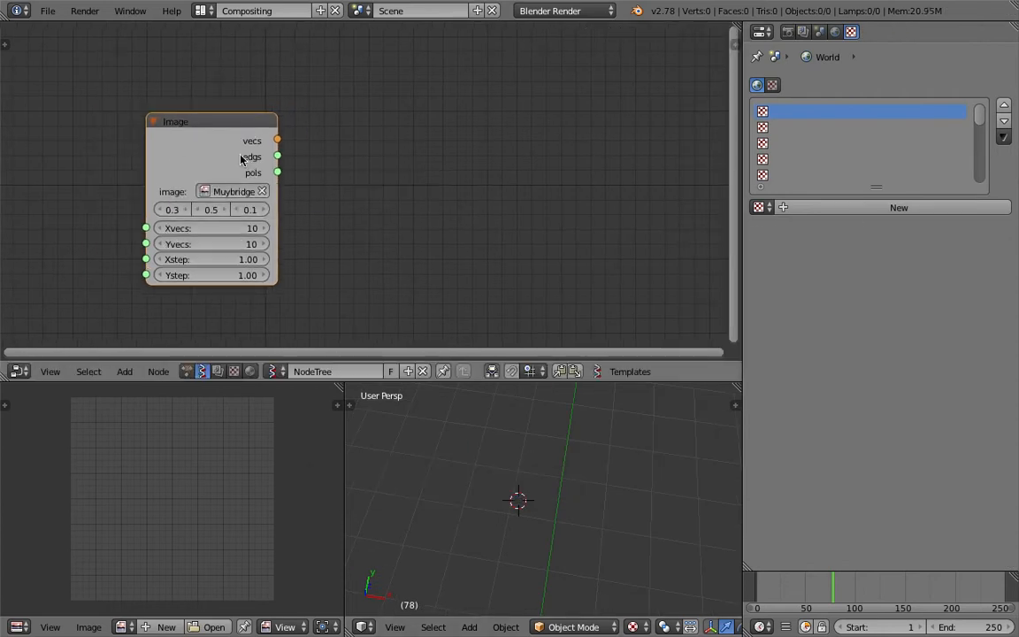
{"action": "left_click_drag", "start_coordinate": [278, 142], "coordinate": [410, 75]}
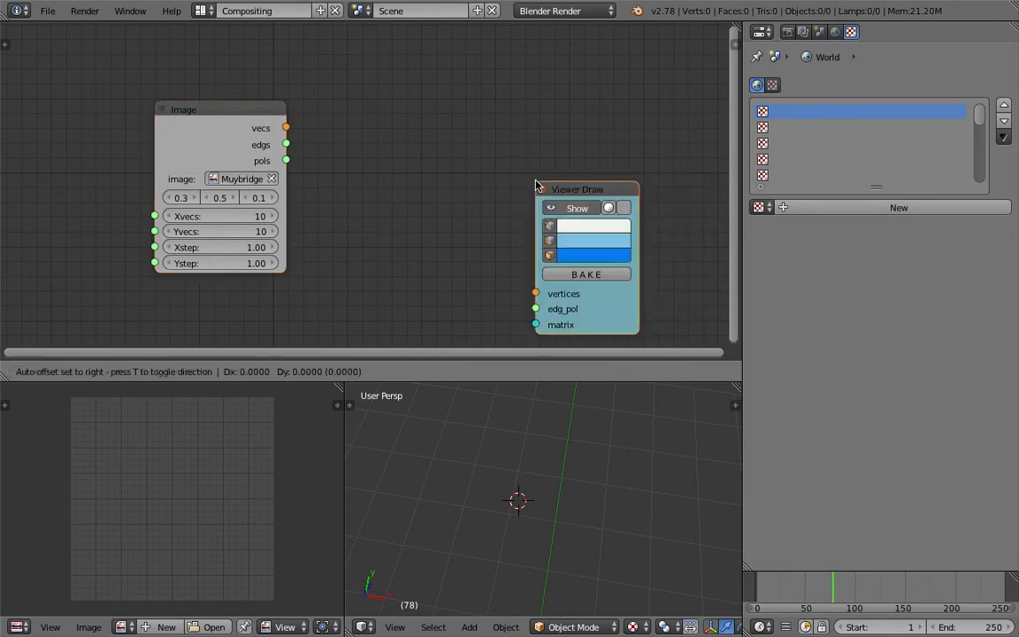
{"action": "left_click_drag", "start_coordinate": [285, 127], "coordinate": [509, 198]}
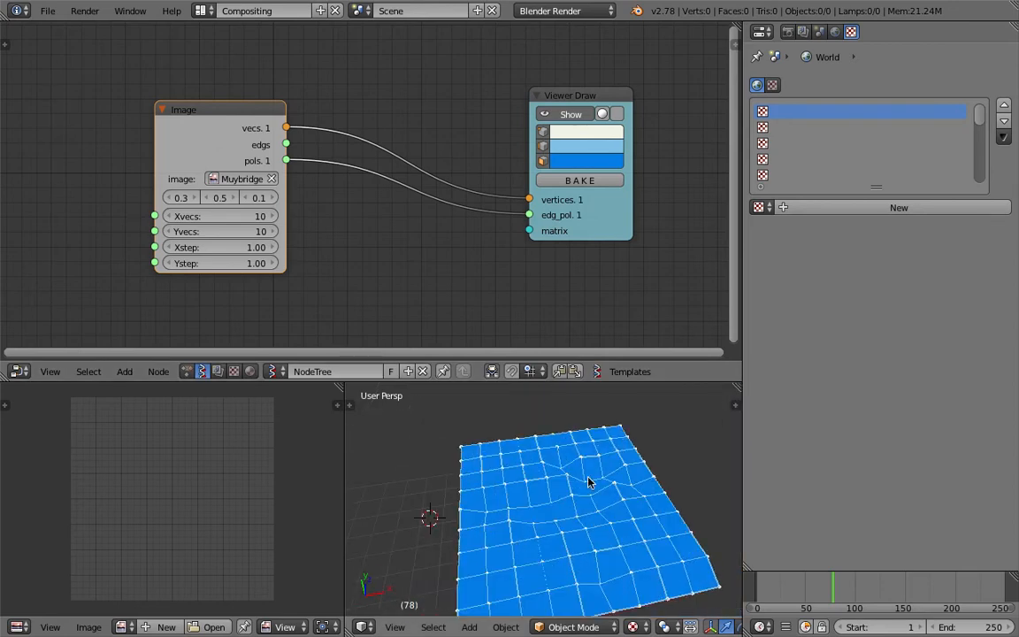
{"action": "left_click_drag", "start_coordinate": [587, 481], "coordinate": [602, 492]}
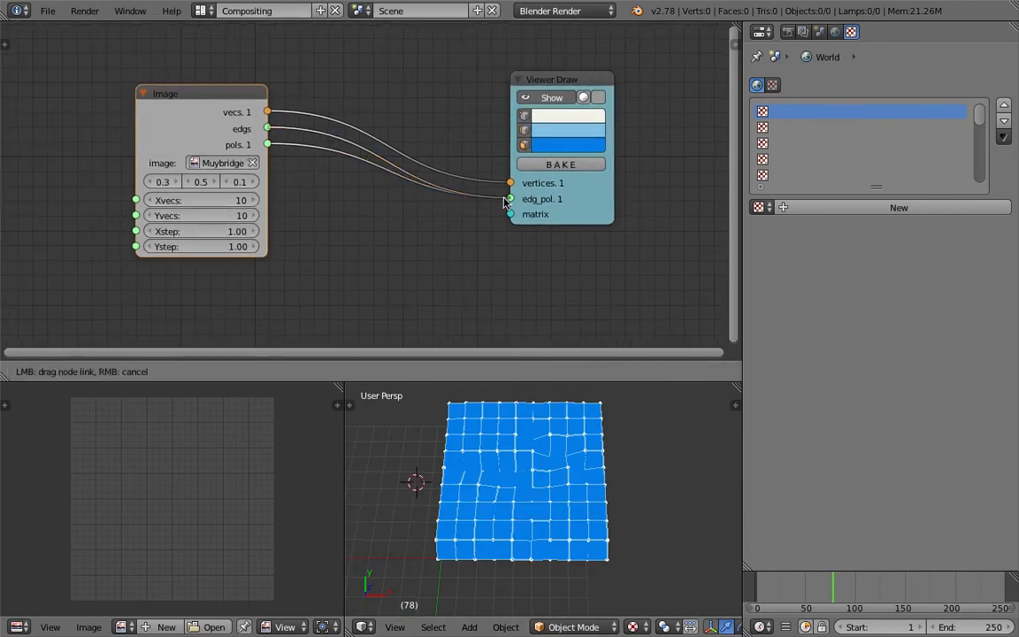
{"action": "left_click", "coordinate": [509, 182]}
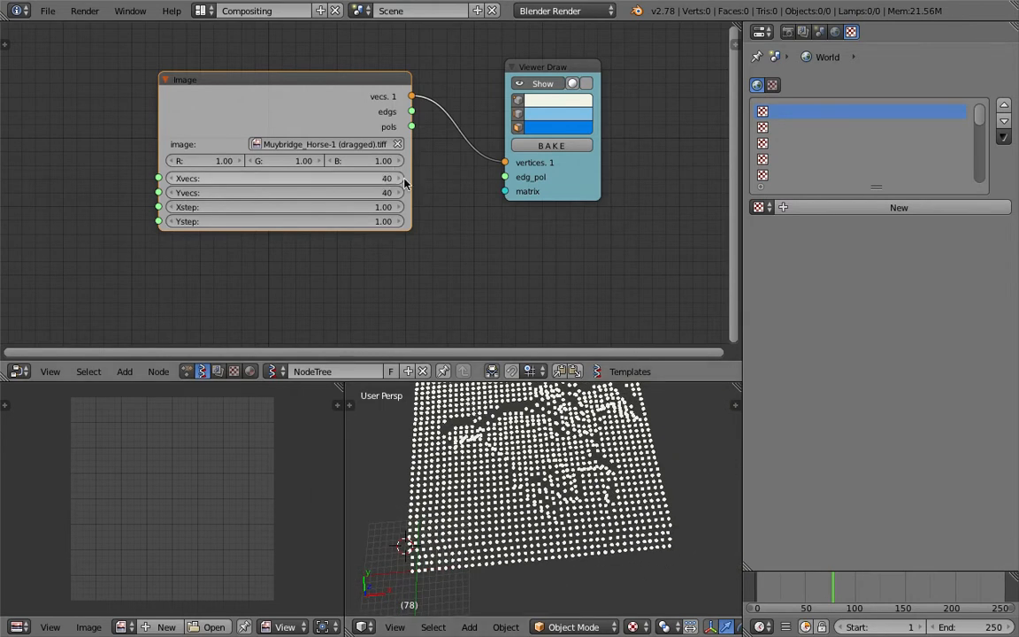
{"action": "mouse_move", "coordinate": [375, 182]}
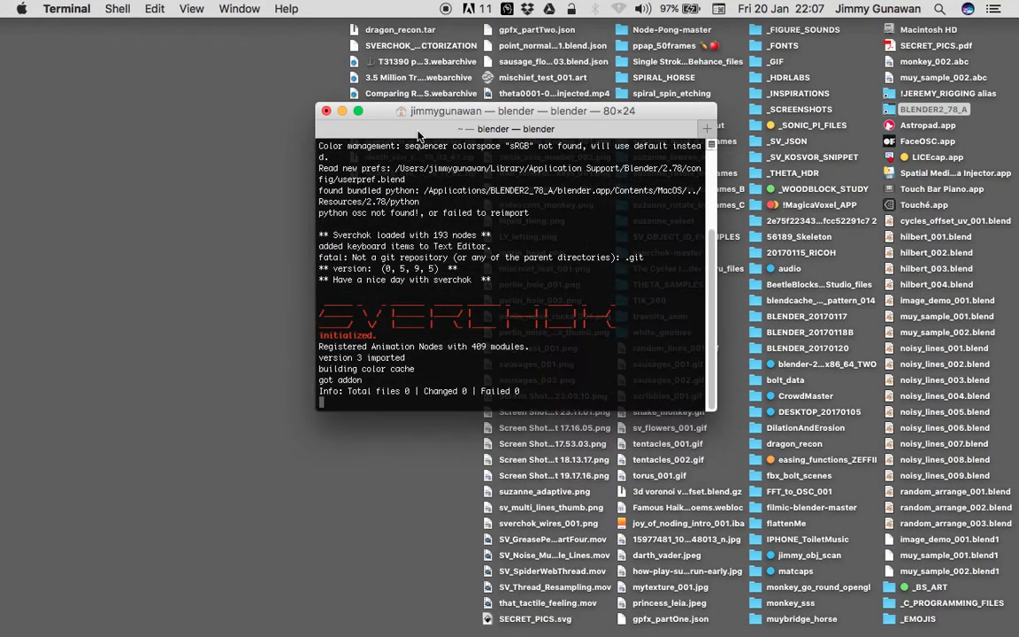
Move Terminal aside and view the muybridge_horse folder's fifteen TIFF frames in Finder
{"action": "left_click_drag", "start_coordinate": [522, 110], "coordinate": [350, 95]}
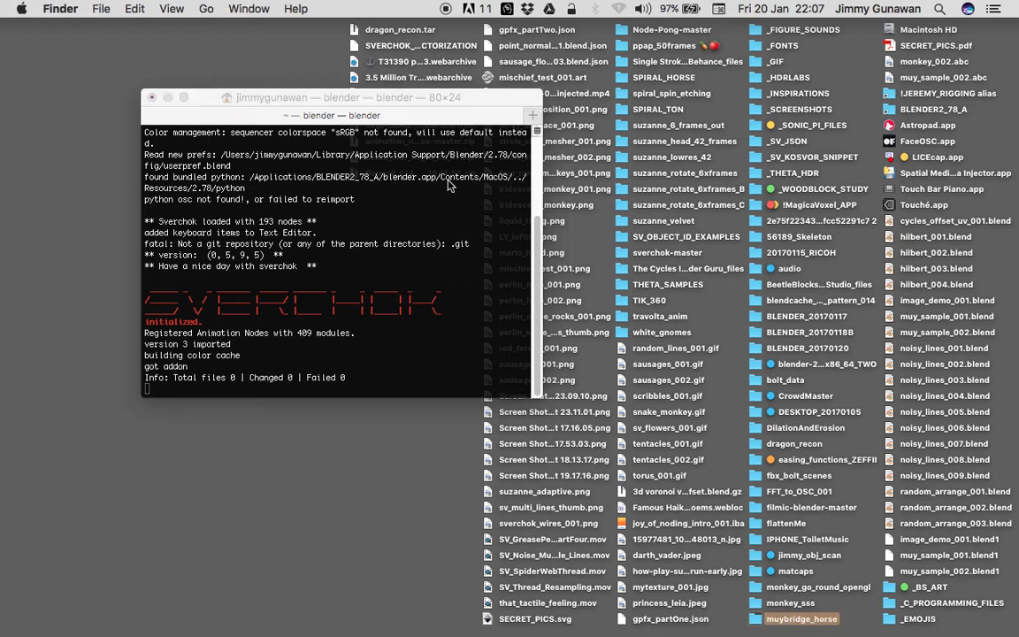
{"action": "double_click", "coordinate": [801, 619]}
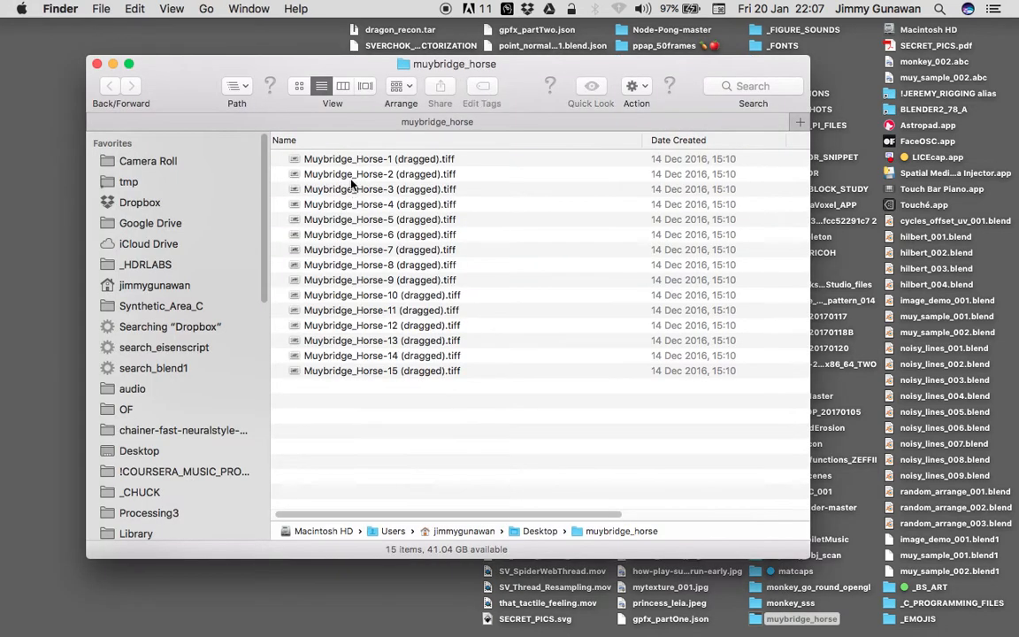
{"action": "key", "text": "cmd+i"}
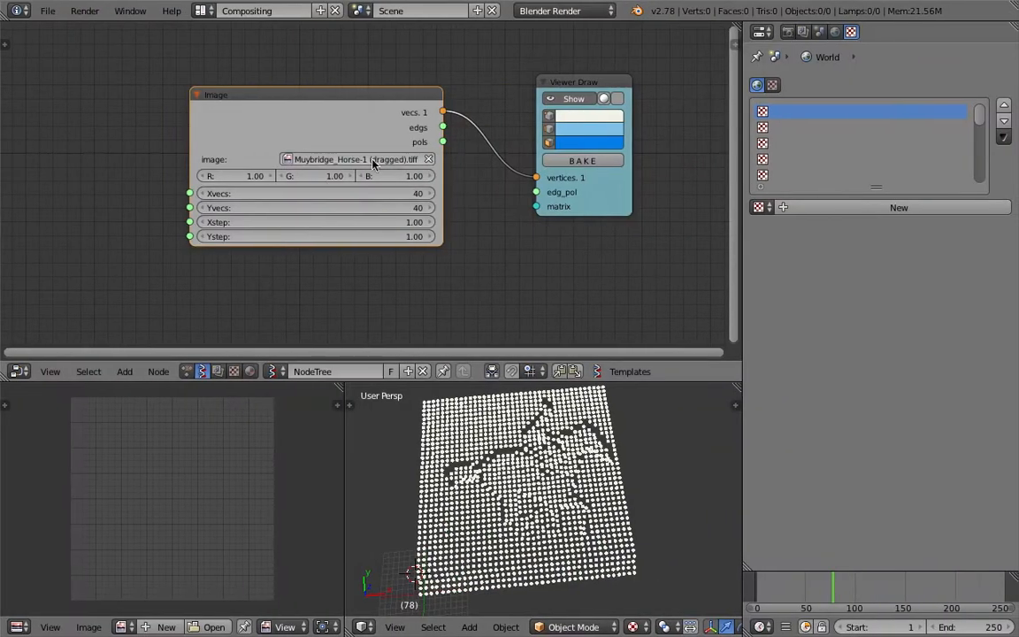
Duplicate the Image node and place the copy below the original
{"action": "left_click", "coordinate": [310, 193]}
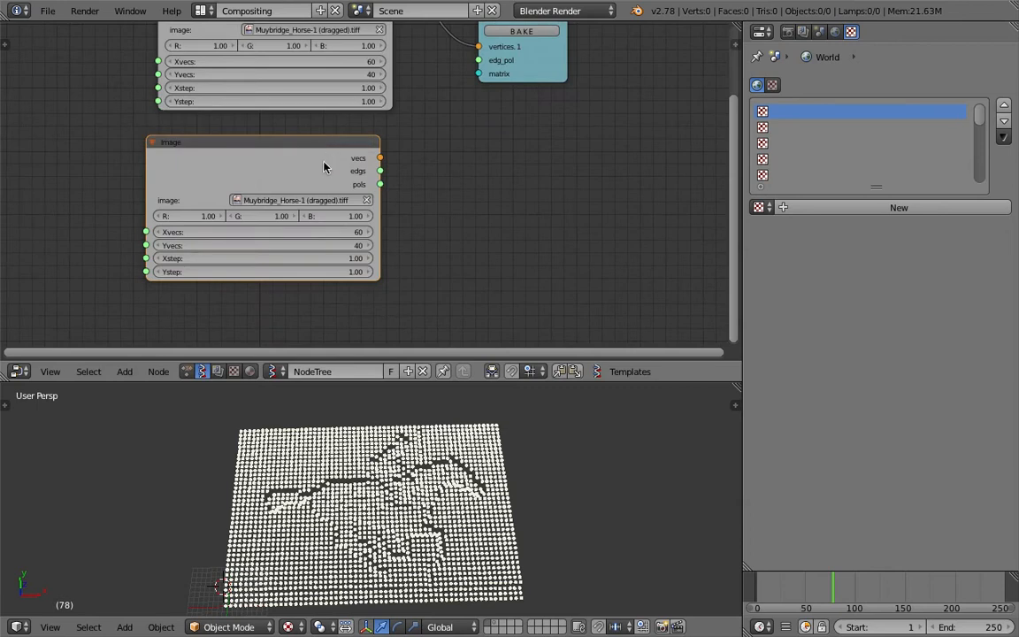
{"action": "mouse_move", "coordinate": [185, 216]}
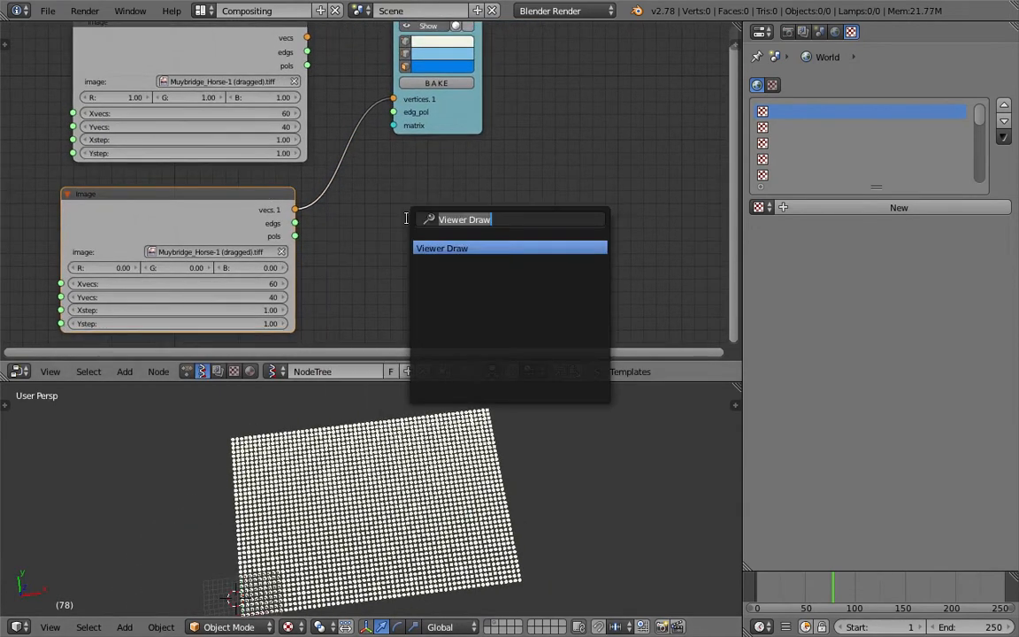
Add a Distance node fed by both Image nodes' vecs and save over the blend file
{"action": "type", "text": "di"}
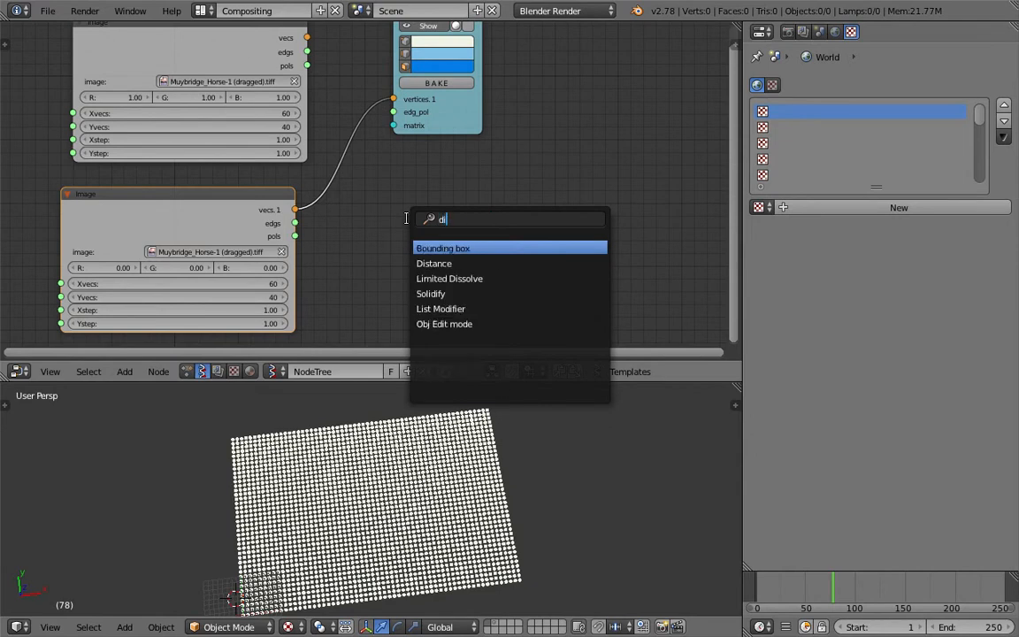
{"action": "left_click", "coordinate": [435, 262]}
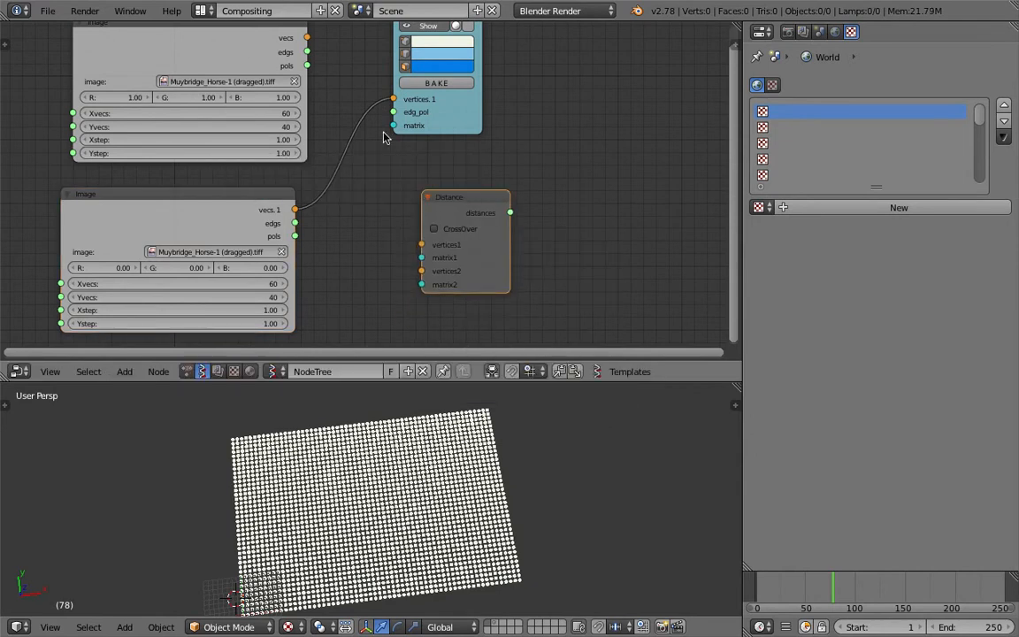
{"action": "left_click", "coordinate": [467, 244]}
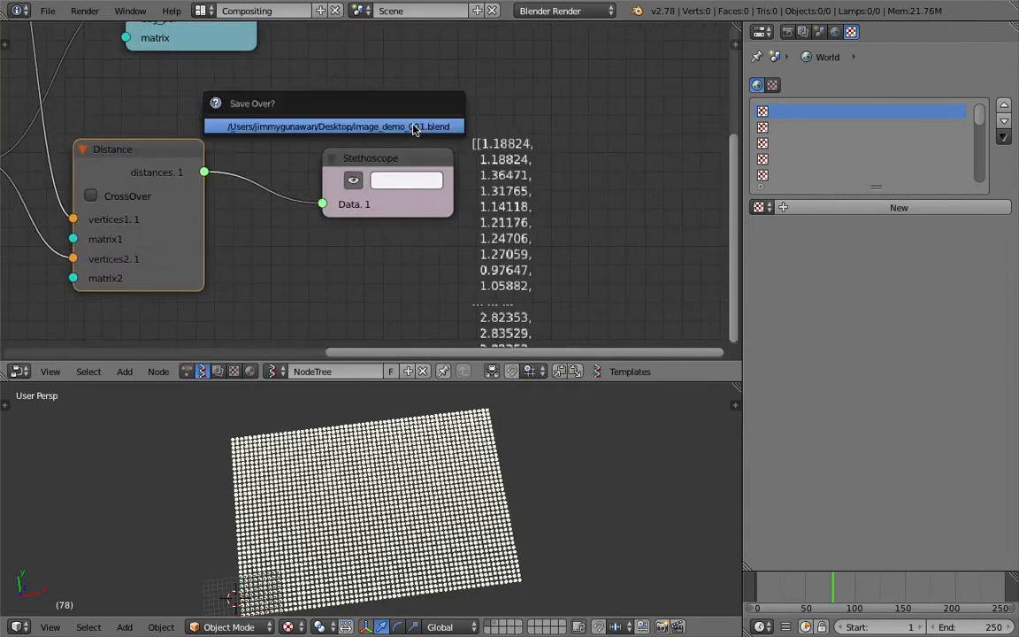
{"action": "left_click", "coordinate": [333, 126]}
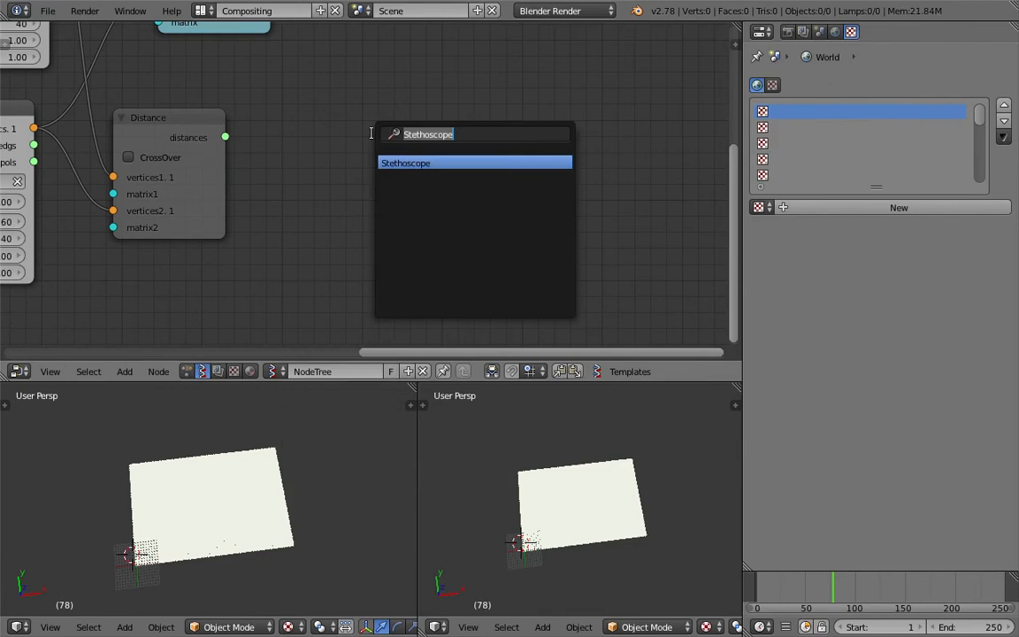
Add a Viewer text mk2 node on the Distance output and read the distance values in the text editor
{"action": "type", "text": "view"}
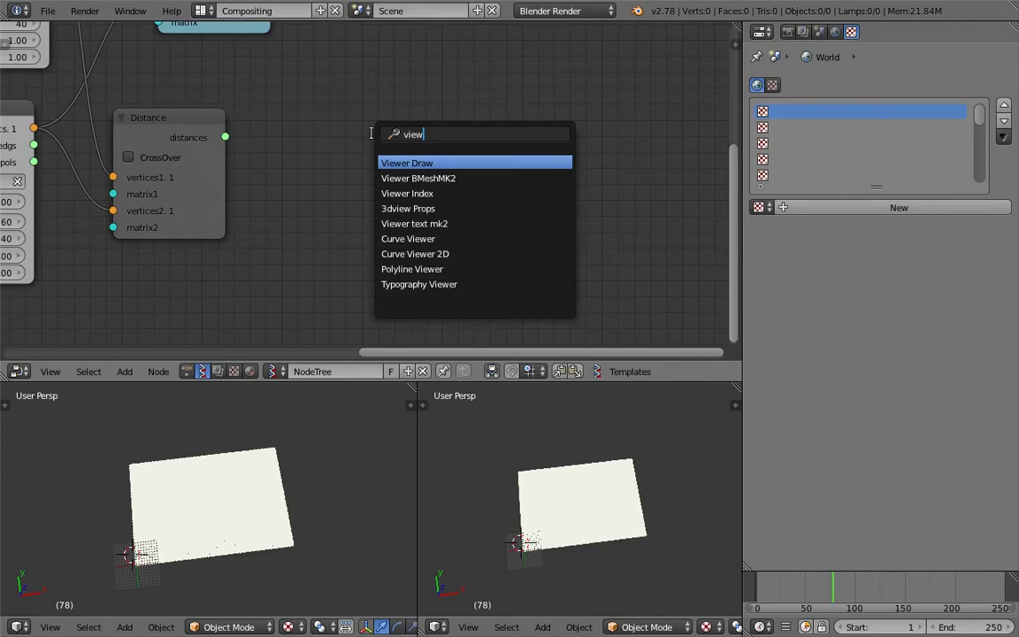
{"action": "left_click", "coordinate": [414, 223]}
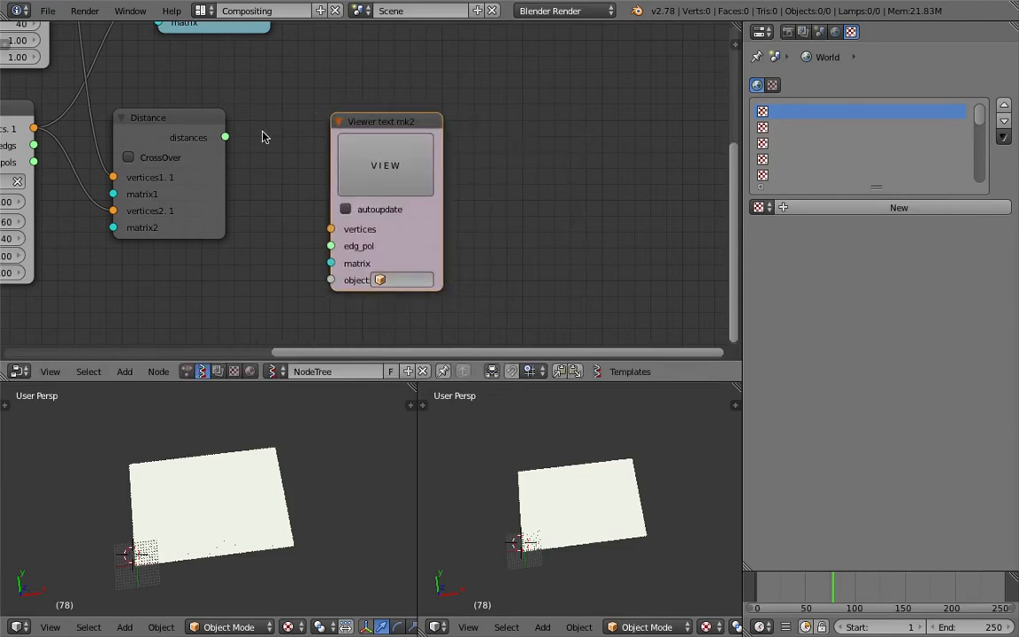
{"action": "left_click_drag", "start_coordinate": [225, 138], "coordinate": [329, 244]}
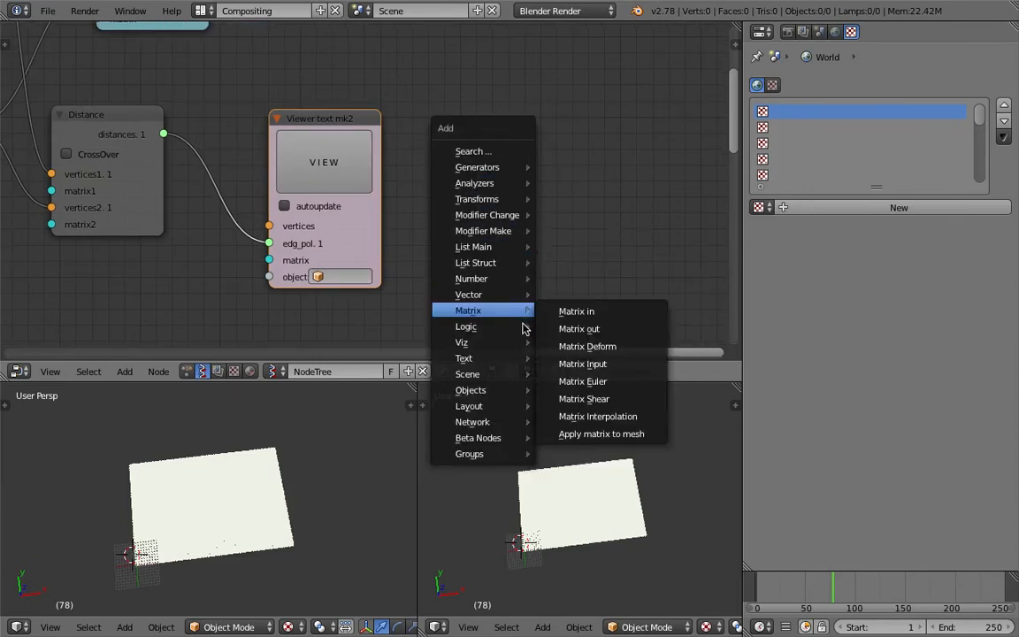
{"action": "mouse_move", "coordinate": [465, 326]}
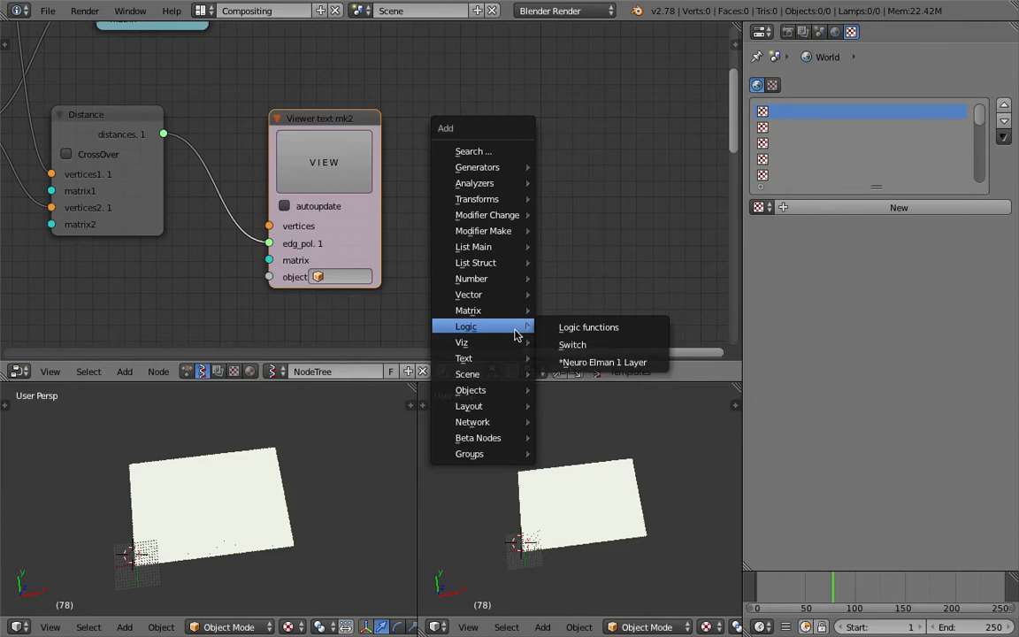
{"action": "mouse_move", "coordinate": [471, 279]}
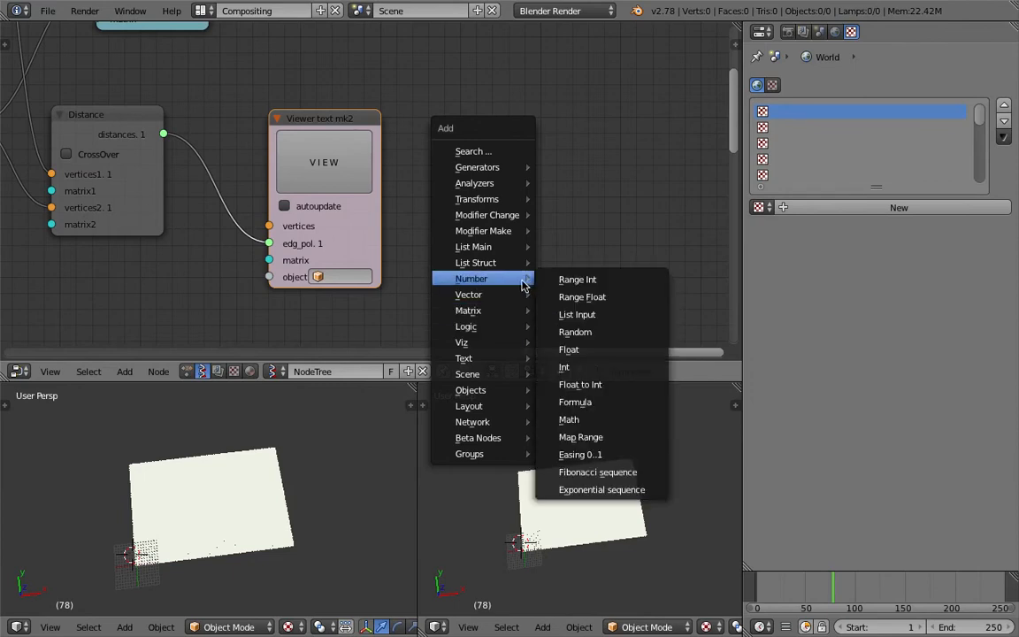
{"action": "mouse_move", "coordinate": [565, 366]}
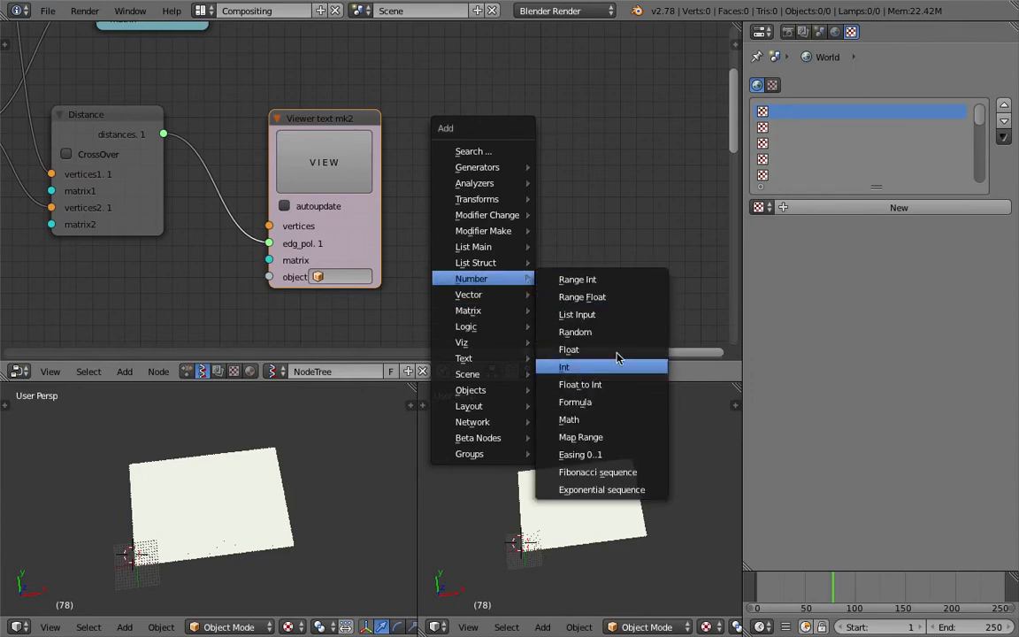
{"action": "mouse_move", "coordinate": [474, 246]}
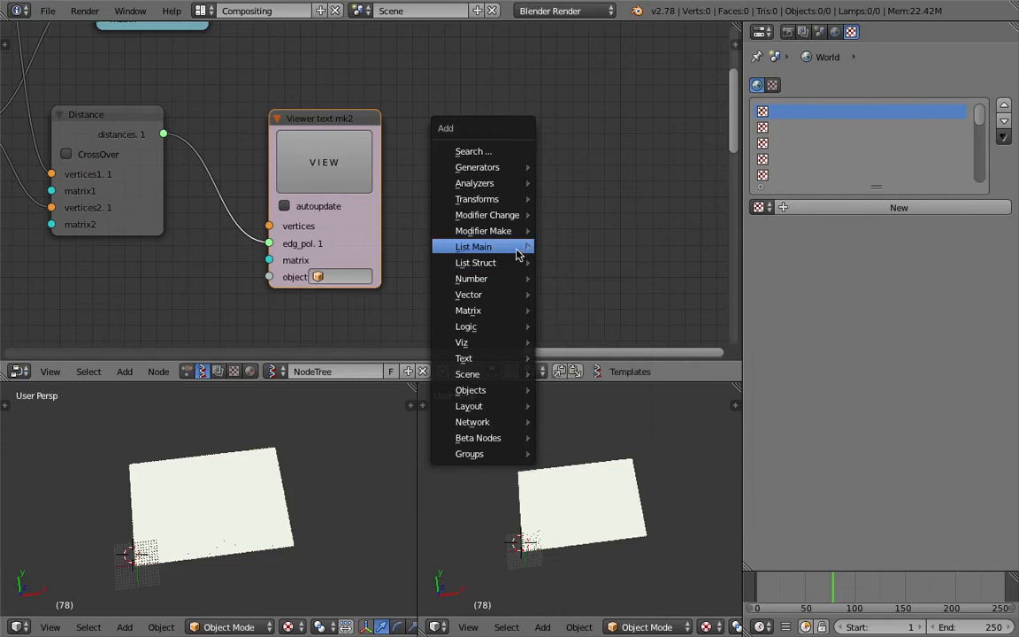
{"action": "mouse_move", "coordinate": [483, 230]}
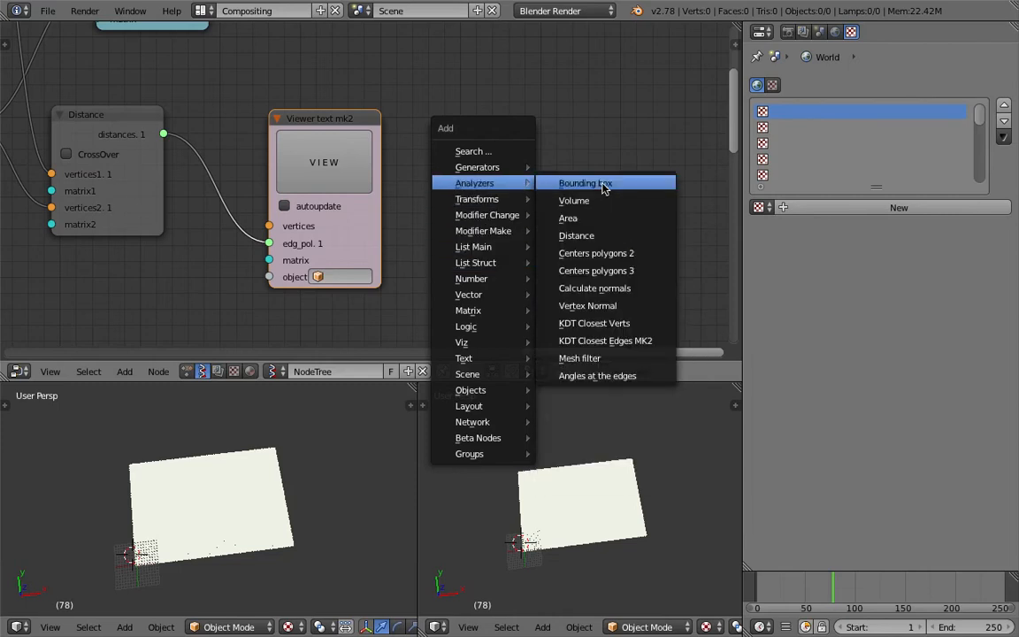
{"action": "mouse_move", "coordinate": [596, 253]}
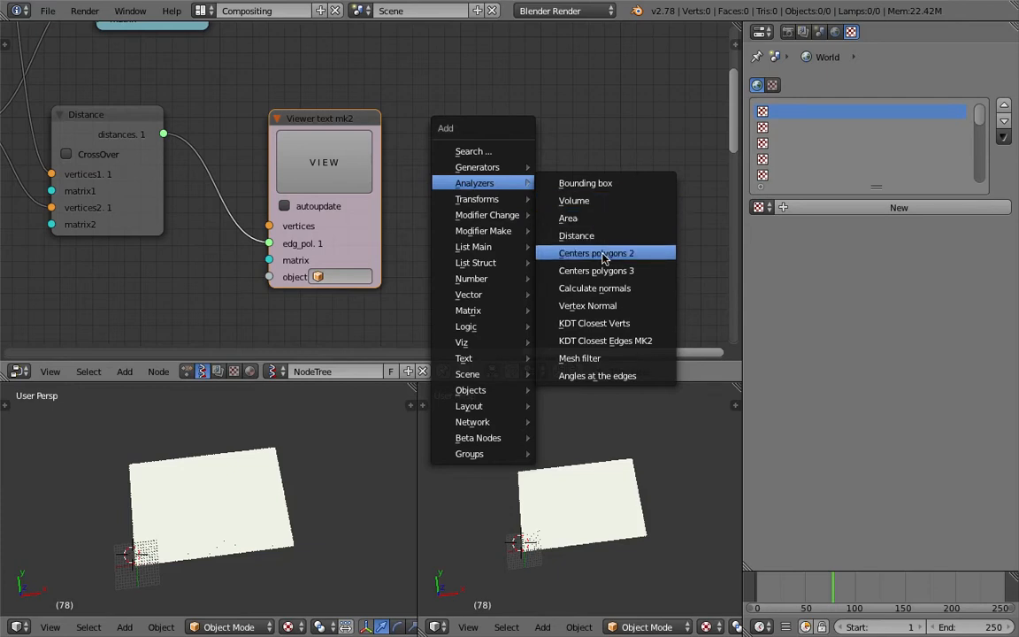
{"action": "mouse_move", "coordinate": [598, 375]}
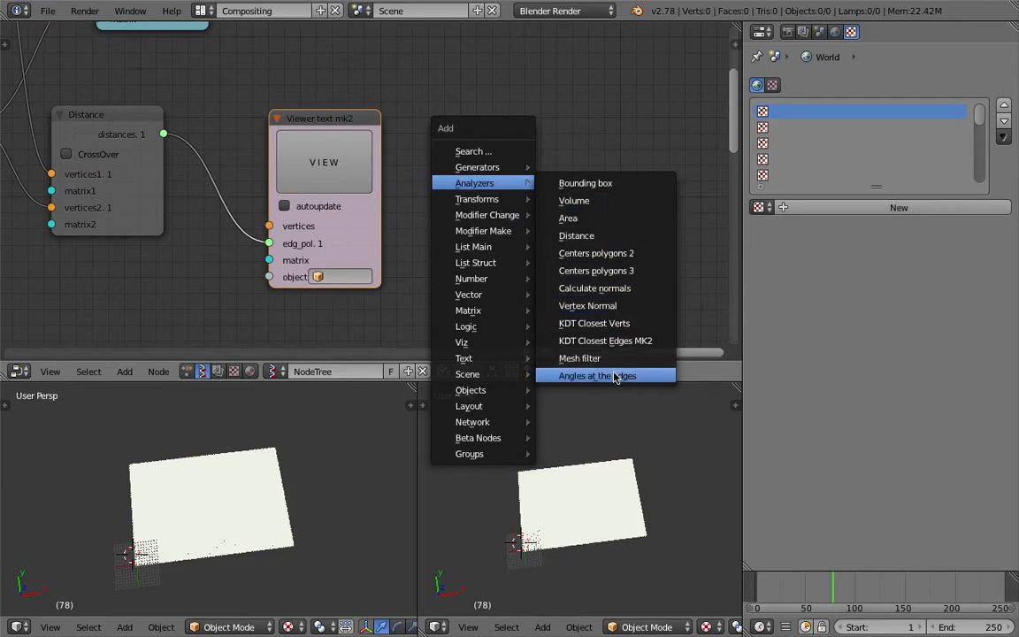
{"action": "mouse_move", "coordinate": [467, 374]}
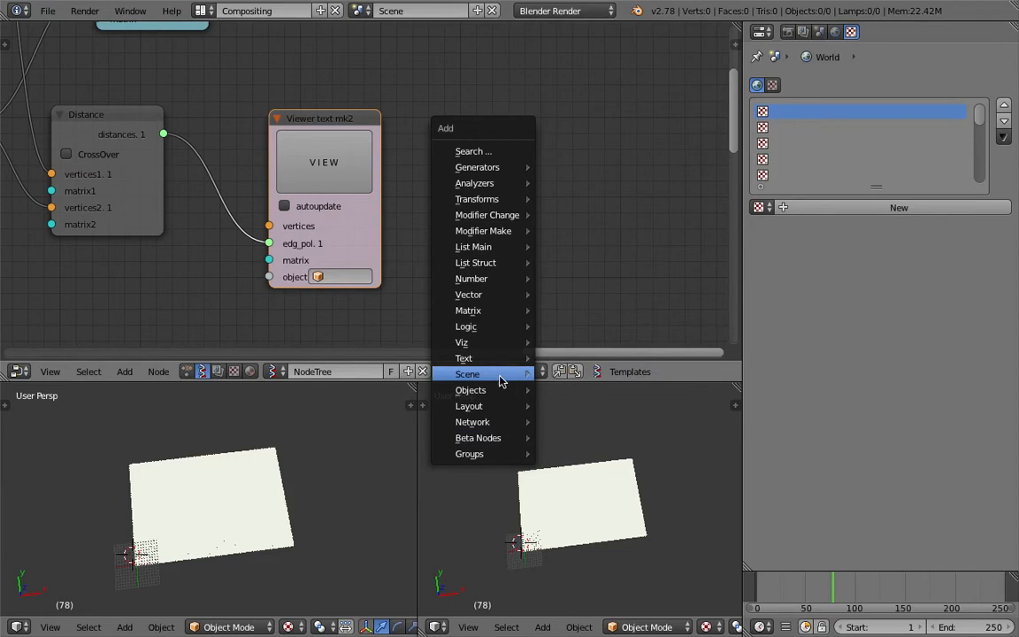
{"action": "left_click", "coordinate": [324, 163]}
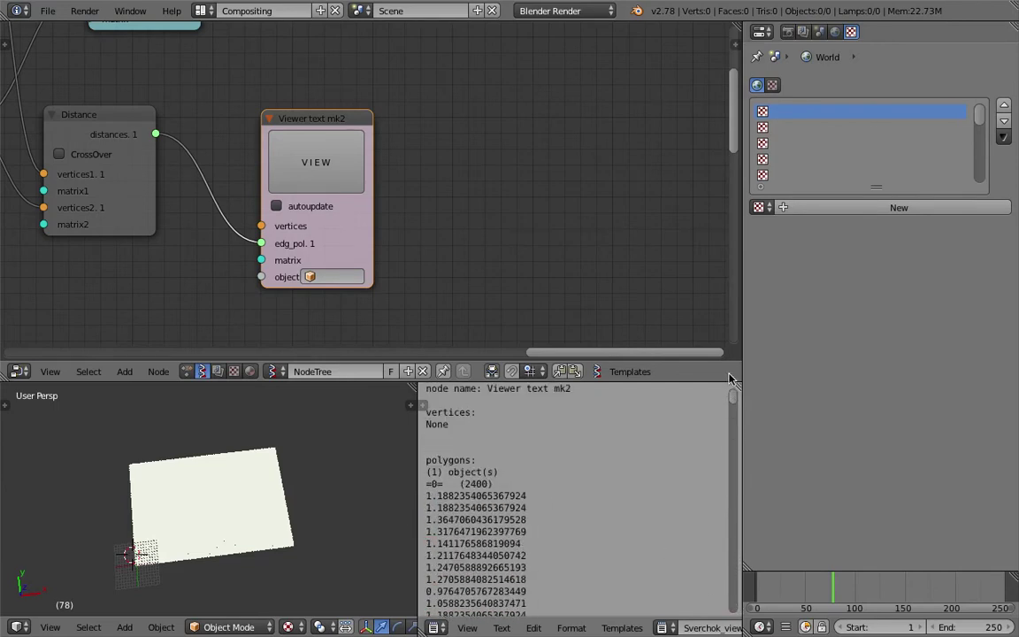
{"action": "scroll", "scroll_direction": "down", "scroll_amount": 3}
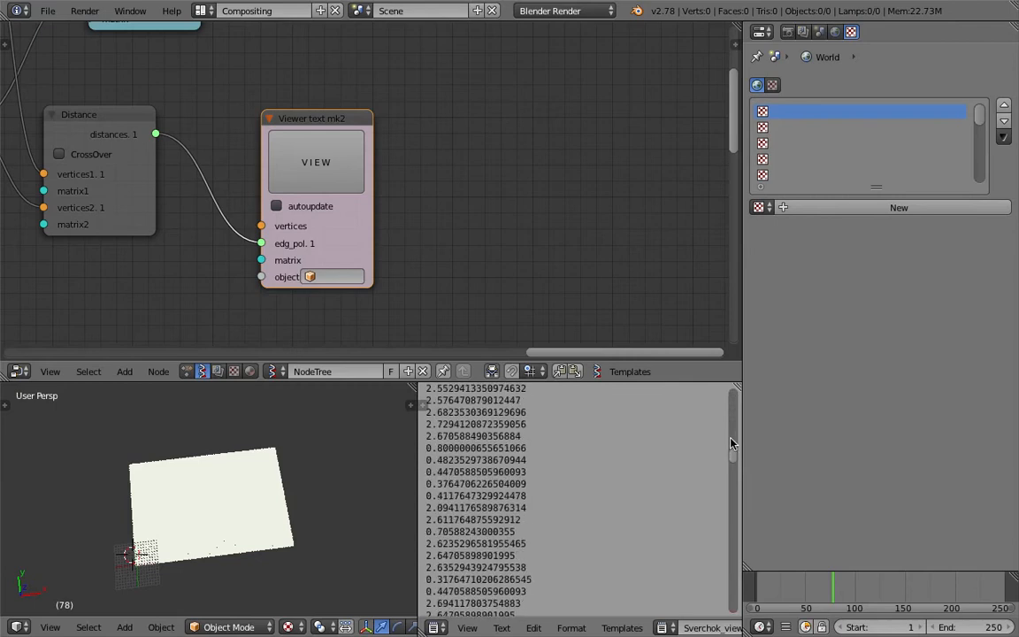
{"action": "scroll", "scroll_direction": "down", "scroll_amount": 3}
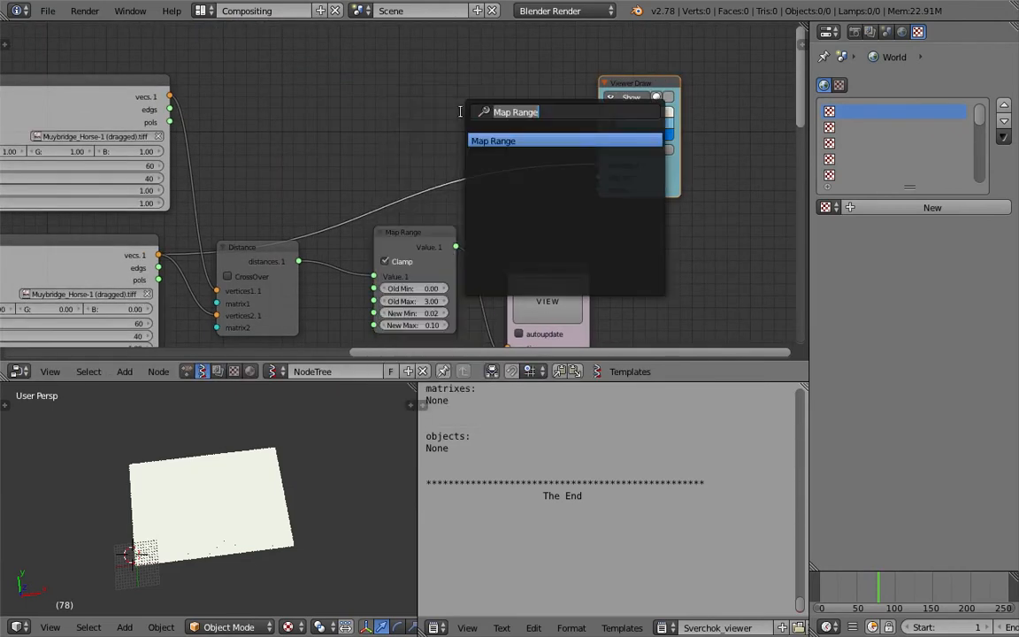
Add a Circle node to the tree above the Map Range node
{"action": "type", "text": "ci"}
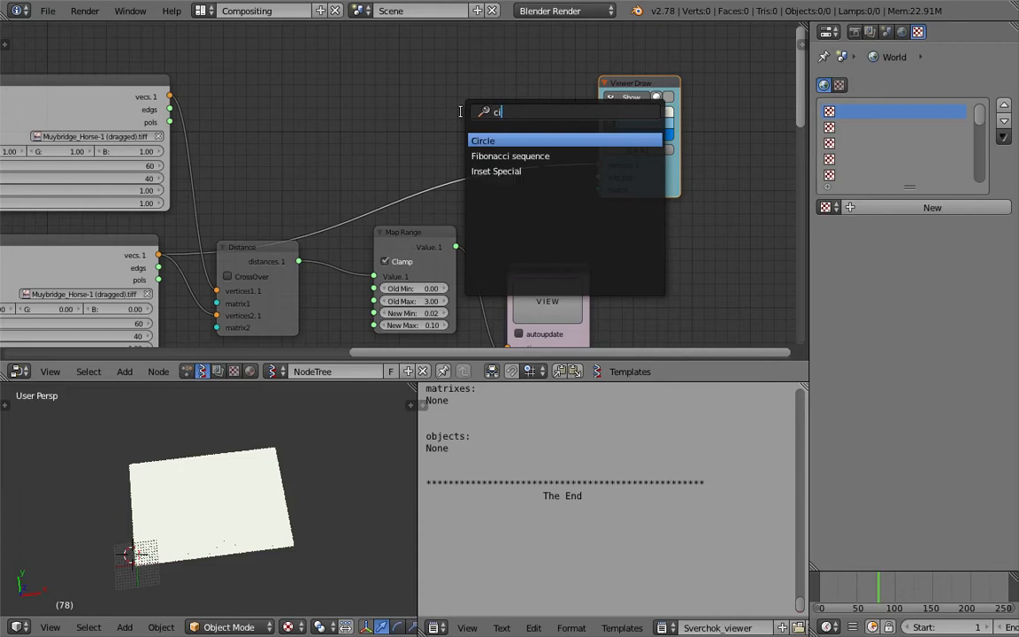
{"action": "left_click", "coordinate": [483, 139]}
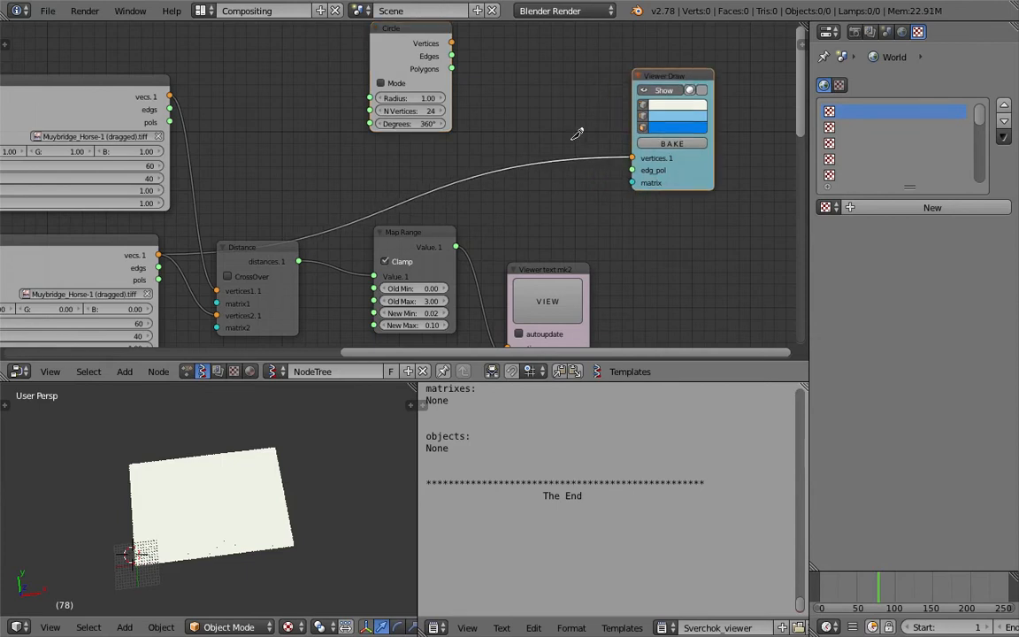
Add a Matrix In node and wire the circle geometry and matrices into Viewer Draw
{"action": "type", "text": "matrix"}
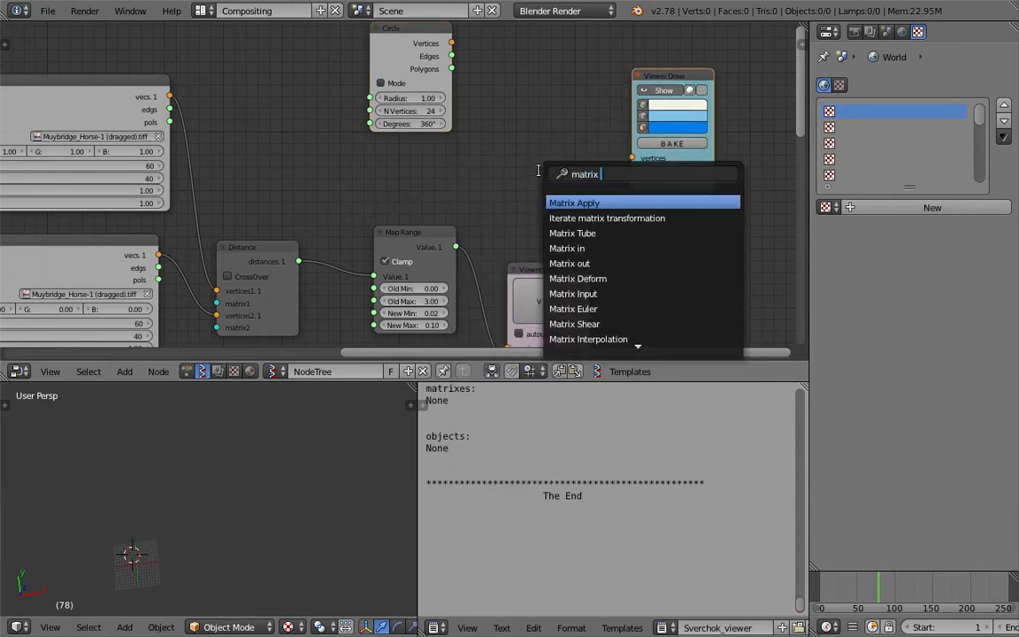
{"action": "type", "text": "i"}
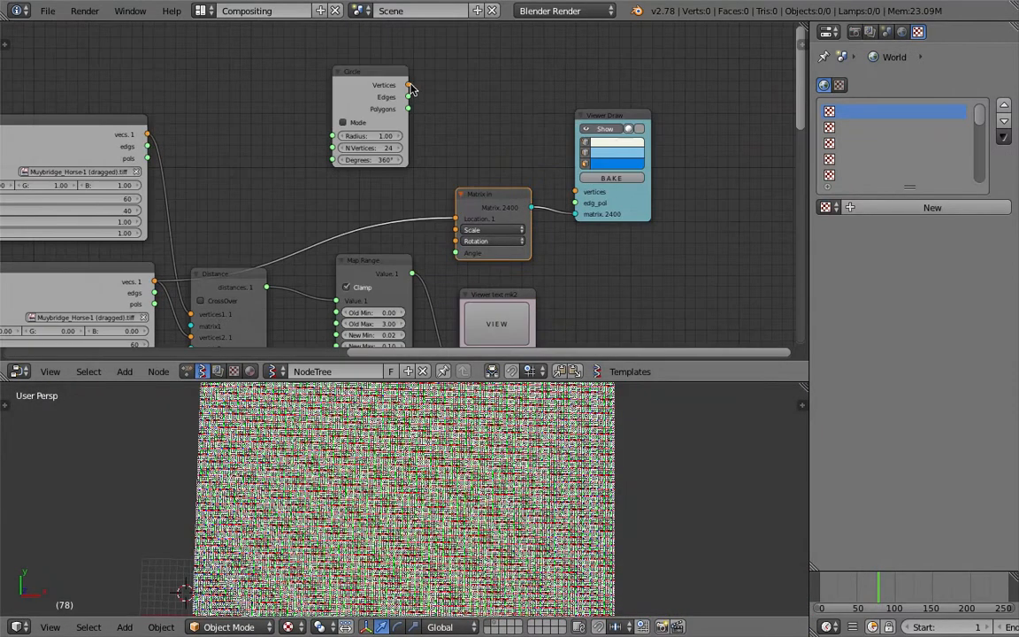
{"action": "left_click_drag", "start_coordinate": [407, 85], "coordinate": [574, 191]}
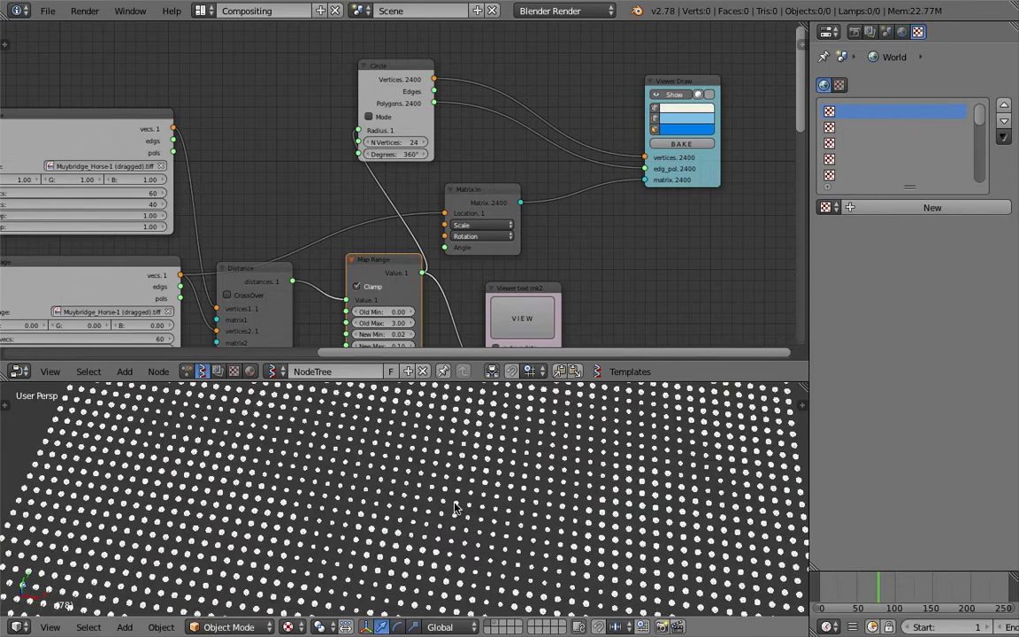
Save over the blend file and adjust the Map Range output maximum
{"action": "key", "text": "ctrl+s"}
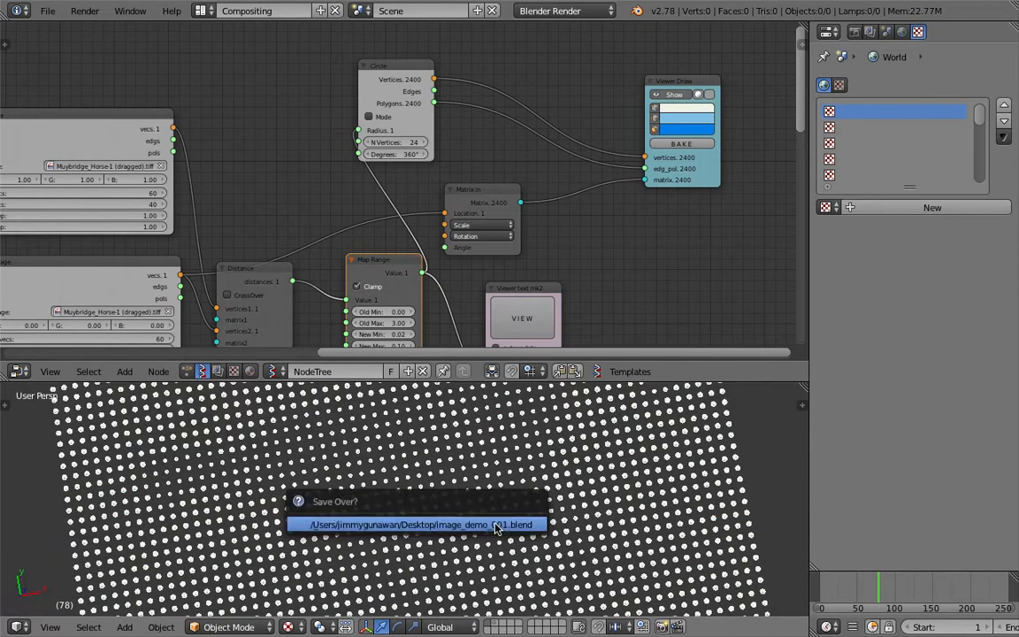
{"action": "left_click", "coordinate": [428, 524]}
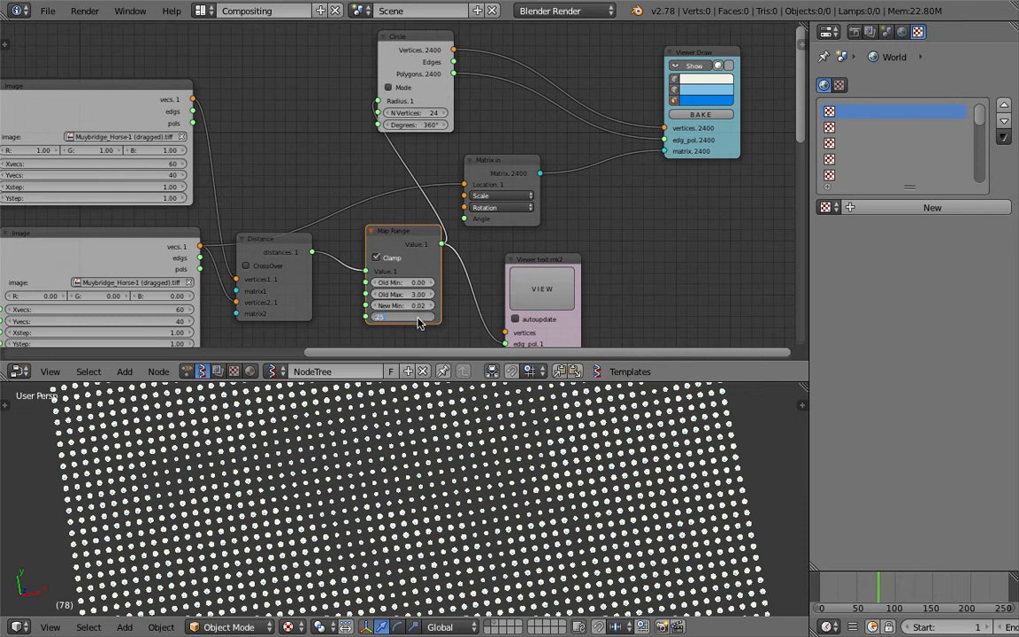
{"action": "left_click", "coordinate": [402, 316]}
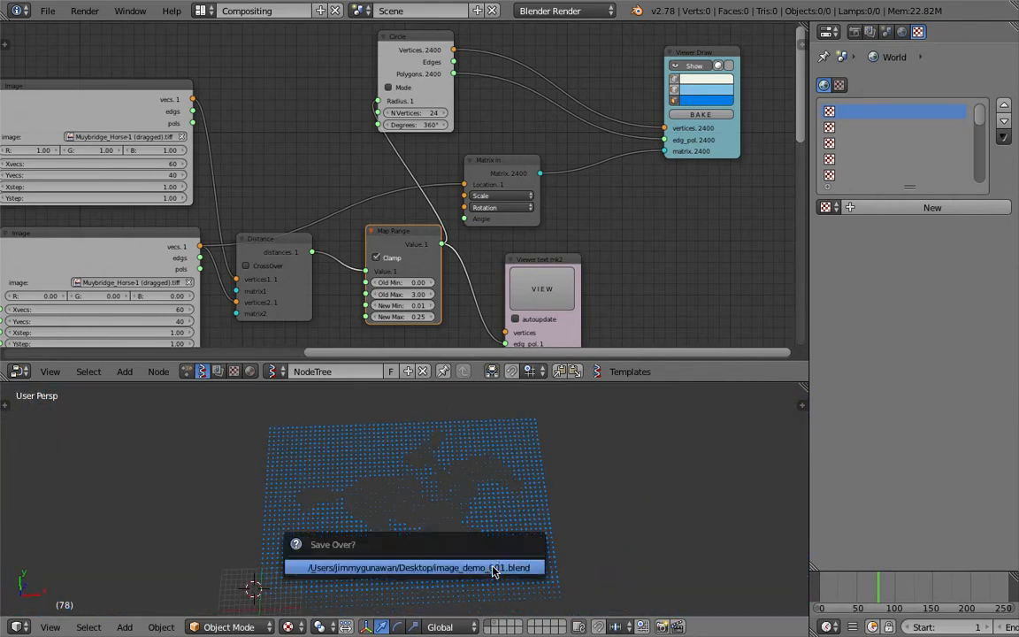
Confirm the save-over so the brightness-driven dot grid shows the horse silhouette
{"action": "left_click", "coordinate": [414, 566]}
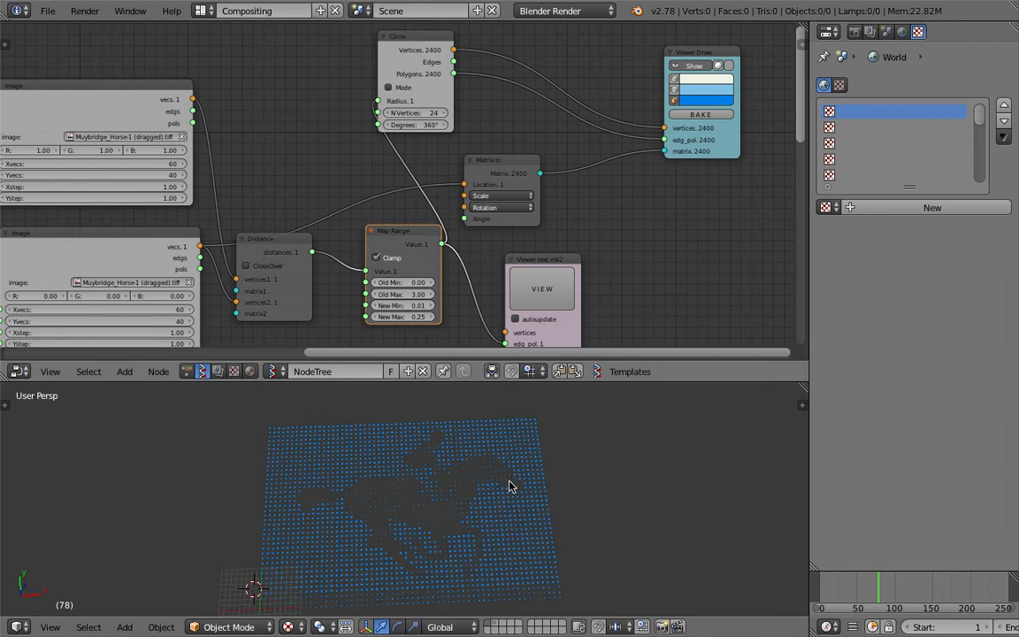
{"action": "left_click", "coordinate": [704, 79]}
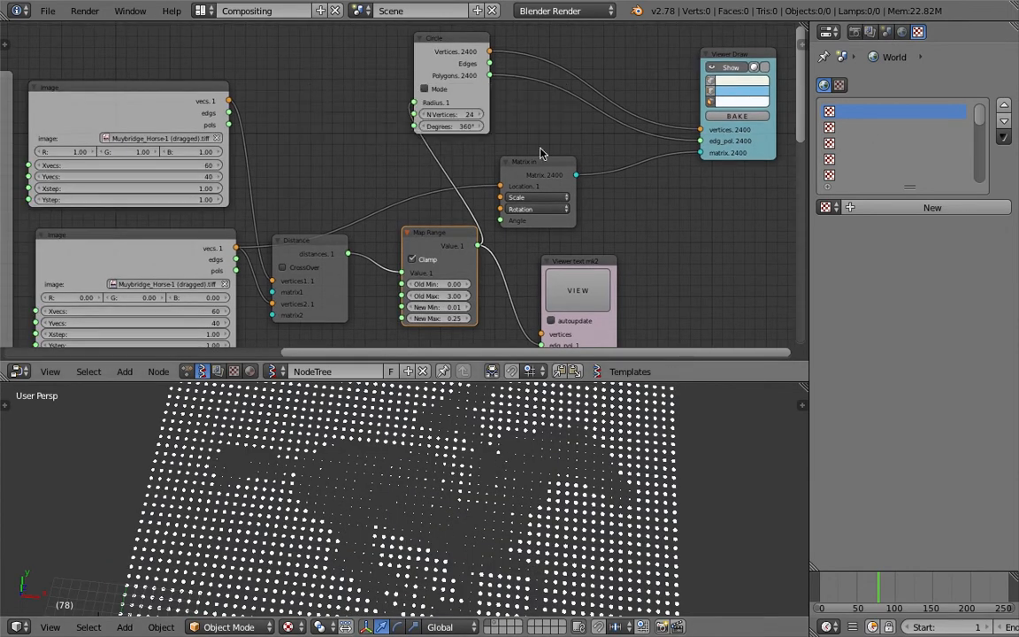
{"action": "mouse_move", "coordinate": [246, 481]}
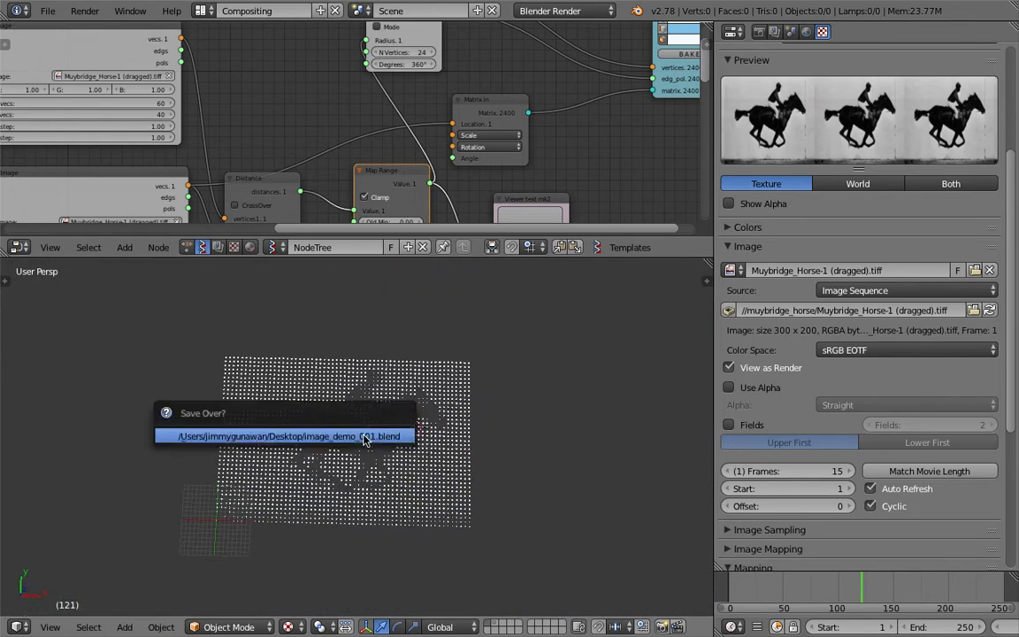
Confirm saving over the file with the 15-frame cyclic image sequence texture
{"action": "left_click", "coordinate": [283, 435]}
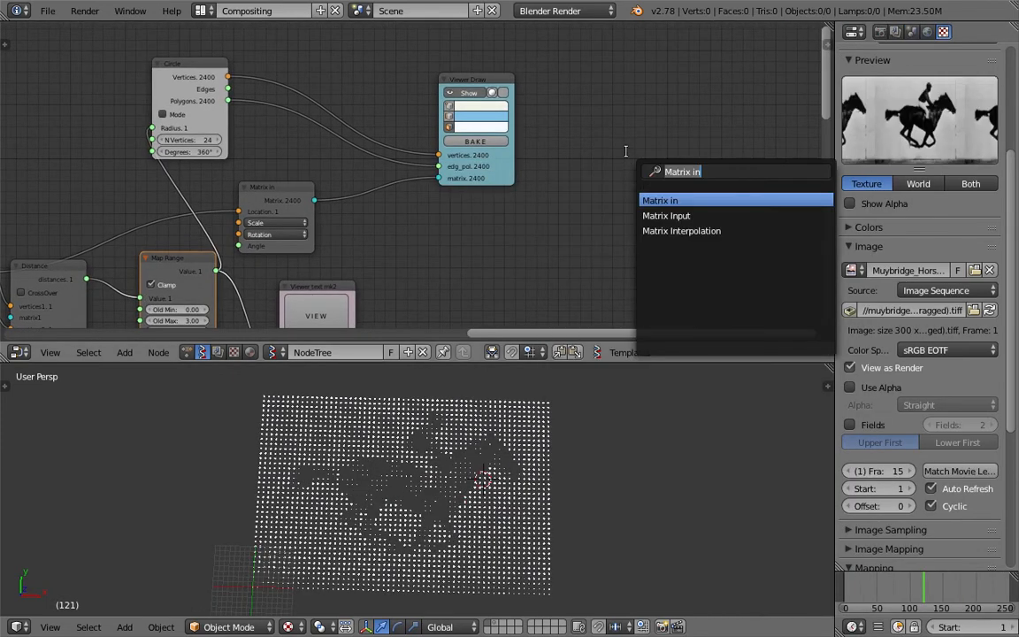
Add a Viewer BMesh node fed by circle vertices, polygons and grid matrices to output mesh Alpha_0
{"action": "type", "text": "bme"}
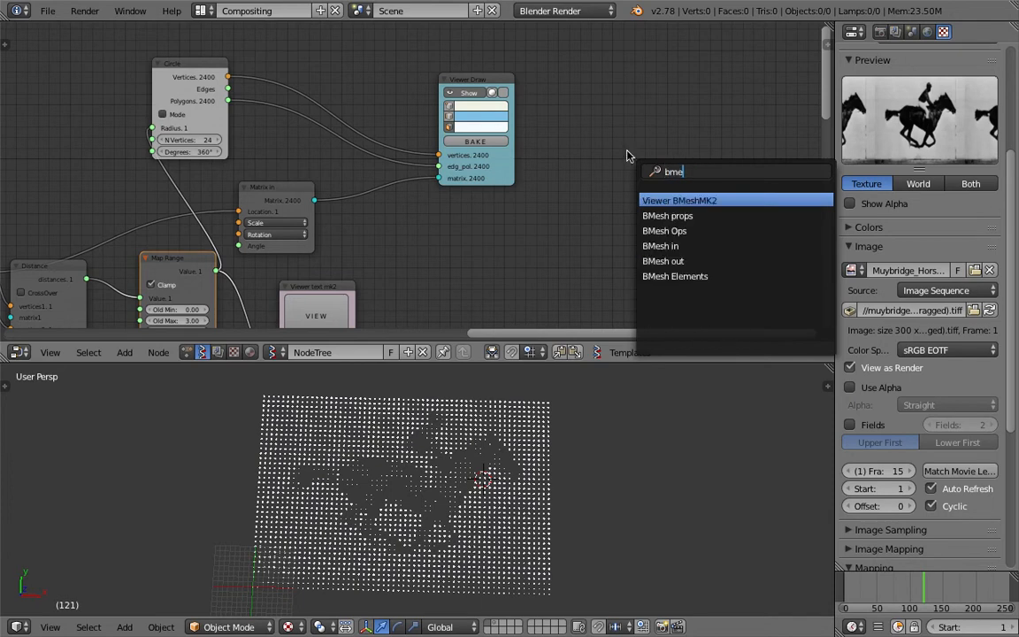
{"action": "left_click", "coordinate": [679, 200]}
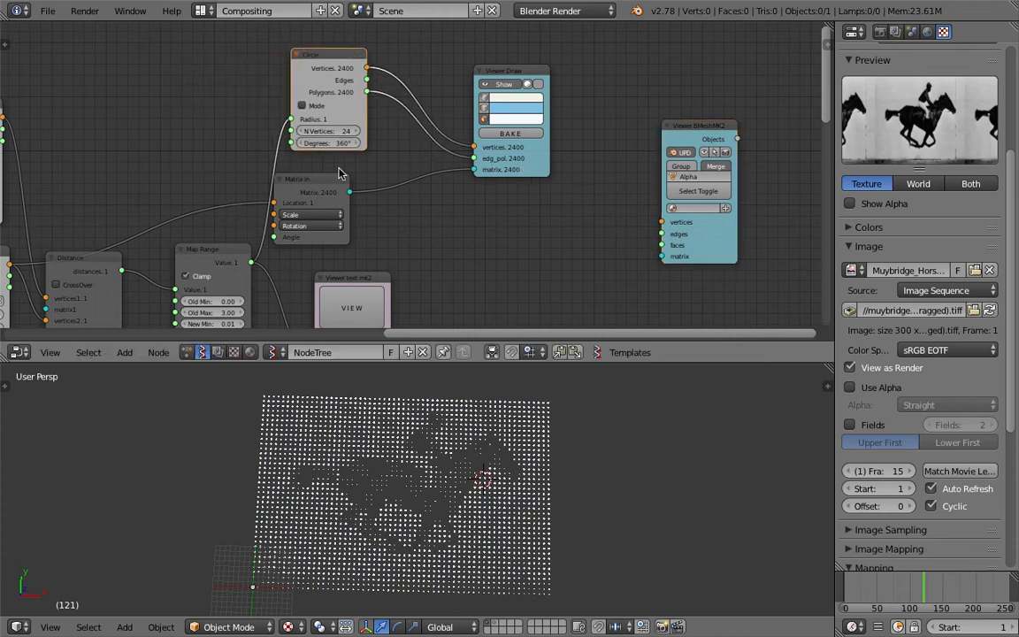
{"action": "left_click_drag", "start_coordinate": [315, 209], "coordinate": [363, 213]}
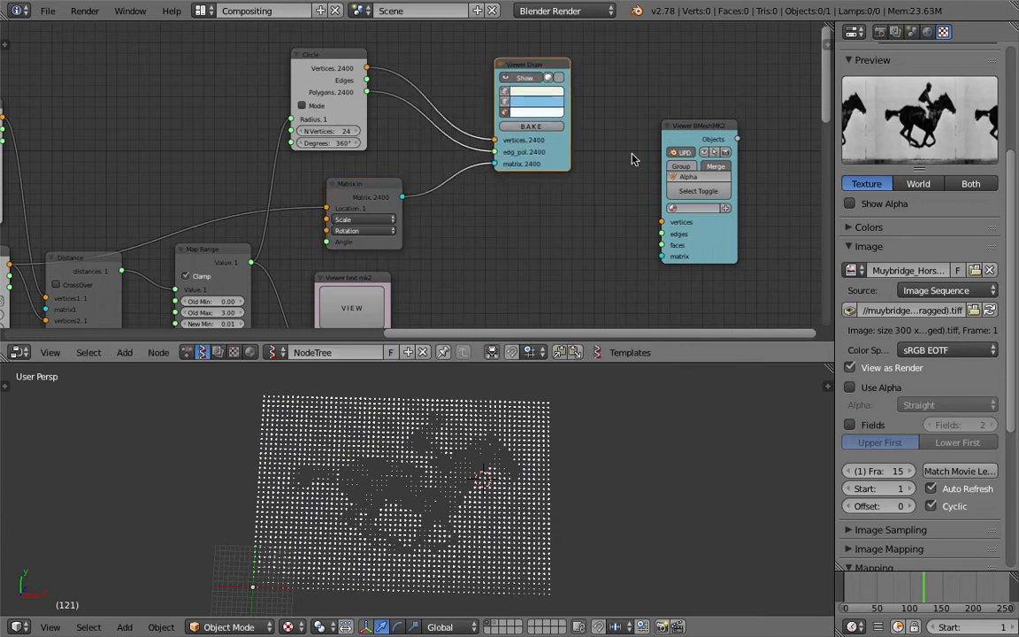
{"action": "mouse_move", "coordinate": [372, 70]}
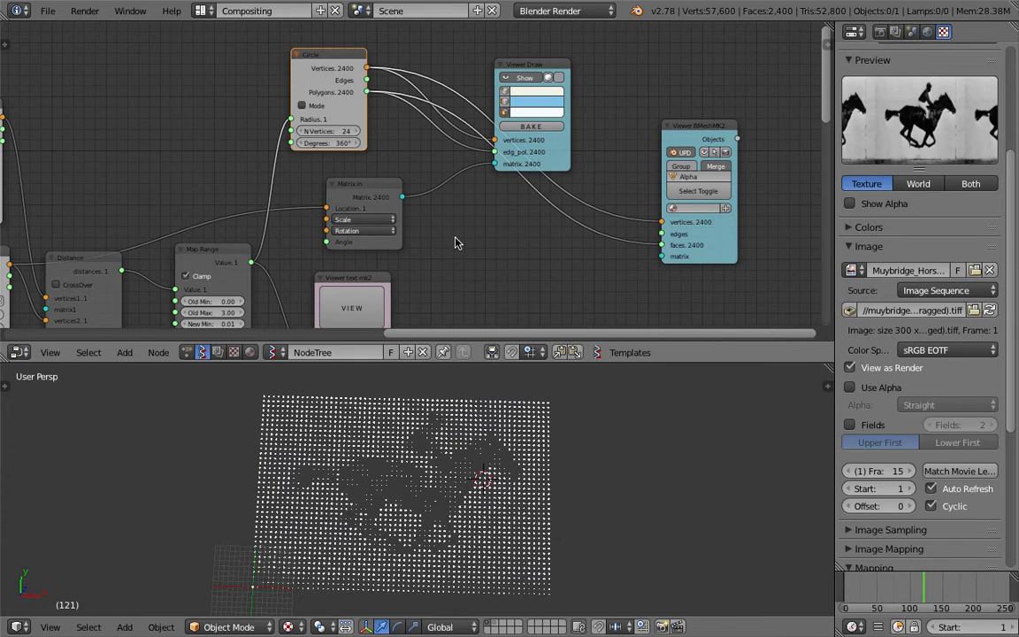
{"action": "left_click_drag", "start_coordinate": [403, 197], "coordinate": [623, 240]}
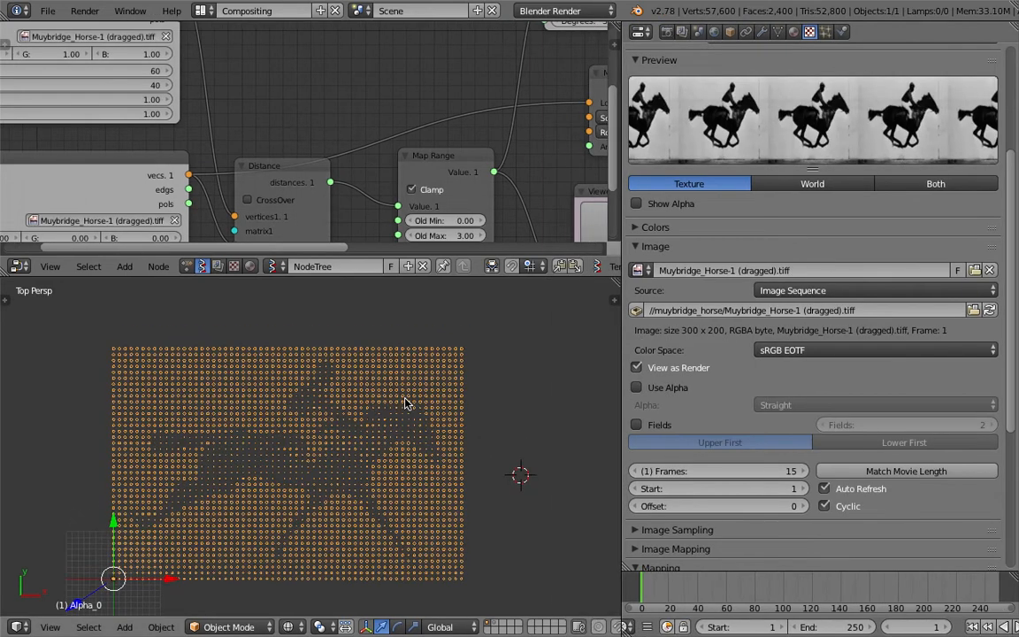
Bake successive frames to meshes and move each new panel into the first rows
{"action": "left_click", "coordinate": [48, 10]}
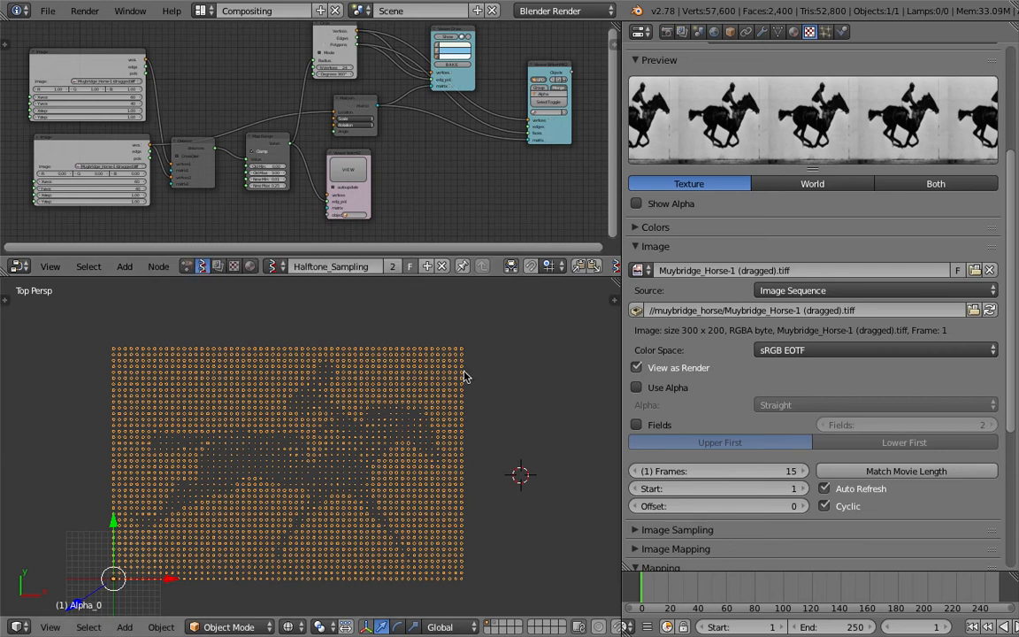
{"action": "mouse_move", "coordinate": [368, 351]}
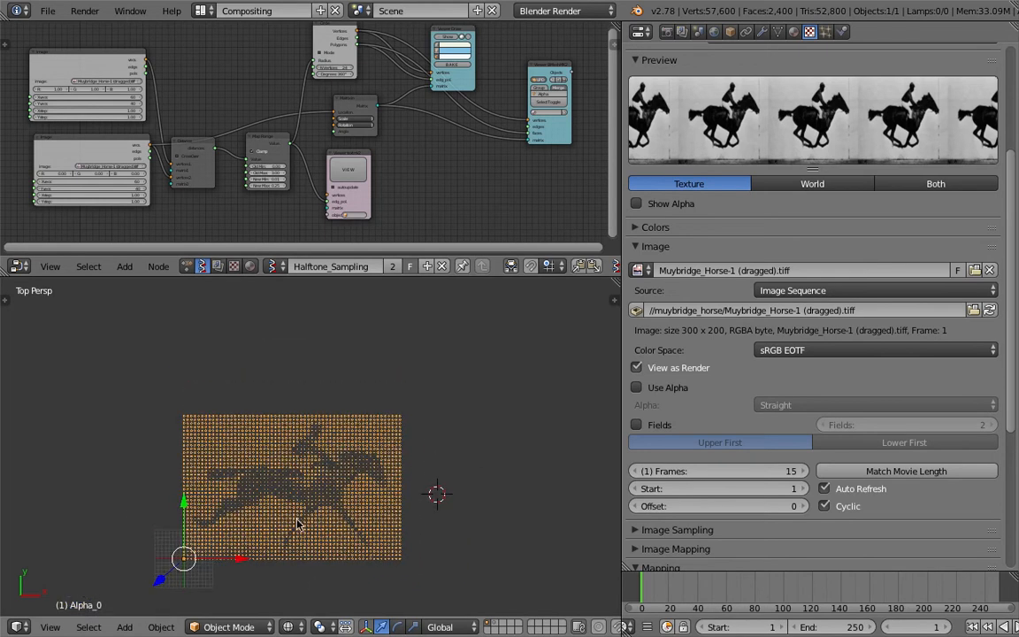
{"action": "mouse_move", "coordinate": [340, 535]}
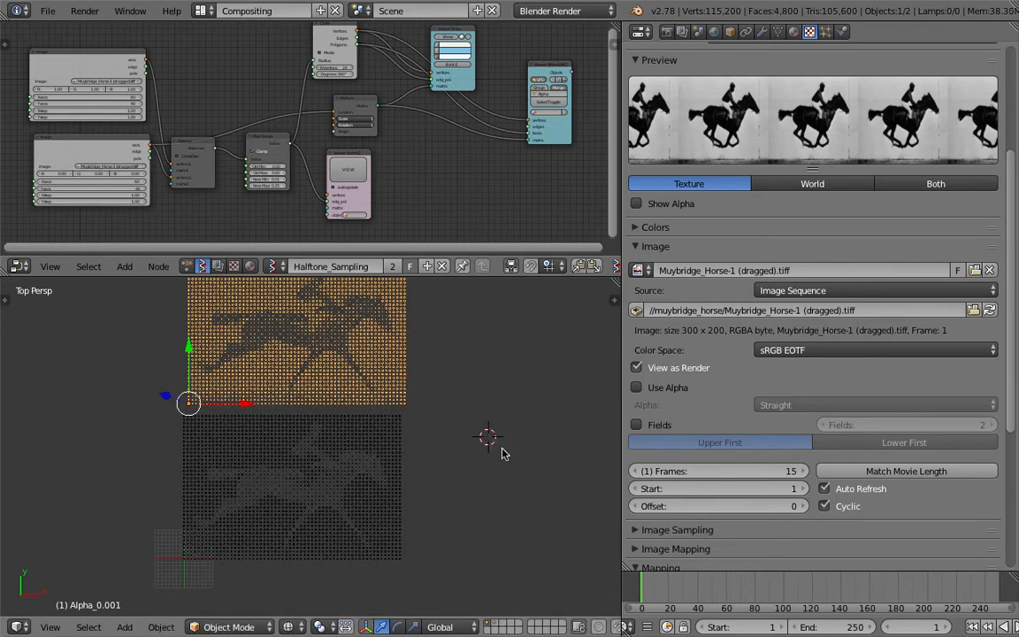
{"action": "mouse_move", "coordinate": [346, 481]}
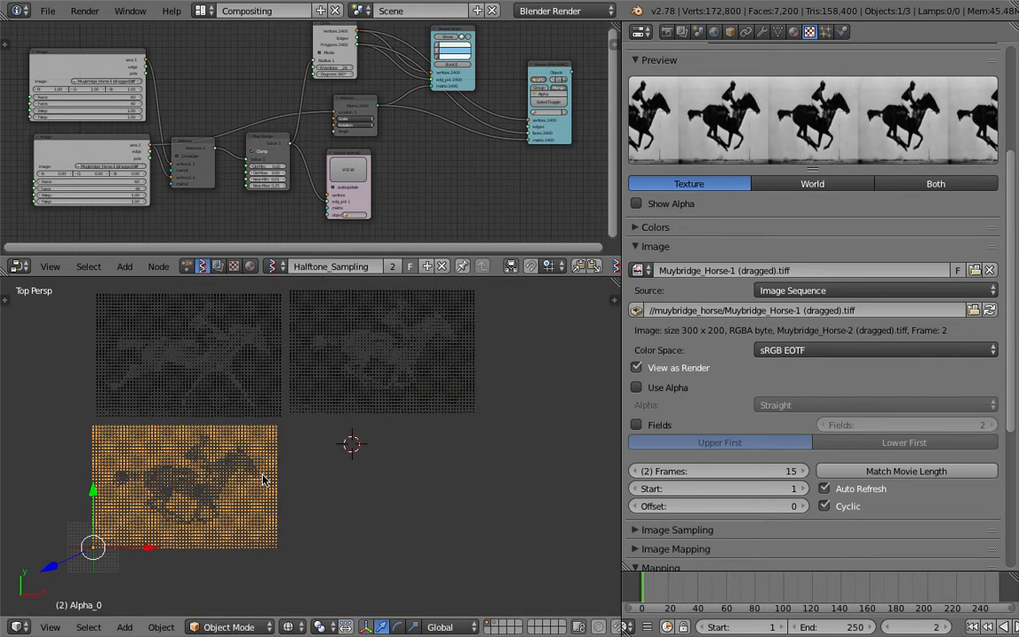
{"action": "mouse_move", "coordinate": [163, 487]}
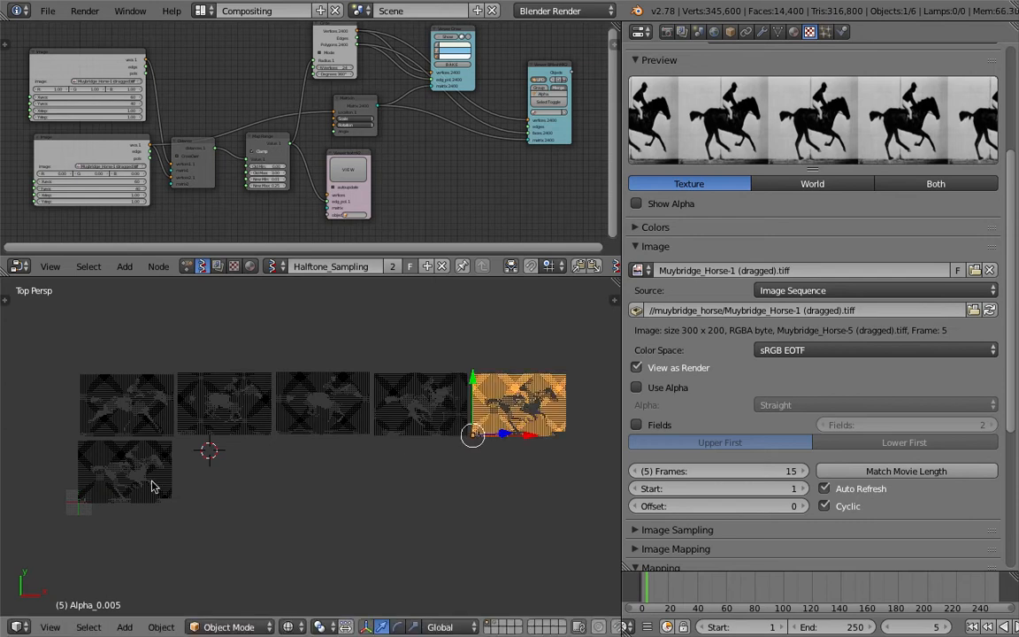
{"action": "mouse_move", "coordinate": [151, 484]}
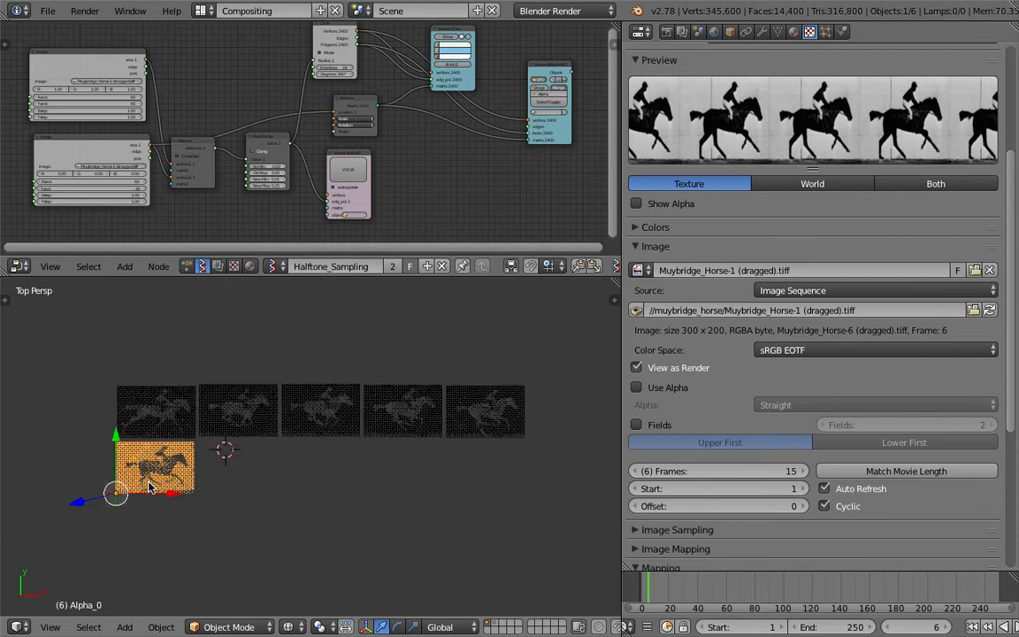
{"action": "left_click_drag", "start_coordinate": [156, 463], "coordinate": [570, 407]}
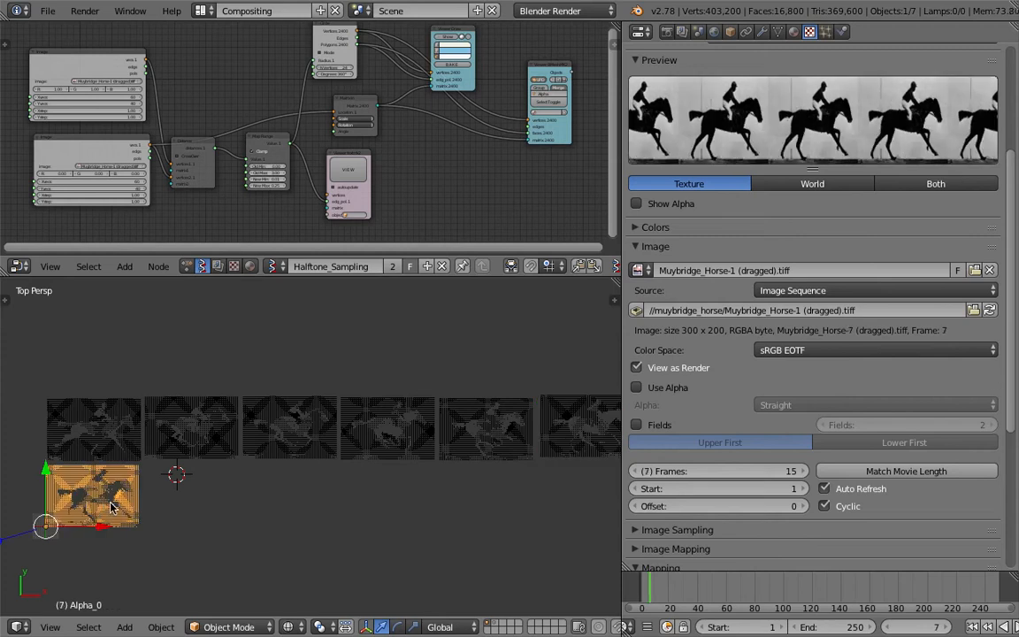
{"action": "left_click_drag", "start_coordinate": [92, 496], "coordinate": [92, 354]}
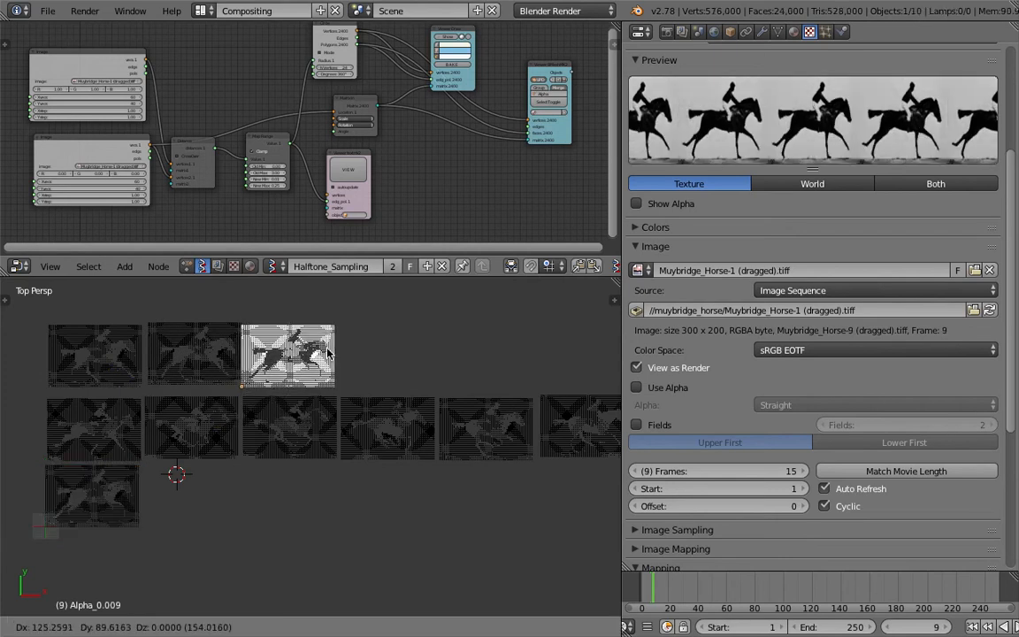
{"action": "left_click", "coordinate": [287, 355]}
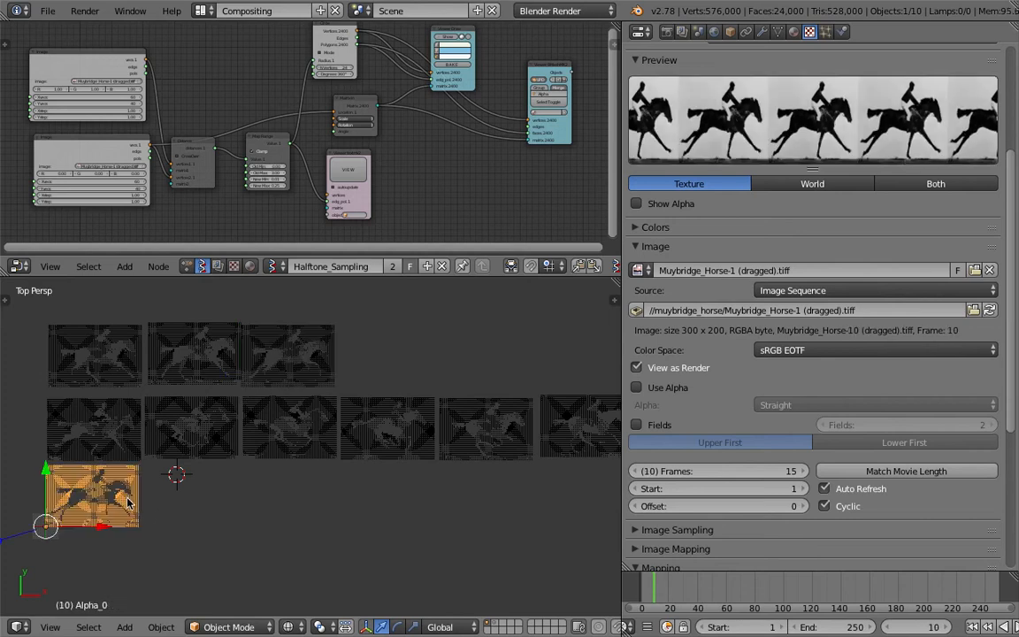
{"action": "left_click_drag", "start_coordinate": [92, 492], "coordinate": [371, 367]}
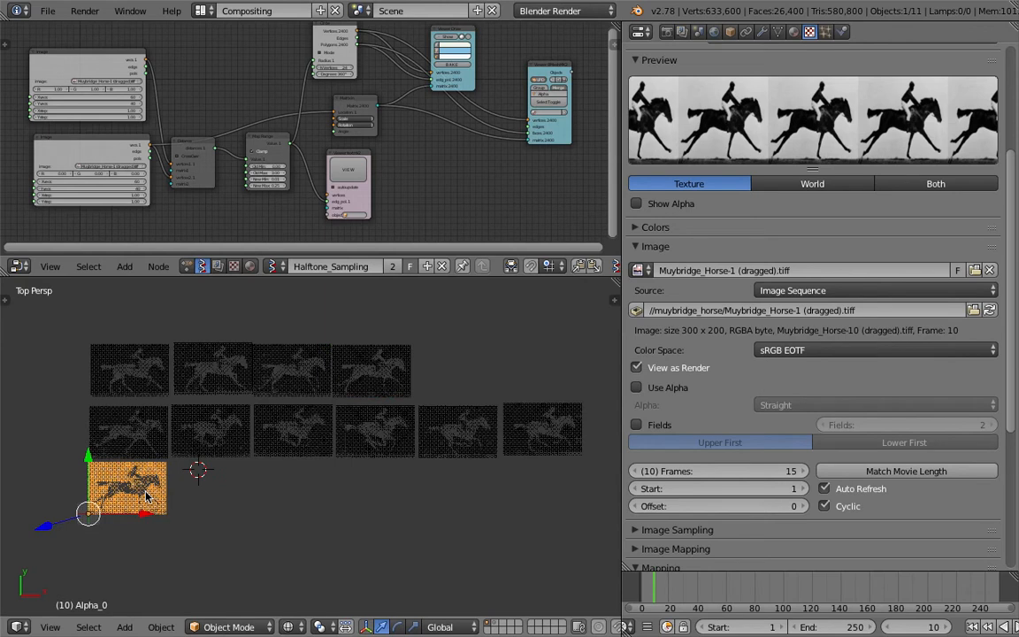
{"action": "left_click_drag", "start_coordinate": [127, 486], "coordinate": [438, 380]}
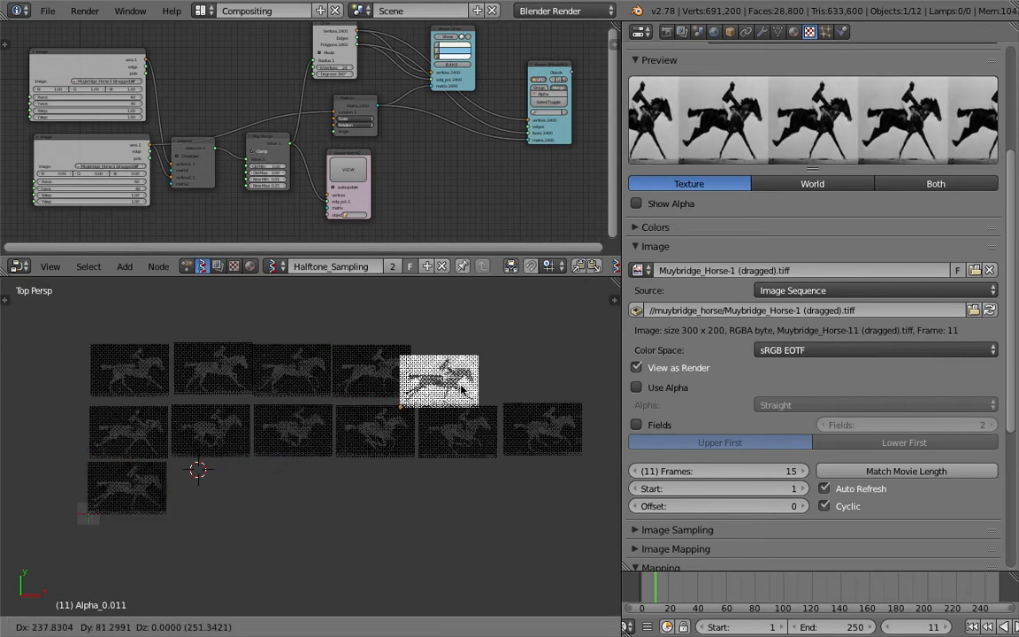
Place the remaining baked horse panels along the top row to complete the contact-sheet layout
{"action": "left_click", "coordinate": [453, 367]}
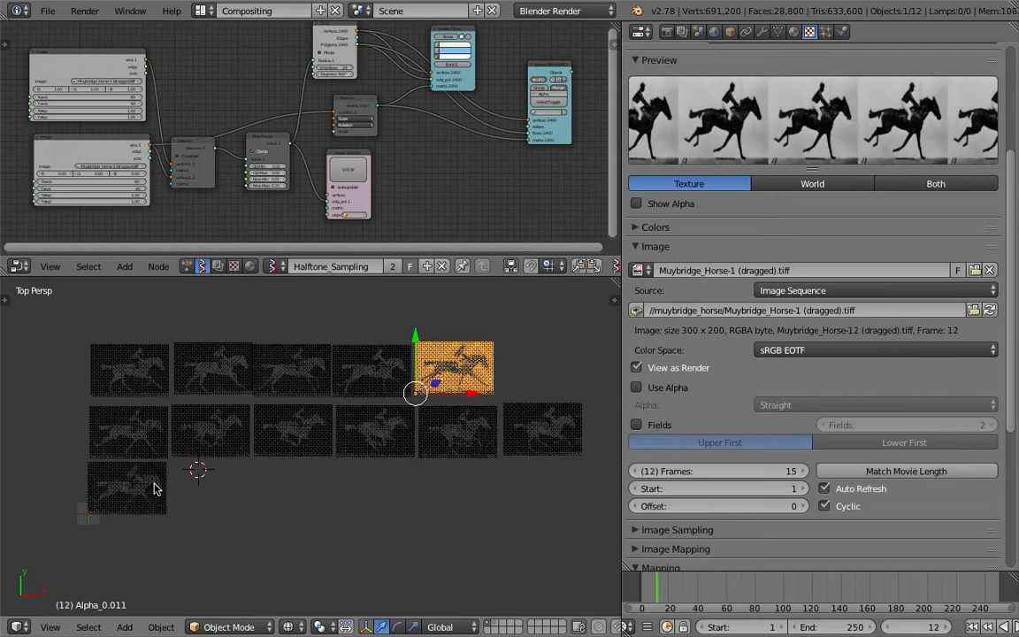
{"action": "left_click_drag", "start_coordinate": [457, 366], "coordinate": [535, 367]}
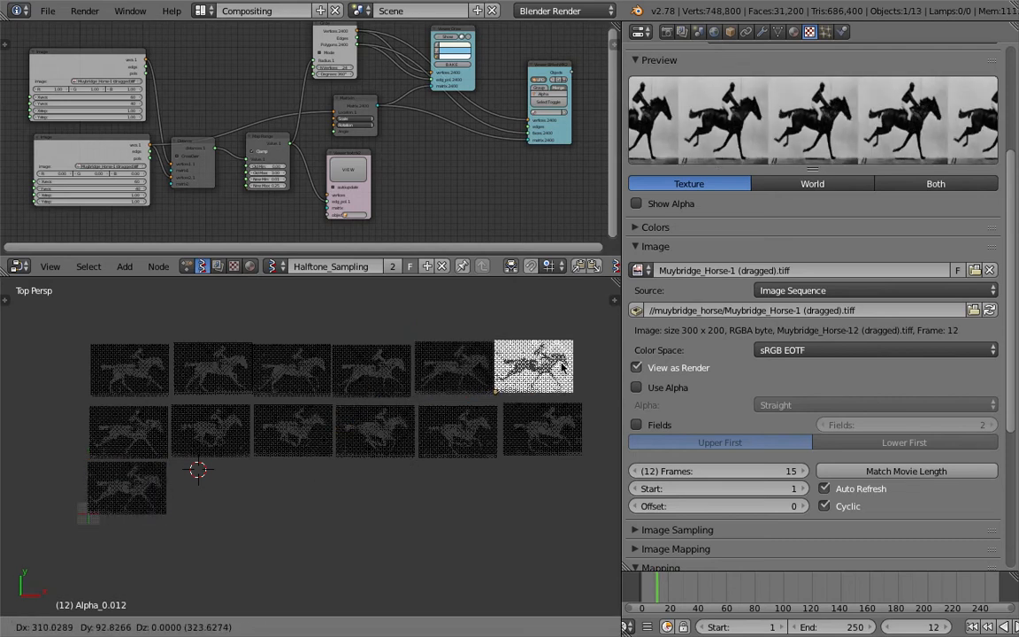
{"action": "left_click", "coordinate": [127, 488]}
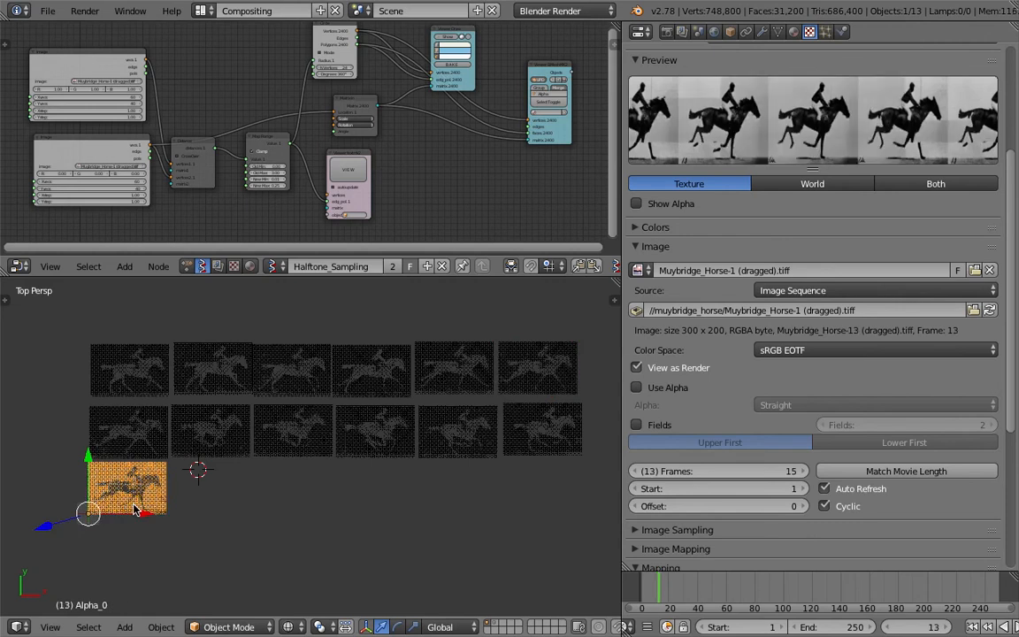
{"action": "left_click_drag", "start_coordinate": [127, 486], "coordinate": [133, 309]}
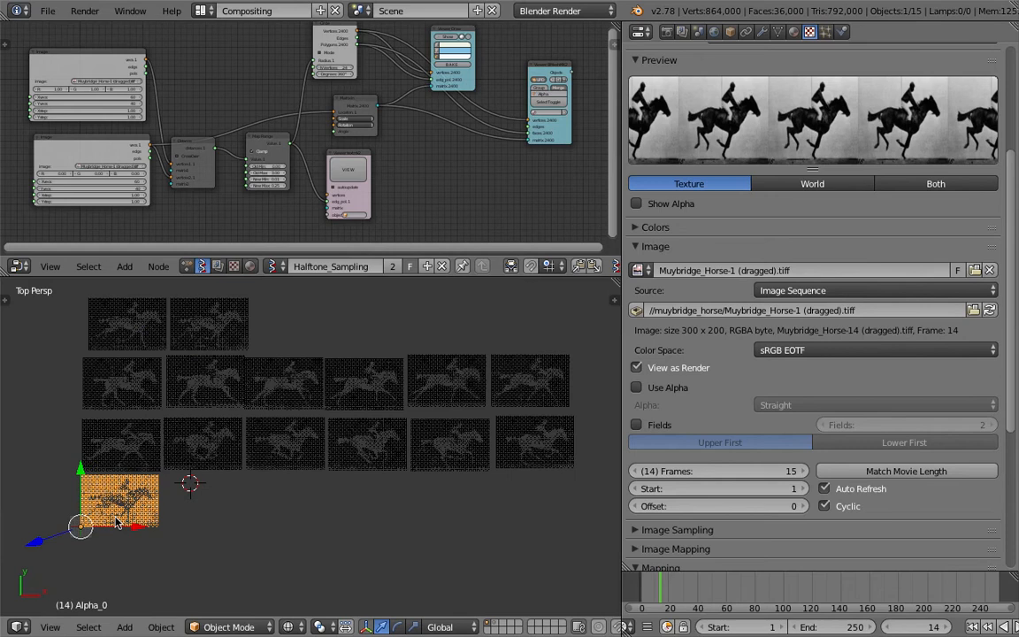
{"action": "left_click_drag", "start_coordinate": [120, 499], "coordinate": [294, 330]}
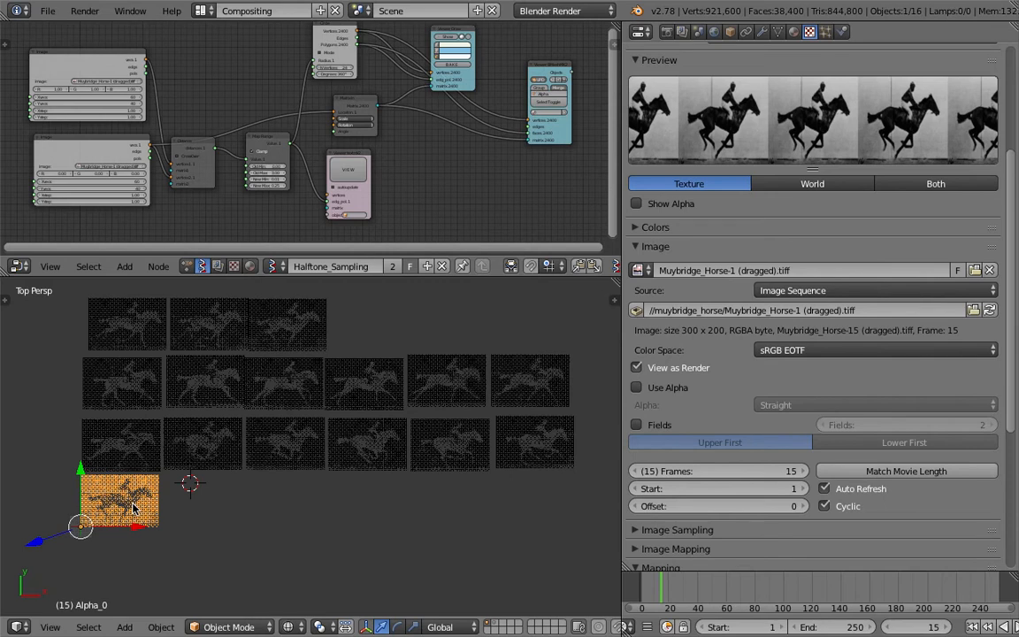
{"action": "left_click_drag", "start_coordinate": [121, 499], "coordinate": [237, 449]}
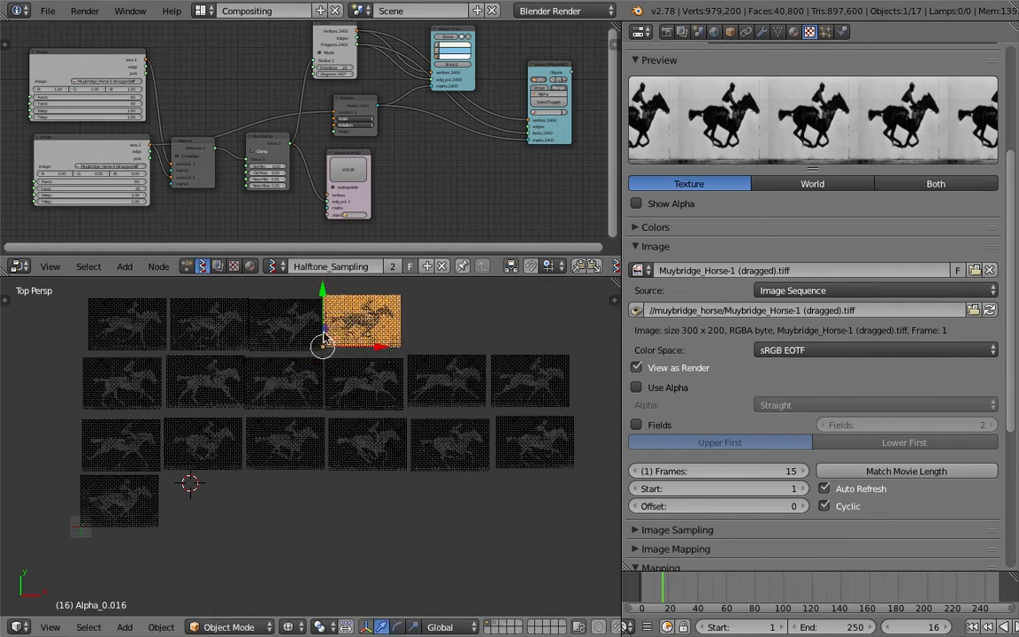
{"action": "mouse_move", "coordinate": [370, 308]}
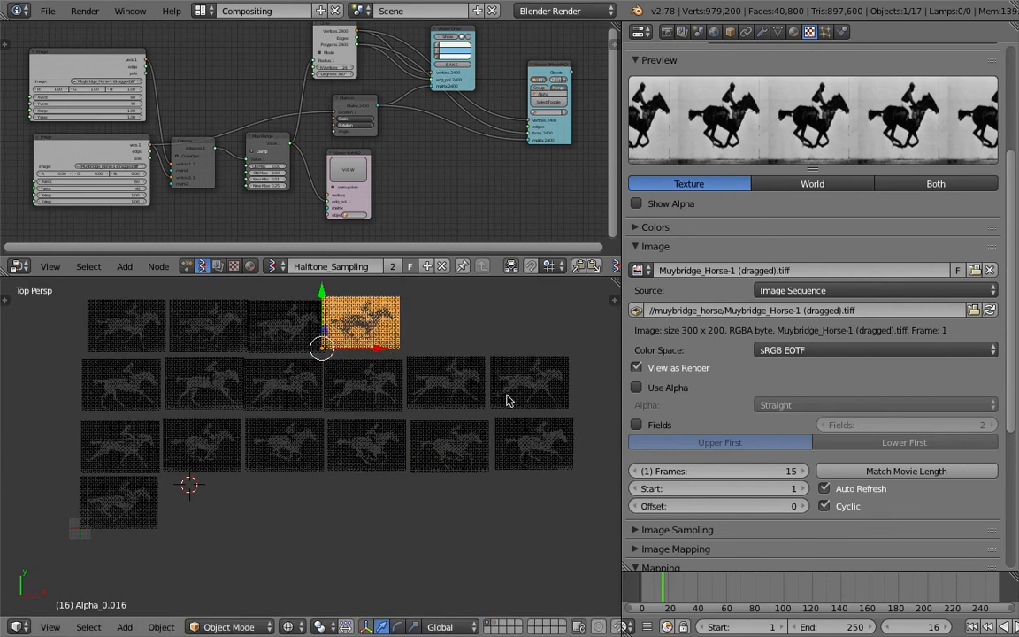
{"action": "mouse_move", "coordinate": [619, 347]}
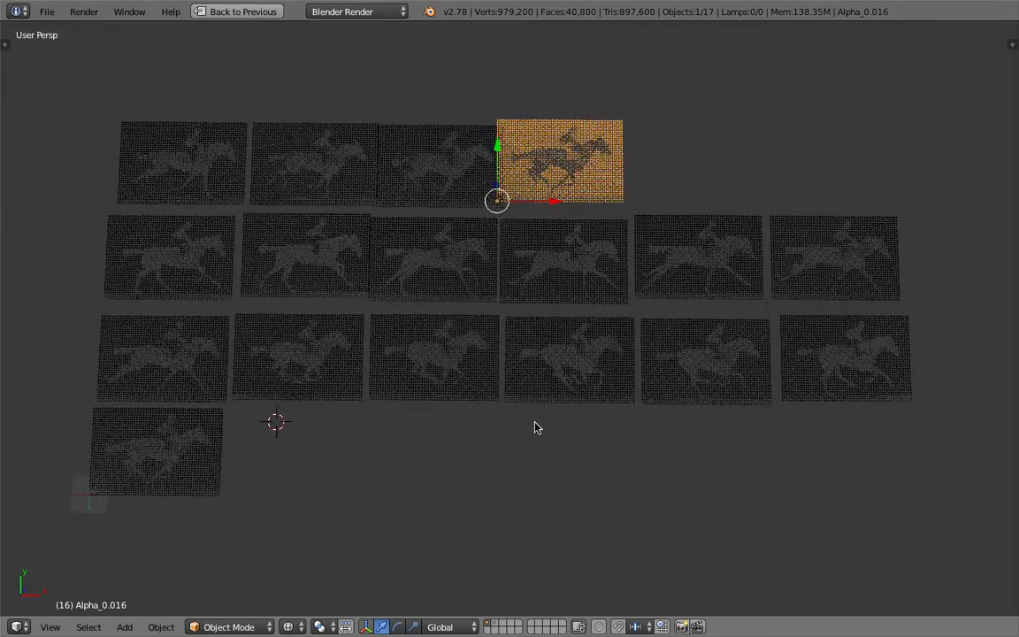
{"action": "key", "text": "a"}
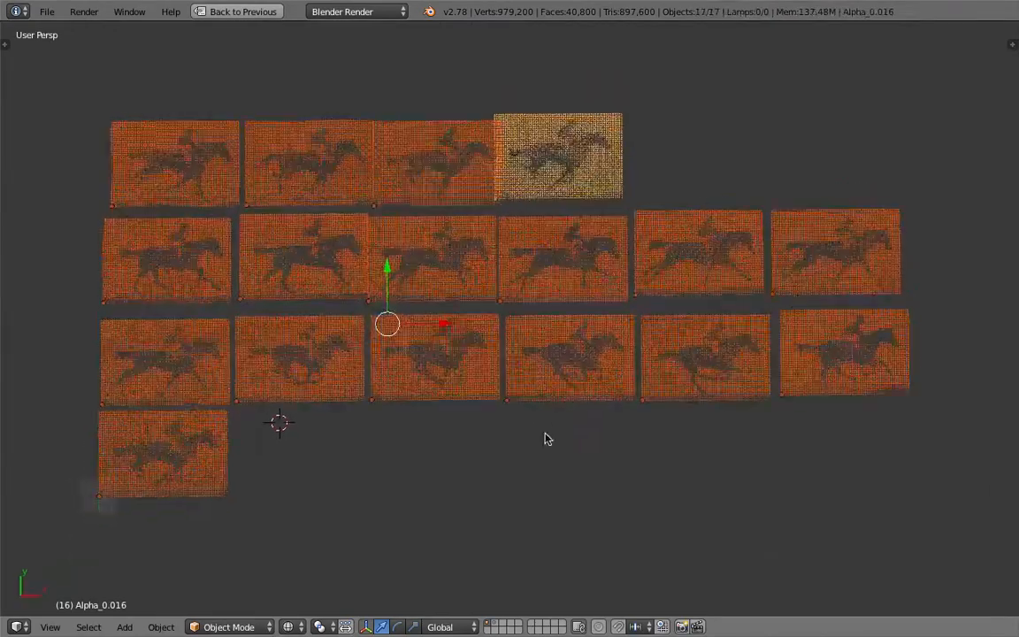
{"action": "left_click_drag", "start_coordinate": [545, 438], "coordinate": [616, 424]}
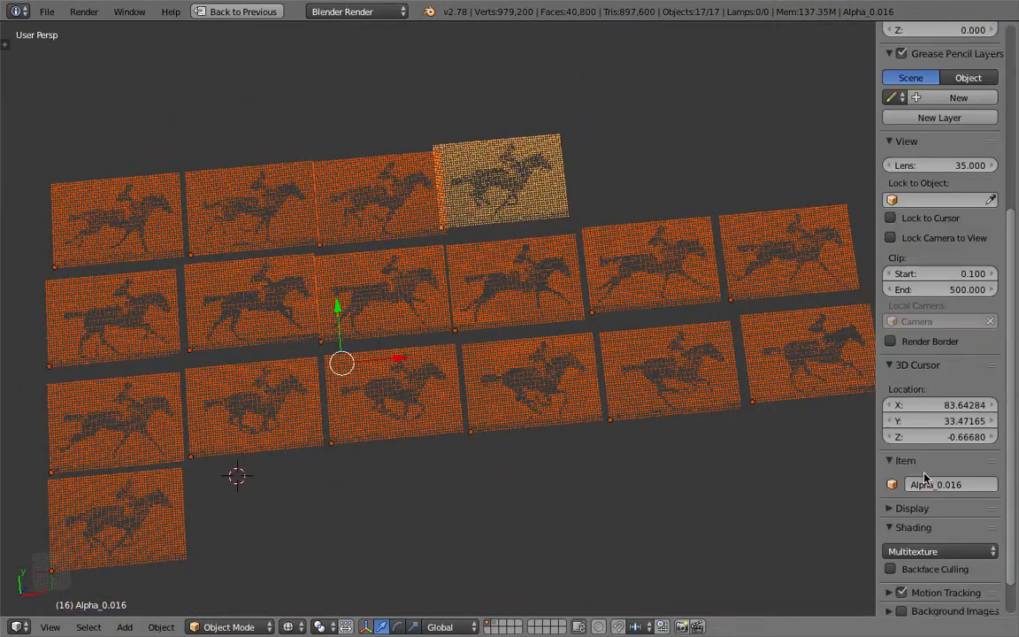
{"action": "left_click", "coordinate": [913, 507]}
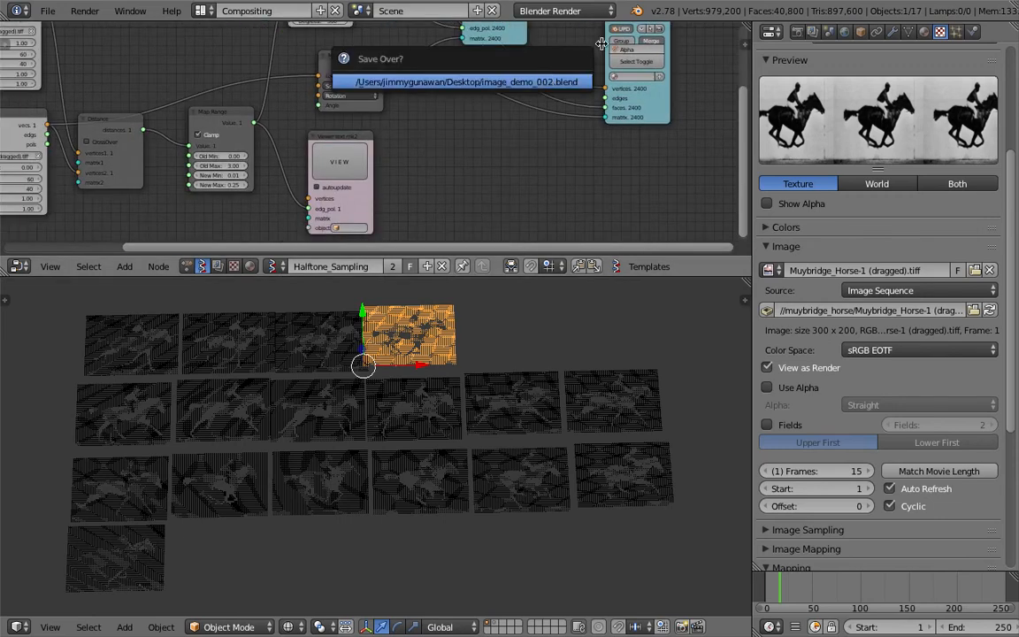
Confirm the save, move one base panel below the grid and select all panels with it active
{"action": "left_click", "coordinate": [467, 81]}
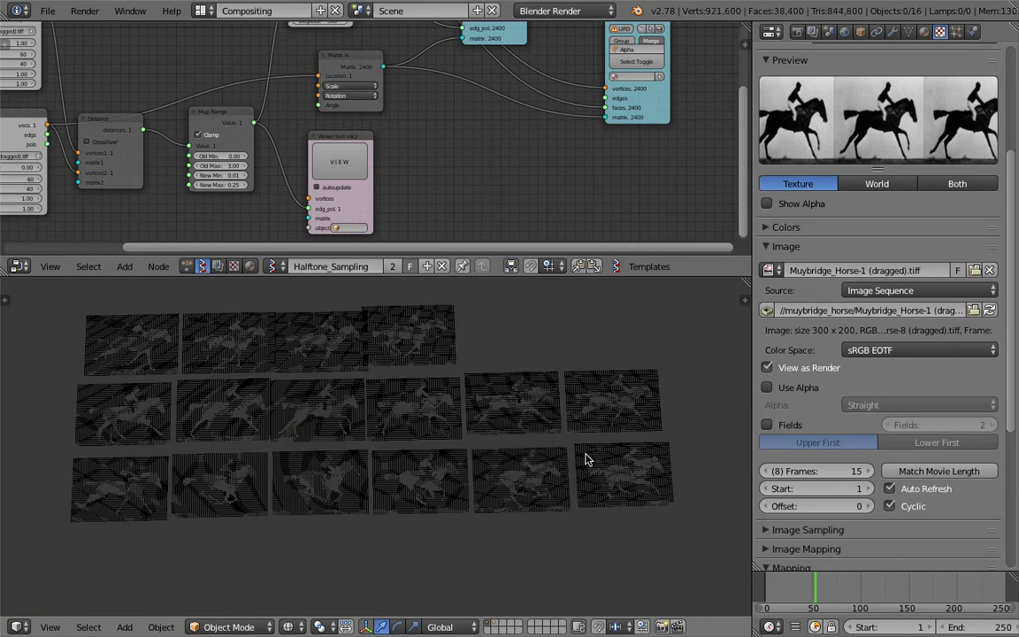
{"action": "left_click", "coordinate": [499, 451]}
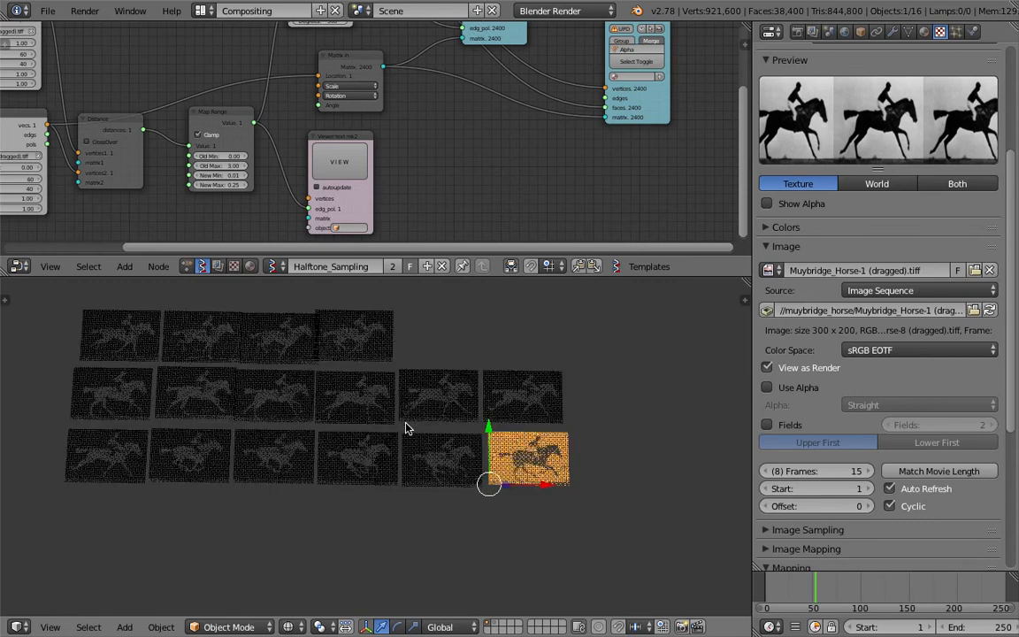
{"action": "mouse_move", "coordinate": [428, 449]}
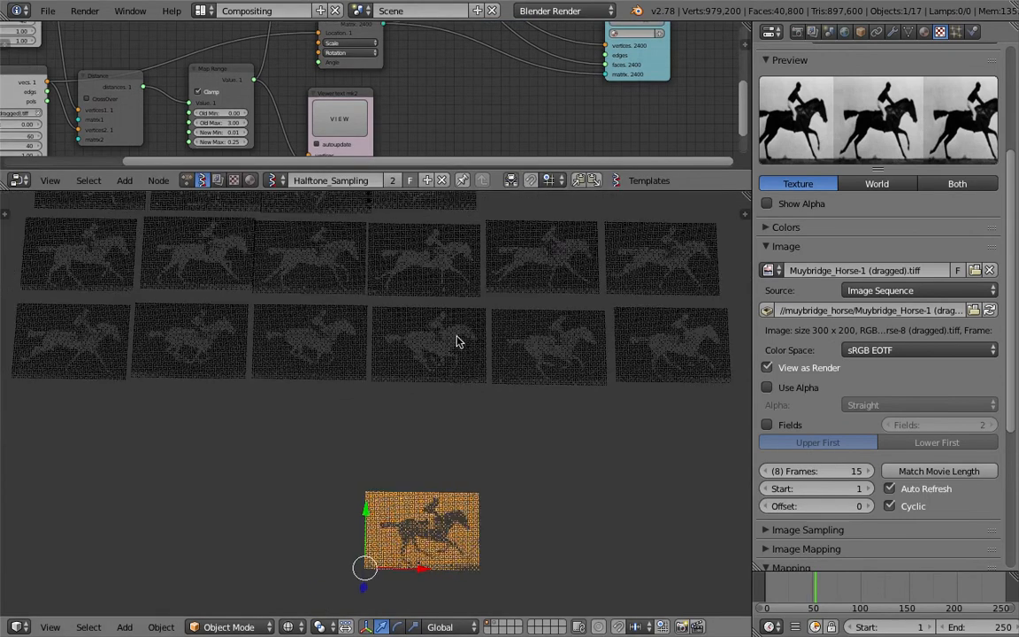
{"action": "left_click_drag", "start_coordinate": [421, 531], "coordinate": [375, 486]}
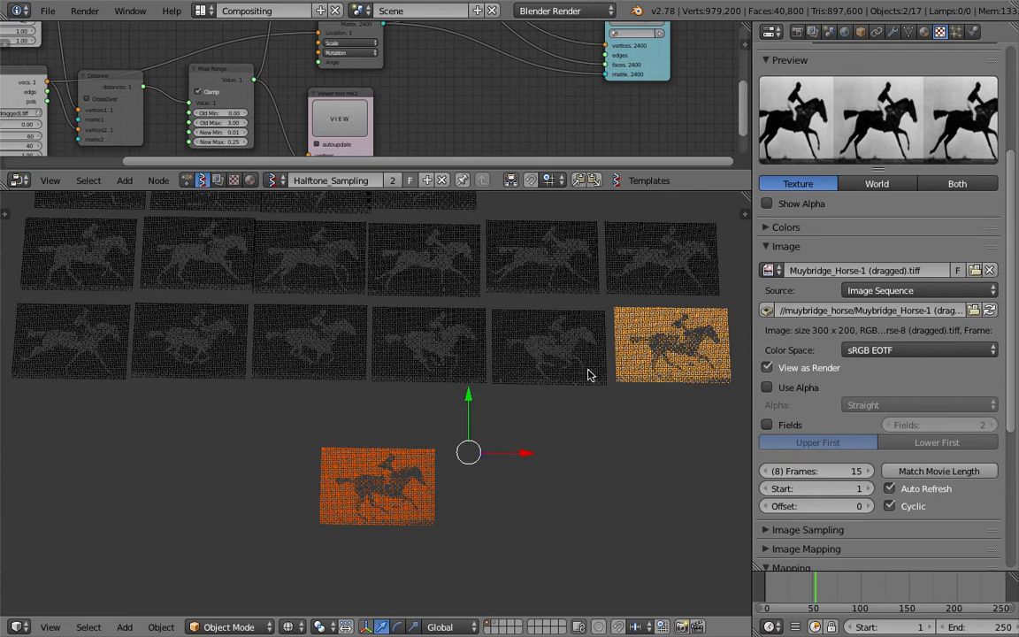
{"action": "key", "text": "a"}
{"action": "type", "text": "shape ke"}
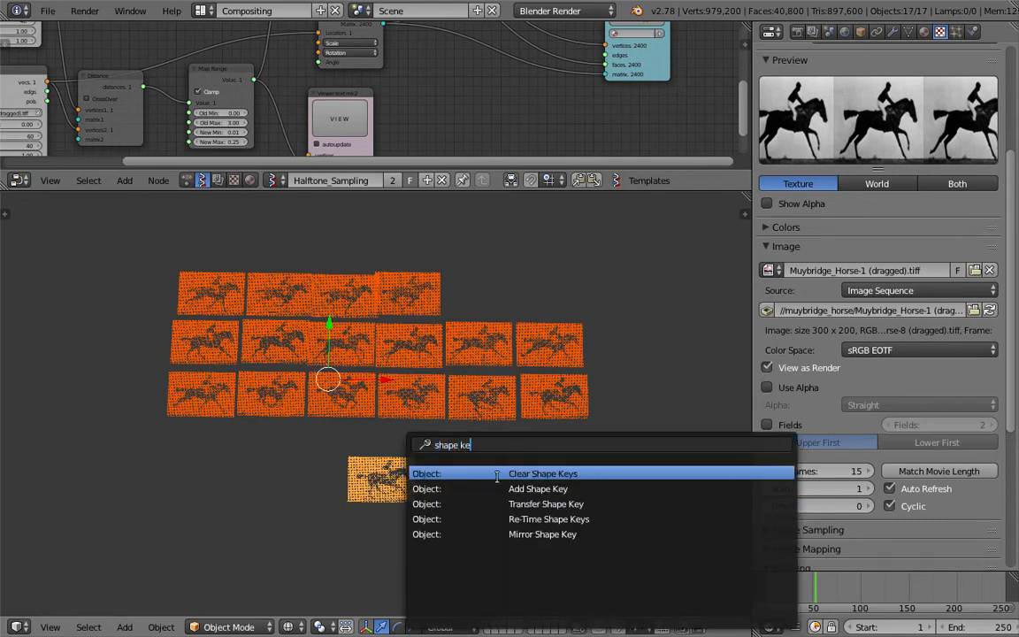
{"action": "mouse_move", "coordinate": [545, 503]}
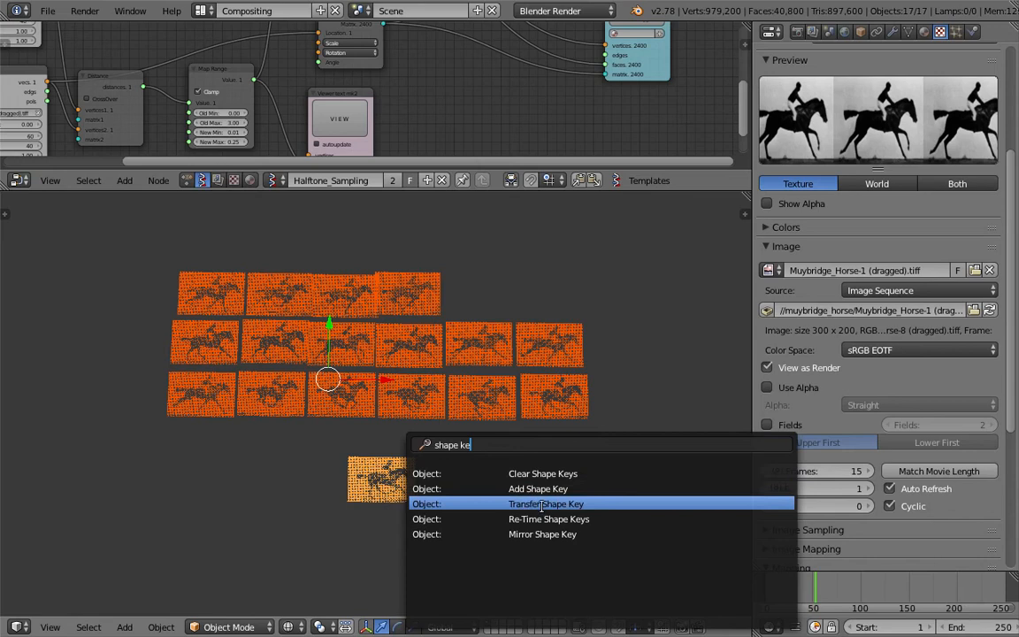
{"action": "mouse_move", "coordinate": [538, 488]}
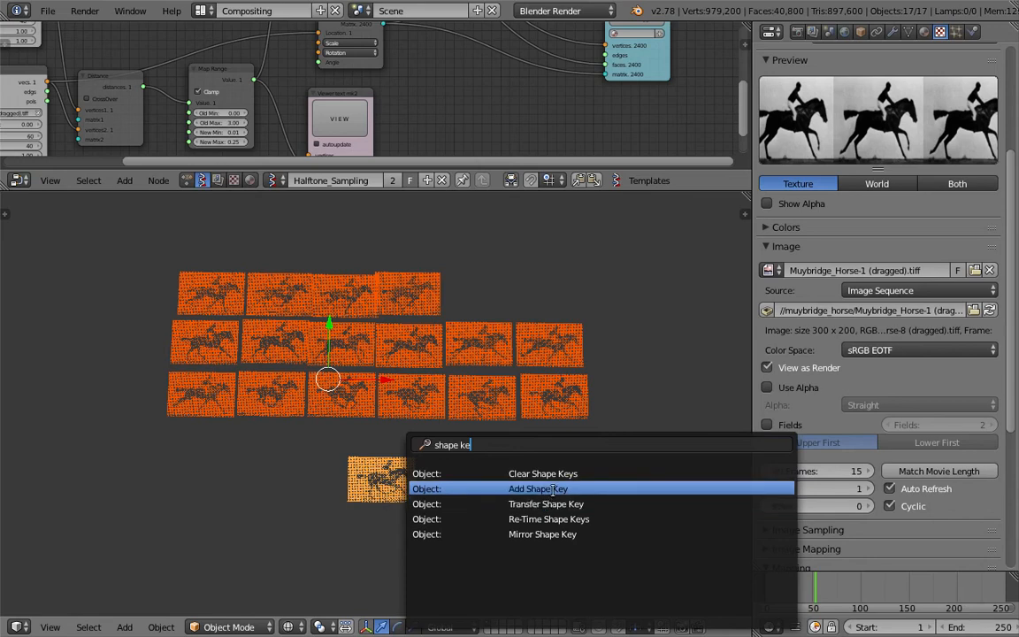
Add a Basis key to the base panel and join the other frame panels onto it as shape keys
{"action": "left_click", "coordinate": [538, 488]}
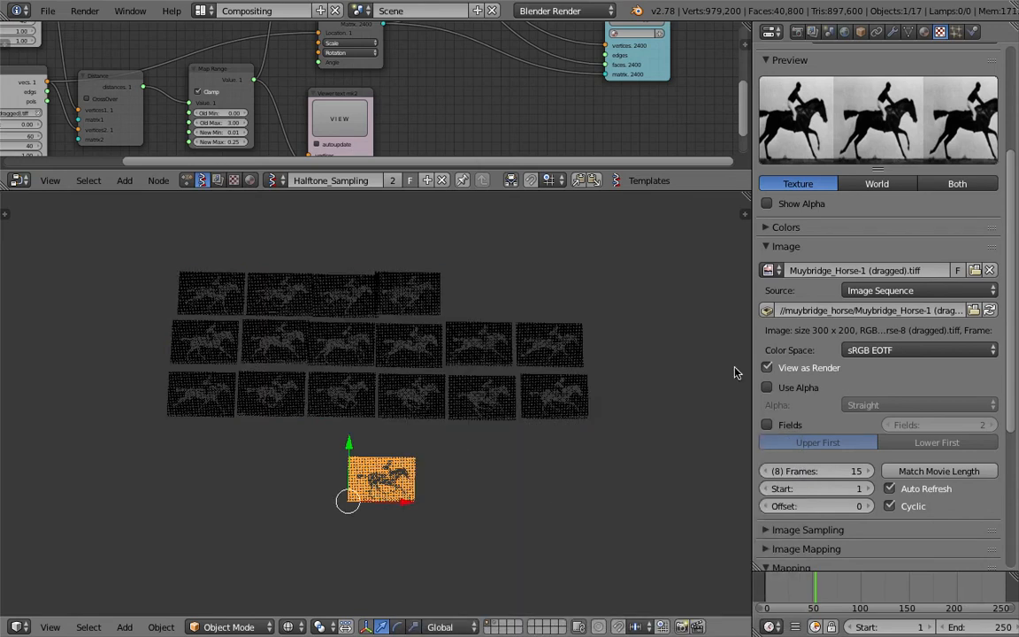
{"action": "left_click", "coordinate": [909, 32]}
{"action": "type", "text": "shap"}
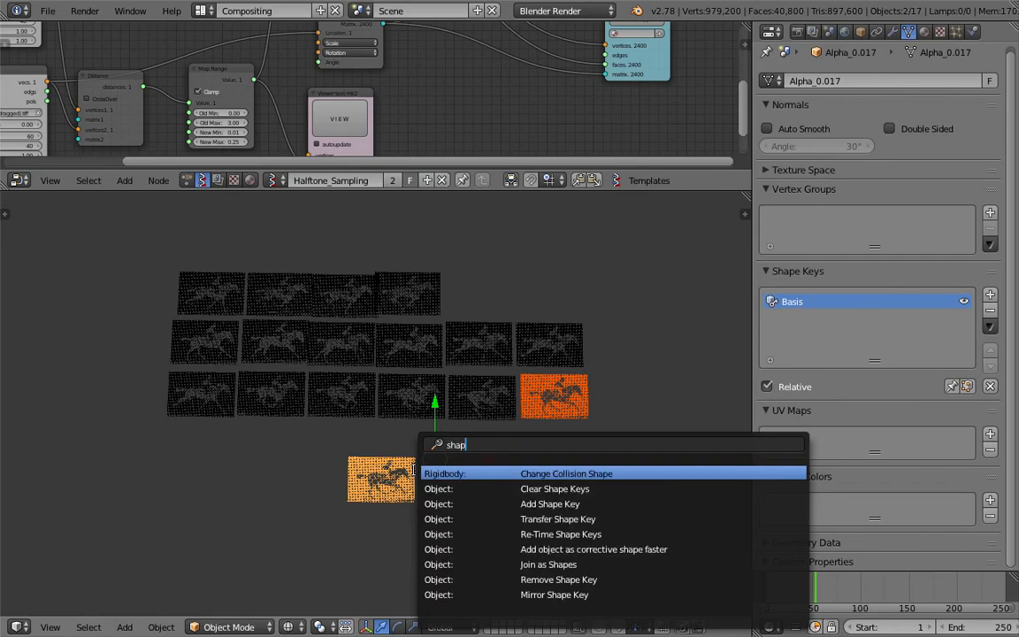
{"action": "mouse_move", "coordinate": [593, 548]}
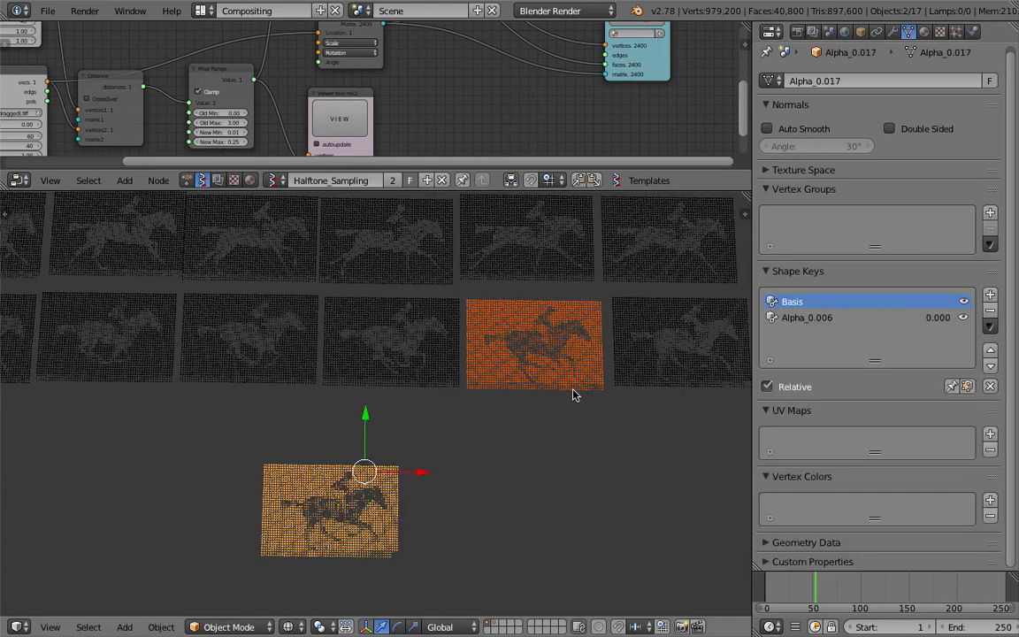
{"action": "left_click", "coordinate": [991, 294]}
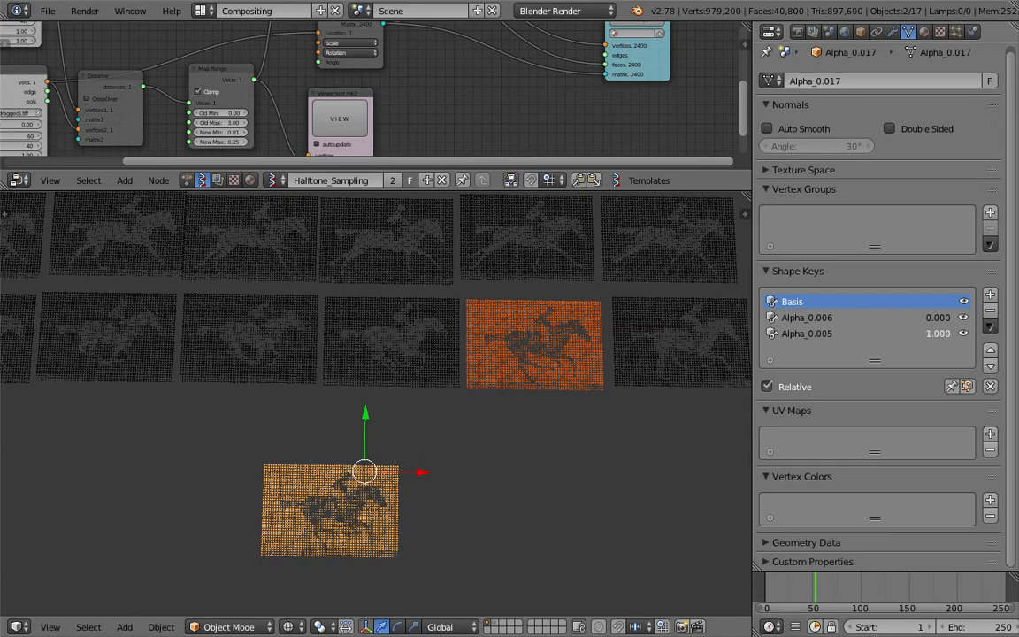
{"action": "left_click", "coordinate": [391, 343]}
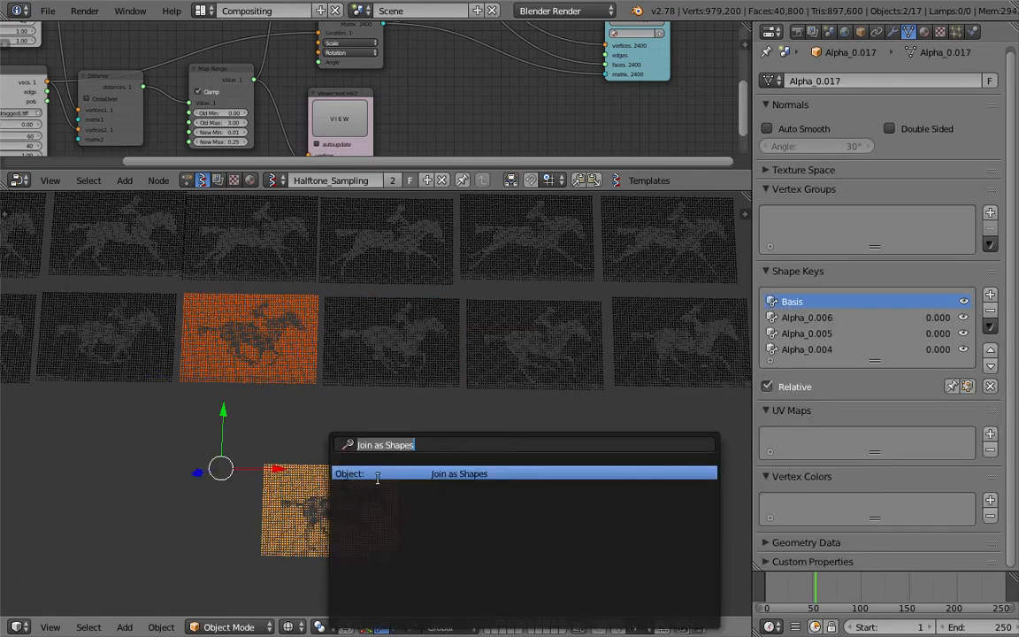
{"action": "left_click", "coordinate": [458, 474]}
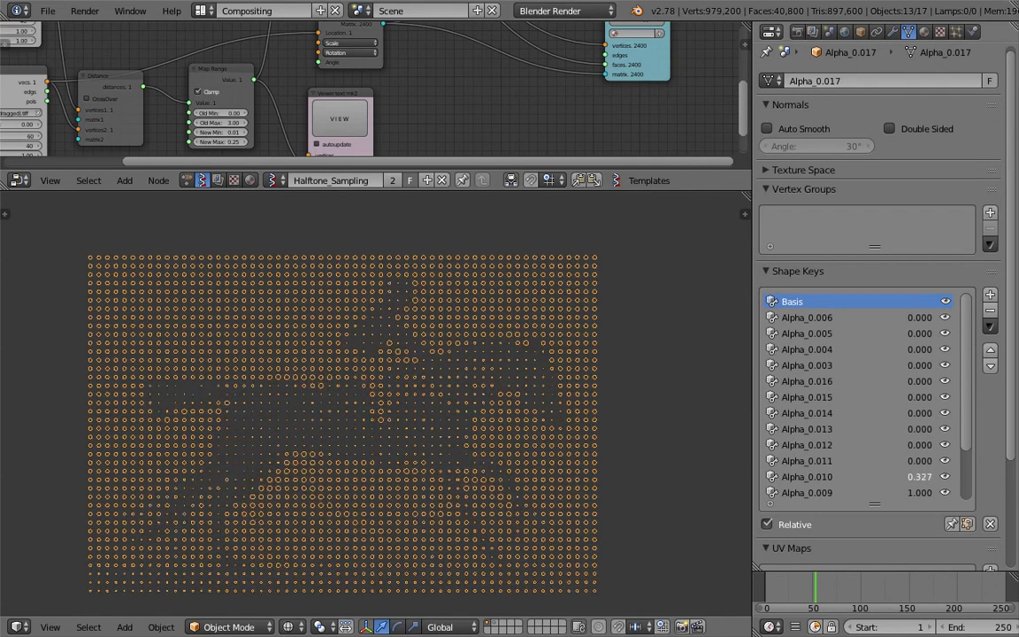
Save over the blend file with the shape-keyed dotted horse mesh
{"action": "left_click", "coordinate": [920, 475]}
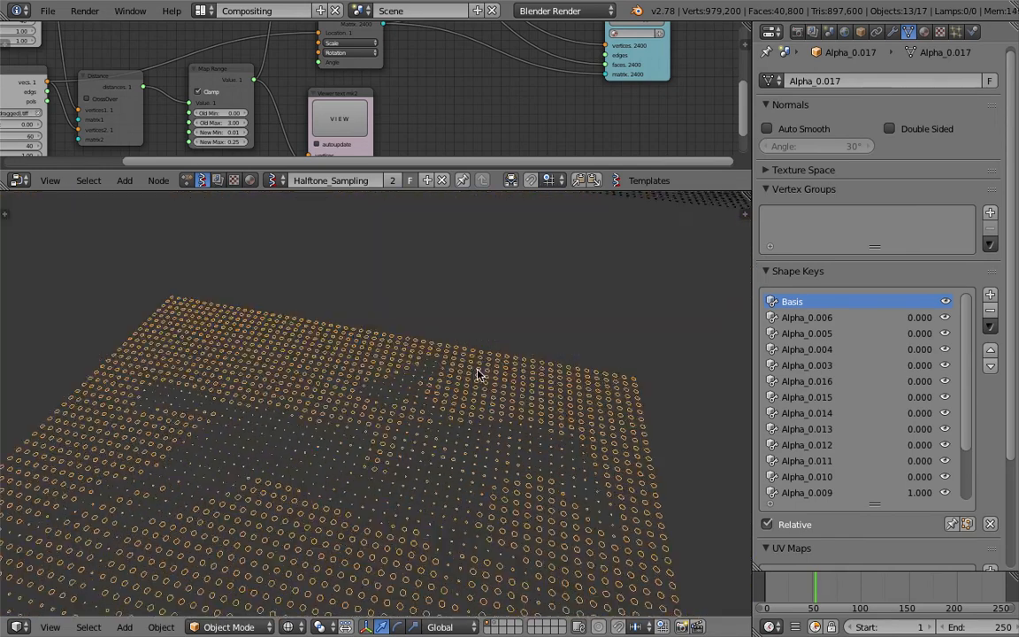
{"action": "key", "text": "ctrl+s"}
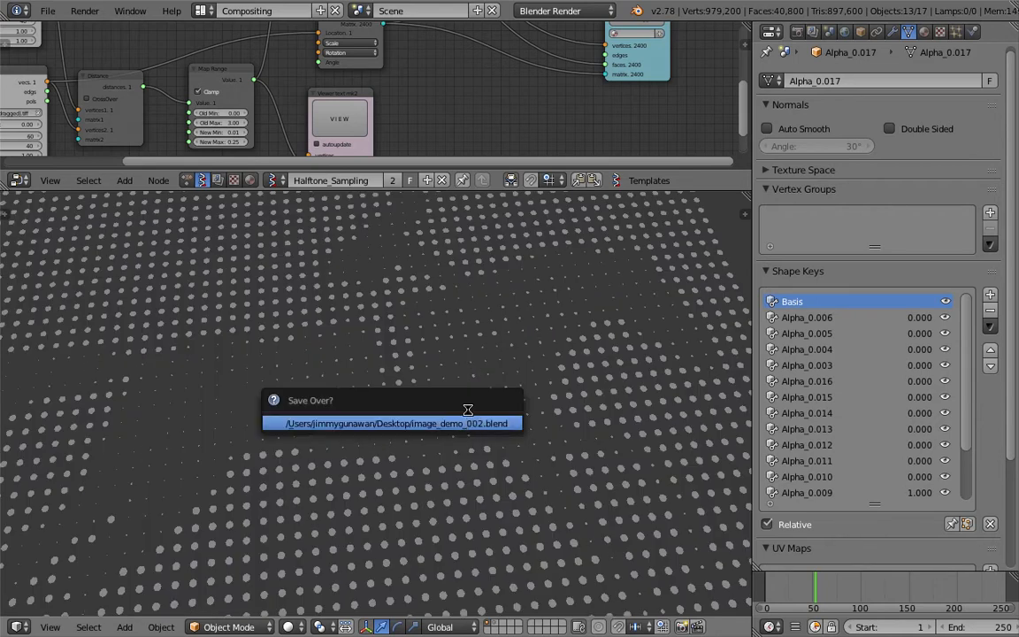
{"action": "left_click", "coordinate": [393, 423]}
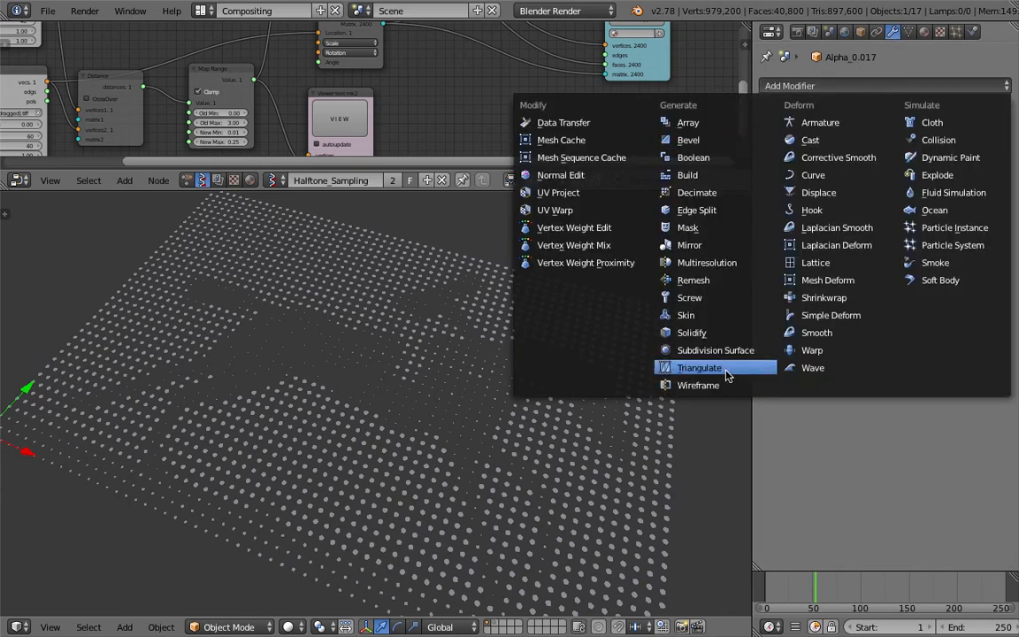
Add a Solidify modifier with thickness 2 so the dots rise as pins
{"action": "left_click", "coordinate": [692, 333]}
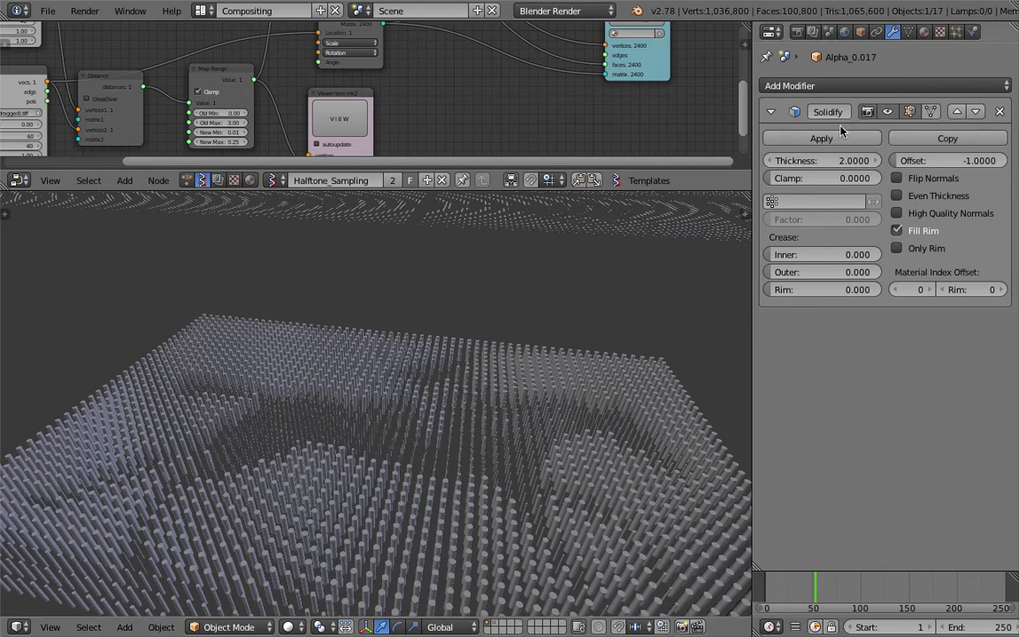
{"action": "left_click", "coordinate": [892, 32]}
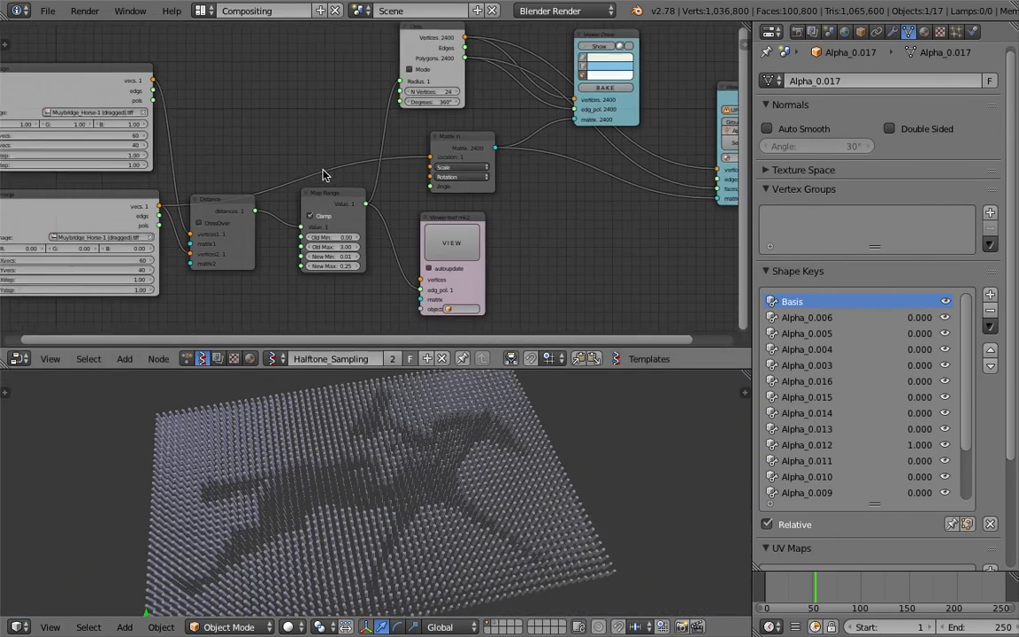
Frame the whole node tree and export it to a gist from the SV import/export panel
{"action": "left_click_drag", "start_coordinate": [318, 177], "coordinate": [230, 148]}
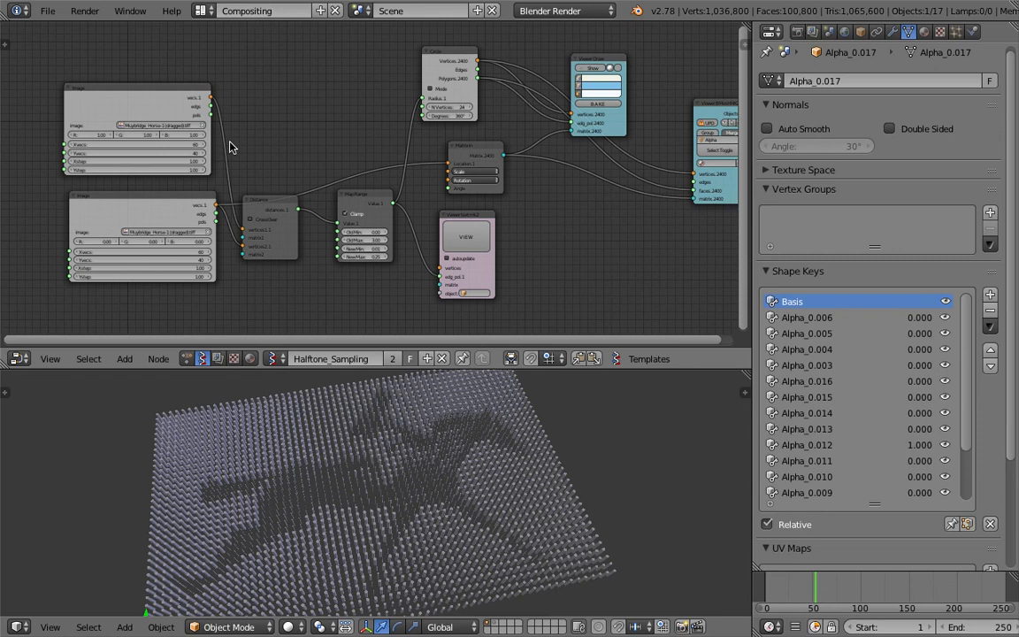
{"action": "mouse_move", "coordinate": [261, 157]}
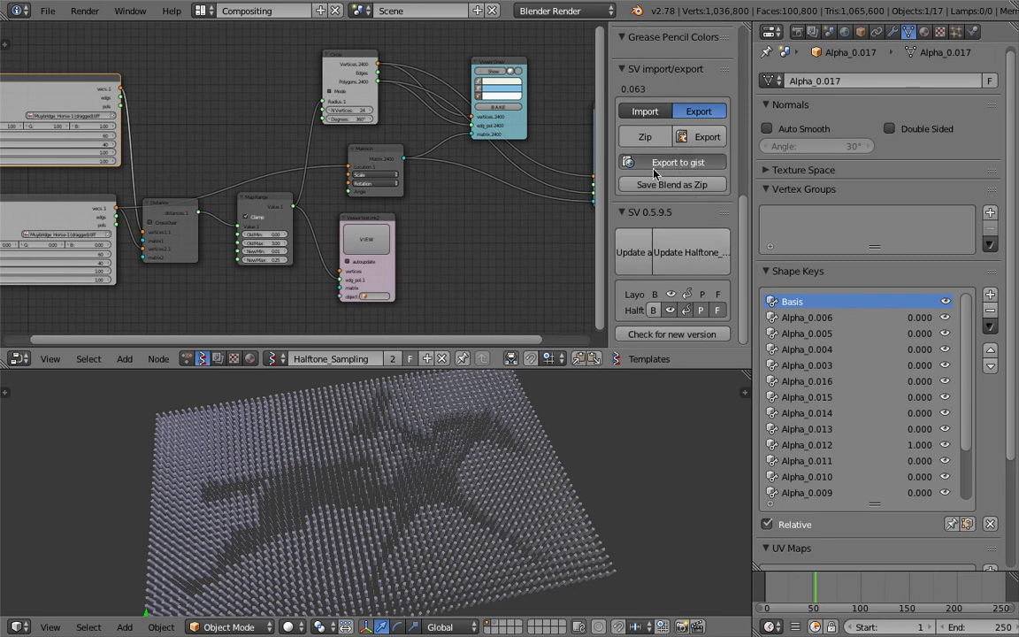
{"action": "left_click", "coordinate": [677, 163]}
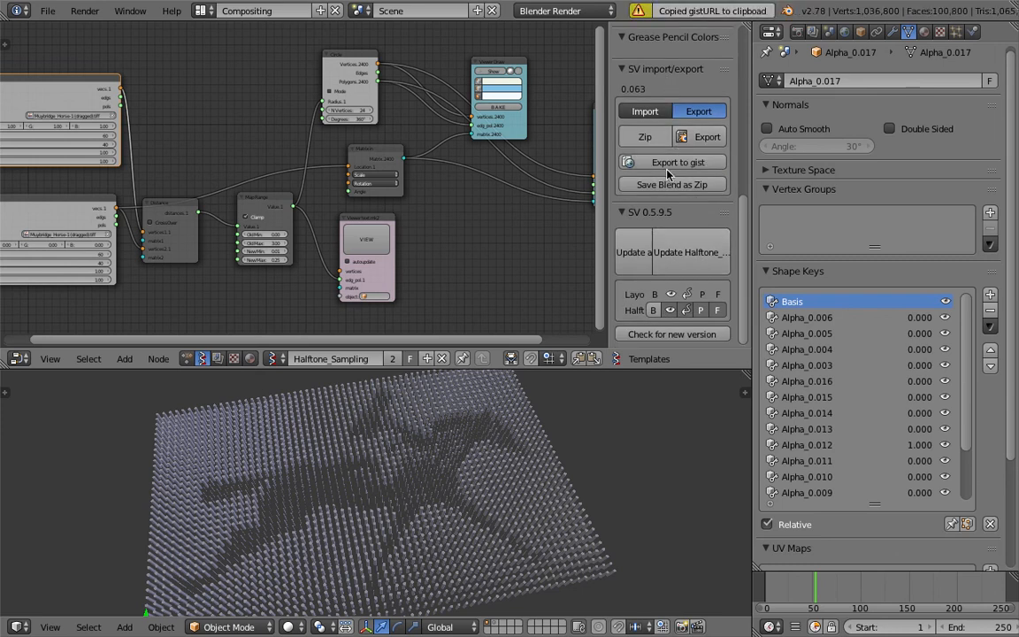